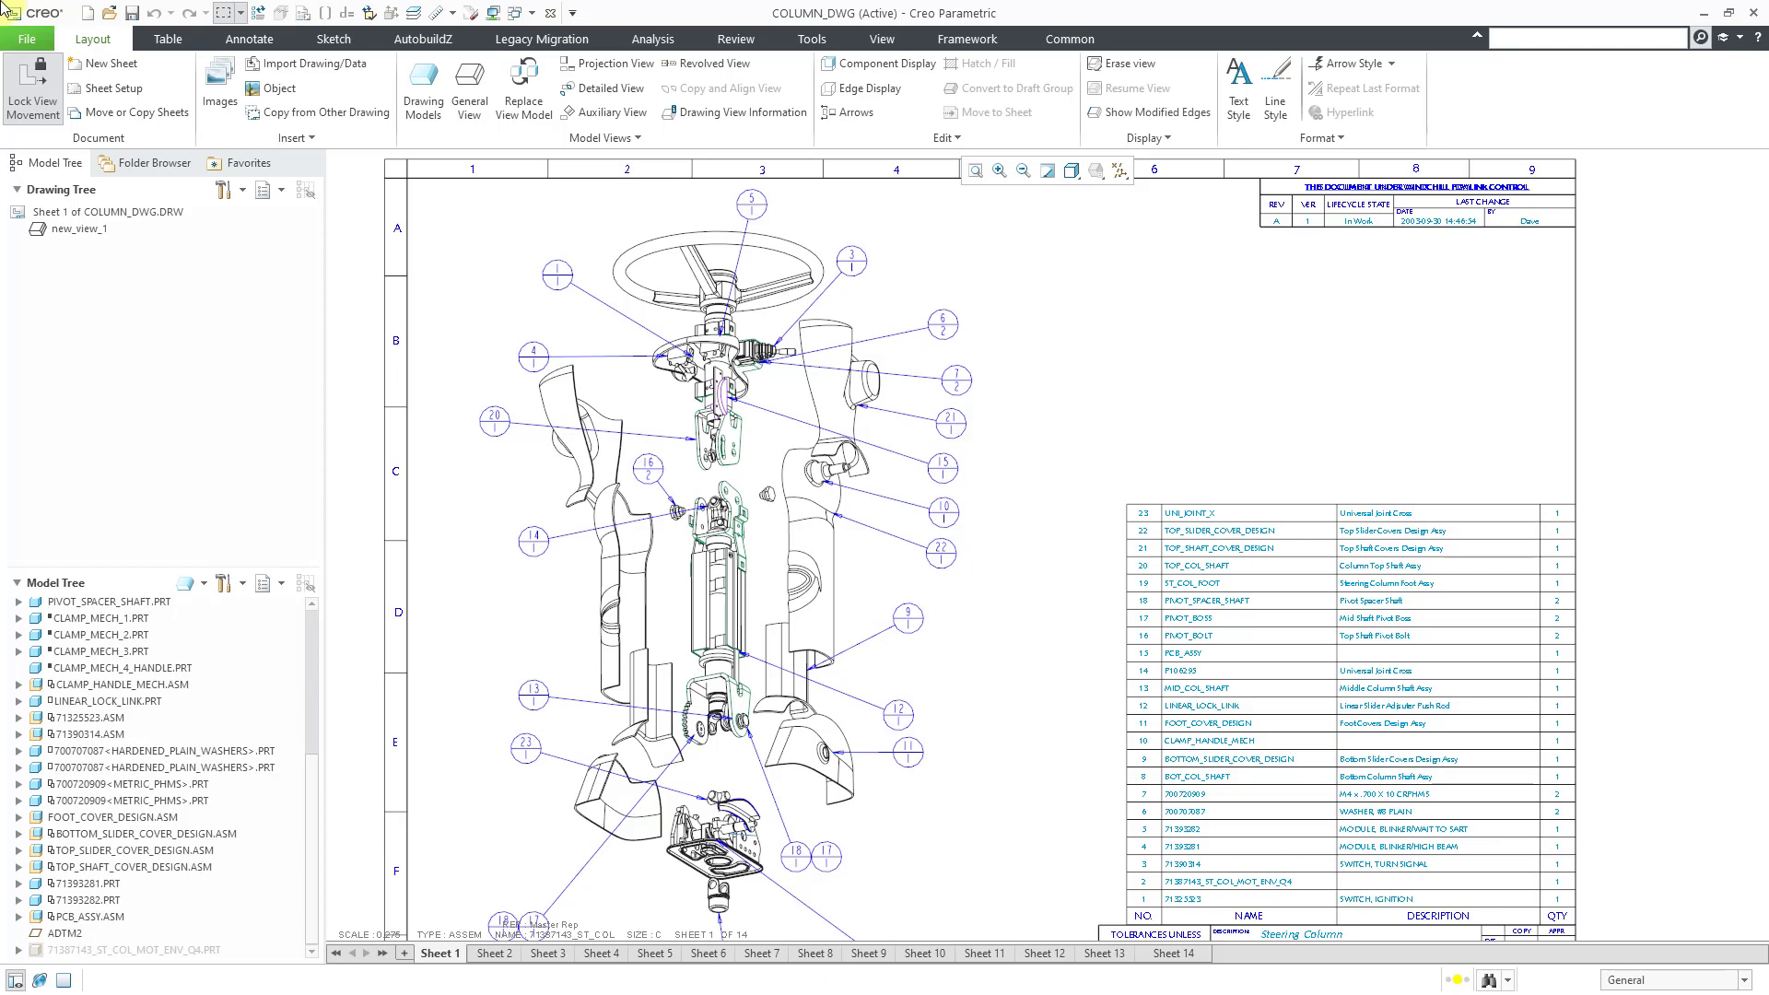
pyautogui.moveTo(1127, 477)
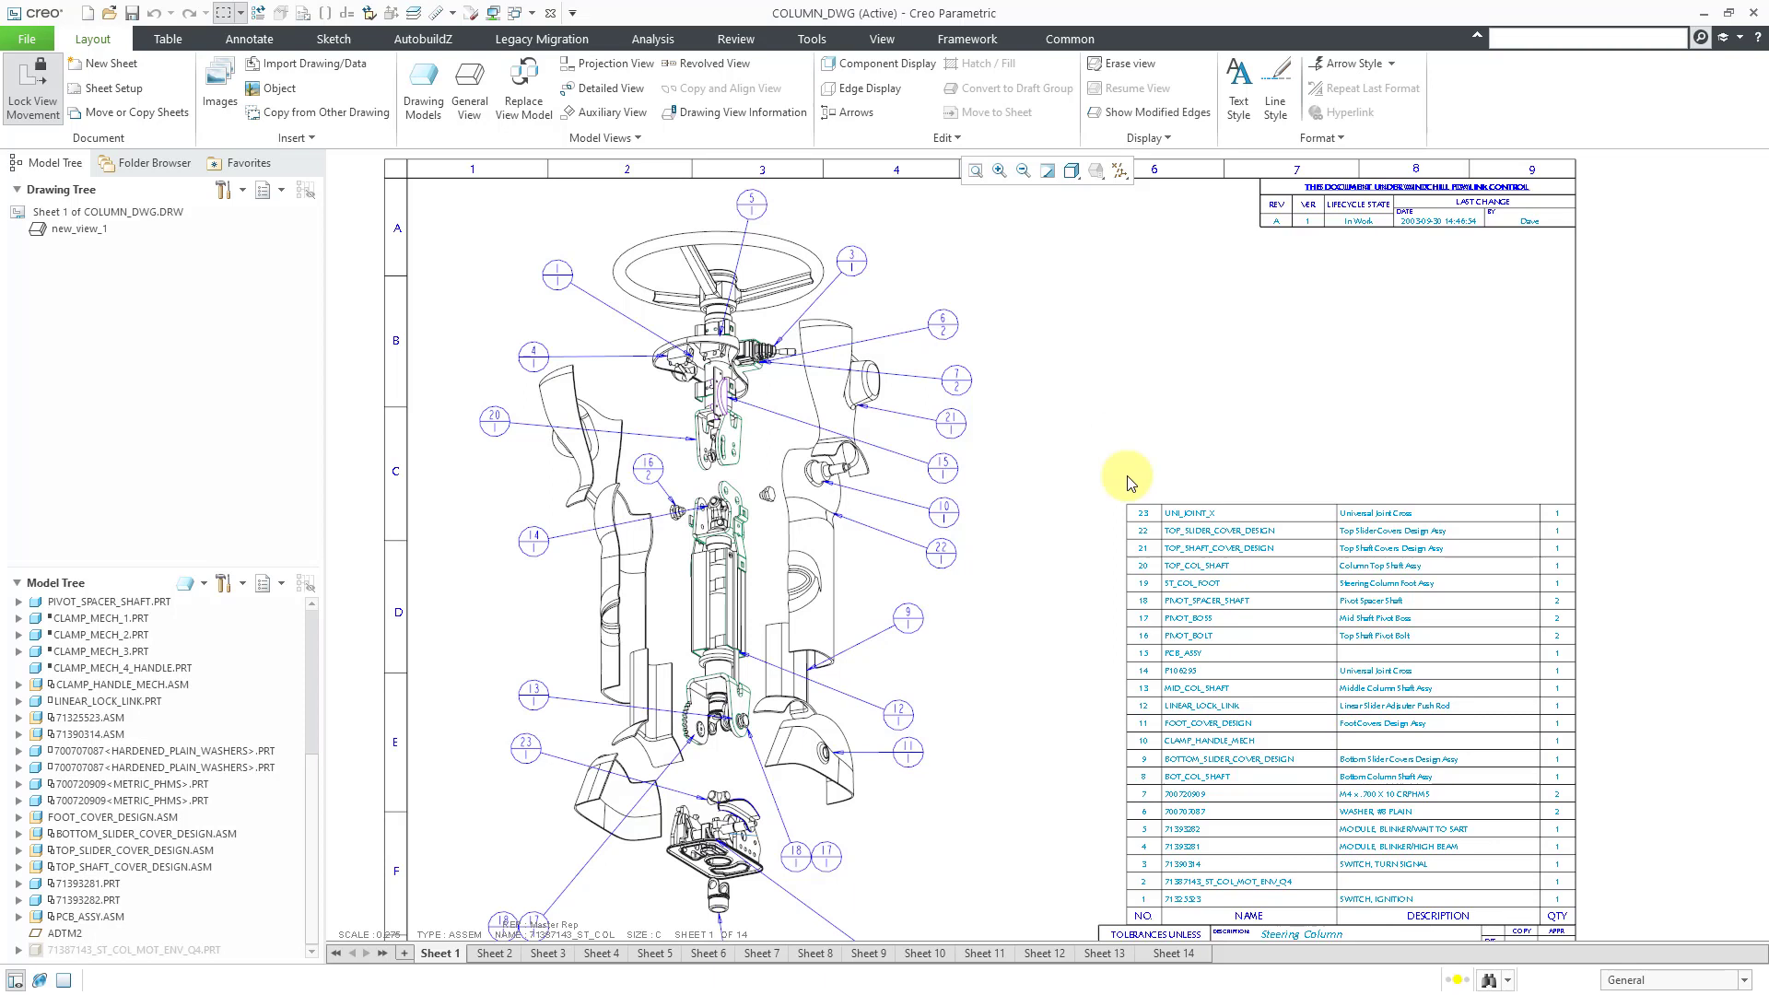
pyautogui.moveTo(1131, 447)
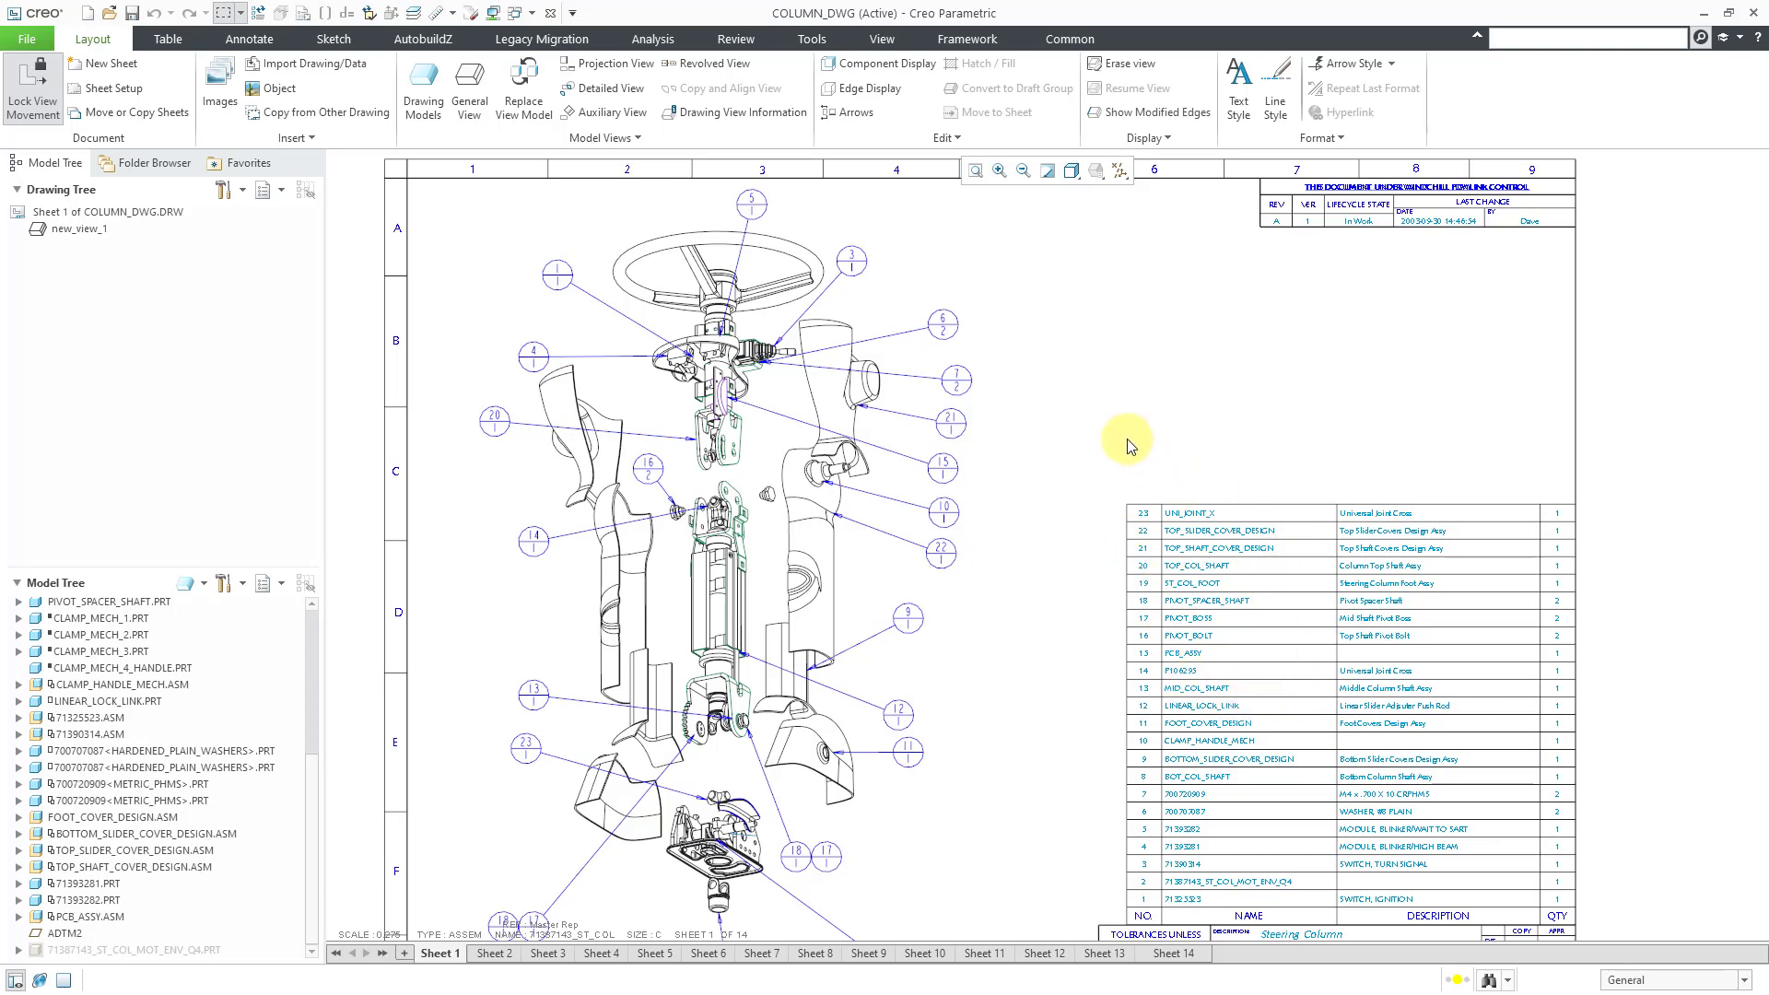
pyautogui.moveTo(1061, 464)
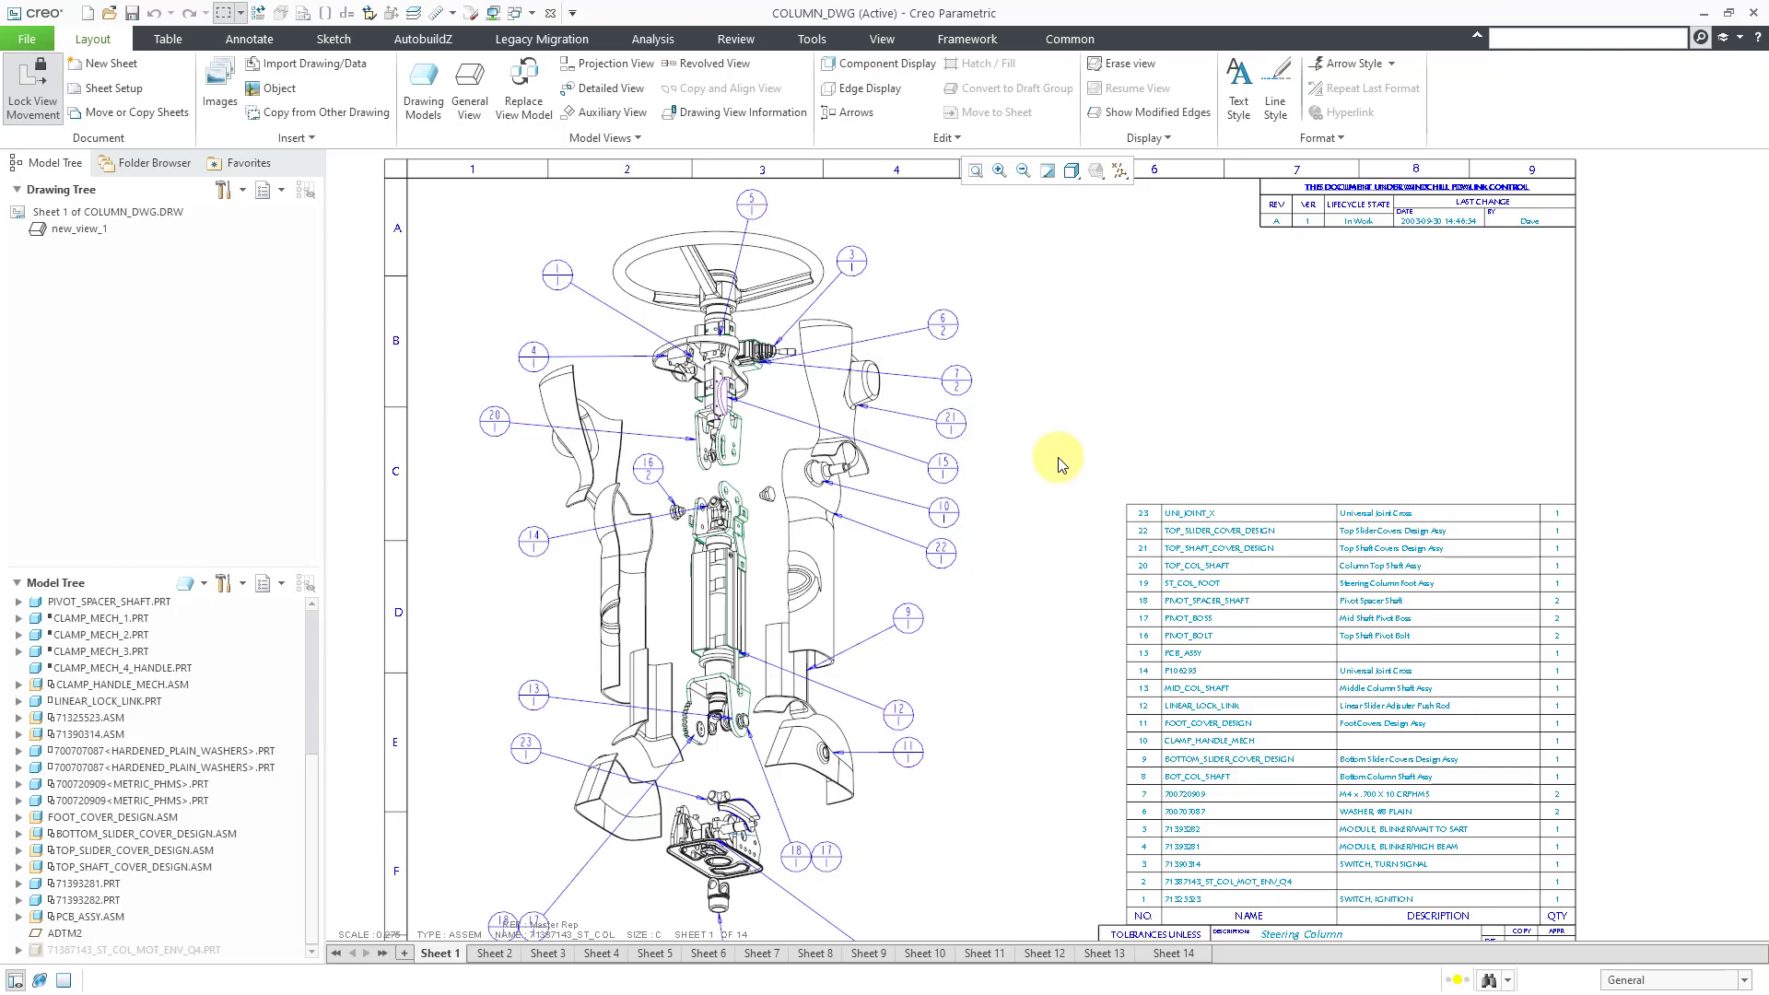
pyautogui.moveTo(961, 737)
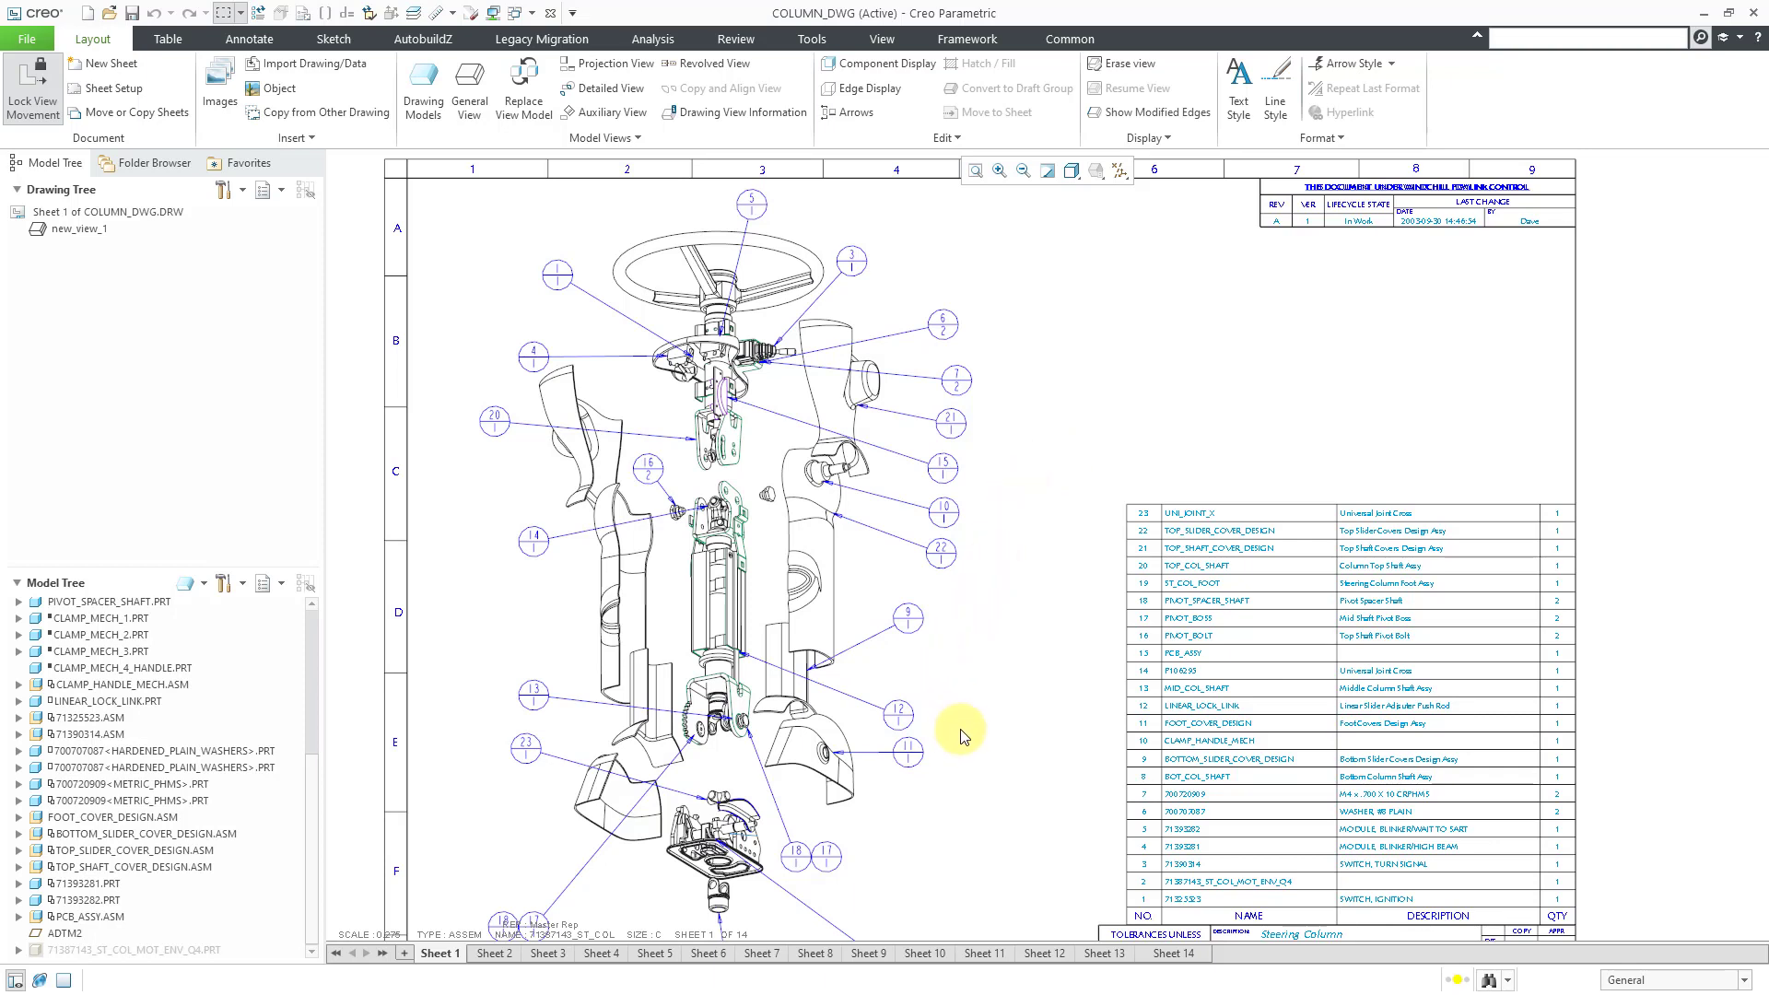
# Zoom in on the lower end of the exploded steering column to show balloons 11 and 12
pyautogui.scroll(-3)
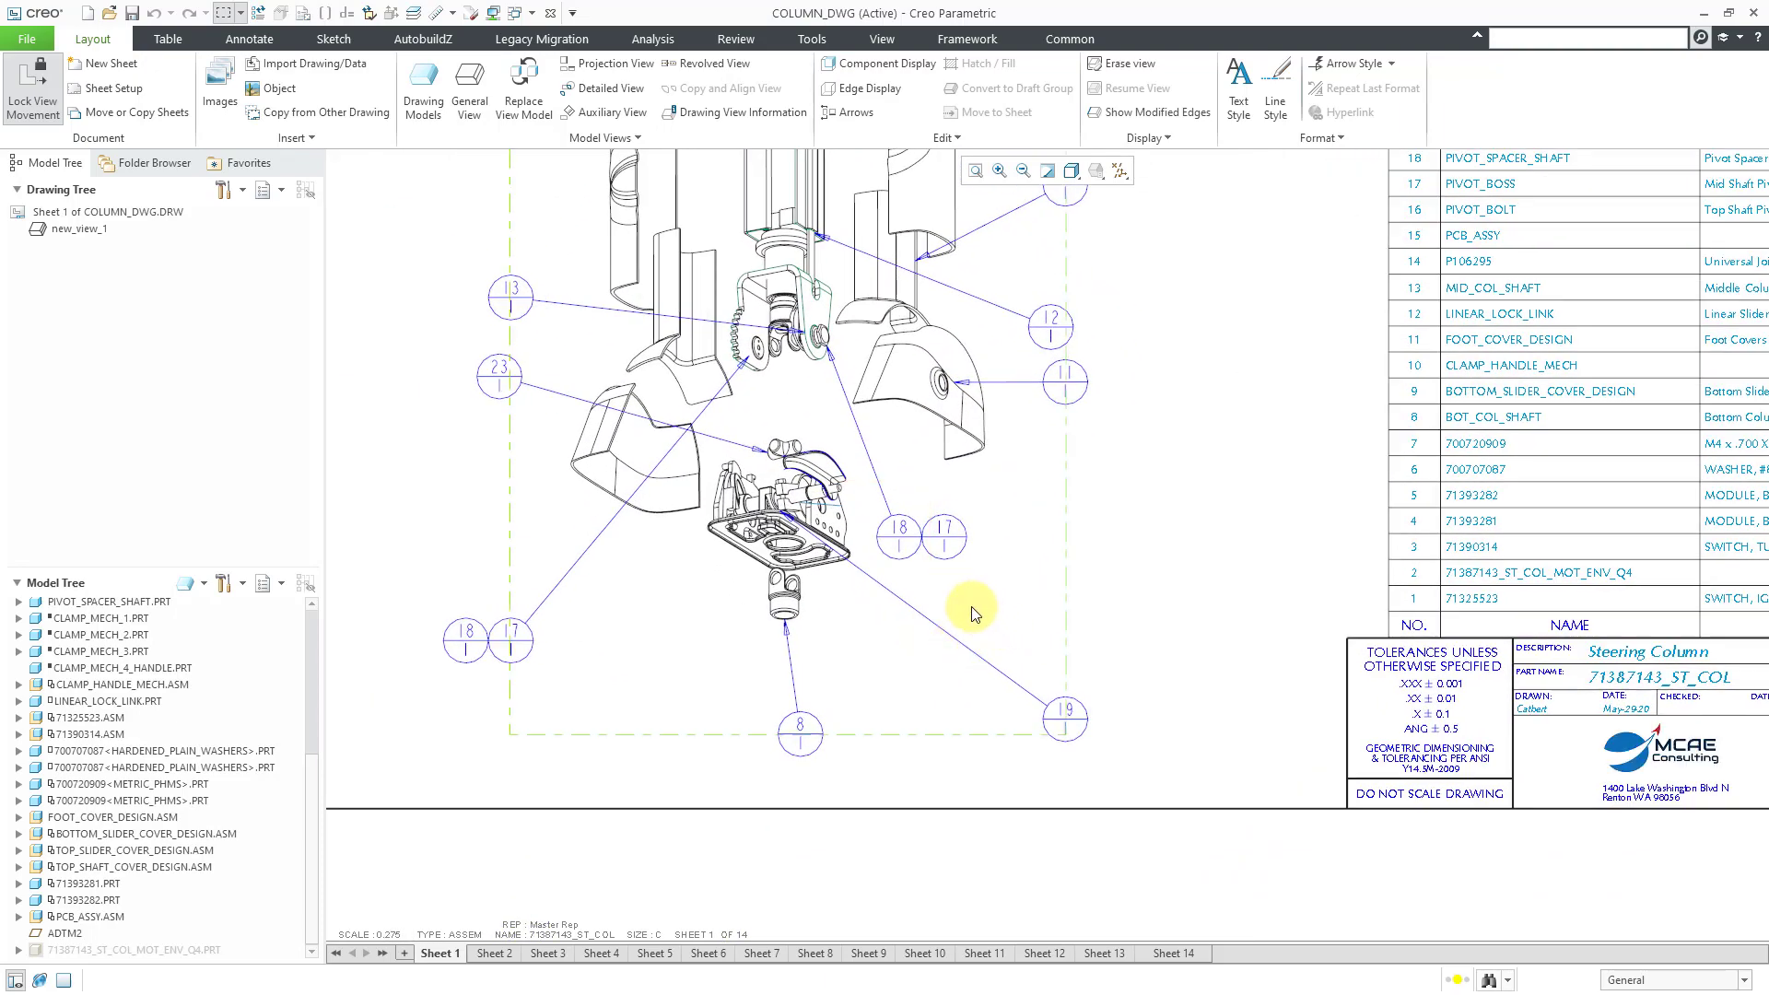
pyautogui.moveTo(1192, 553)
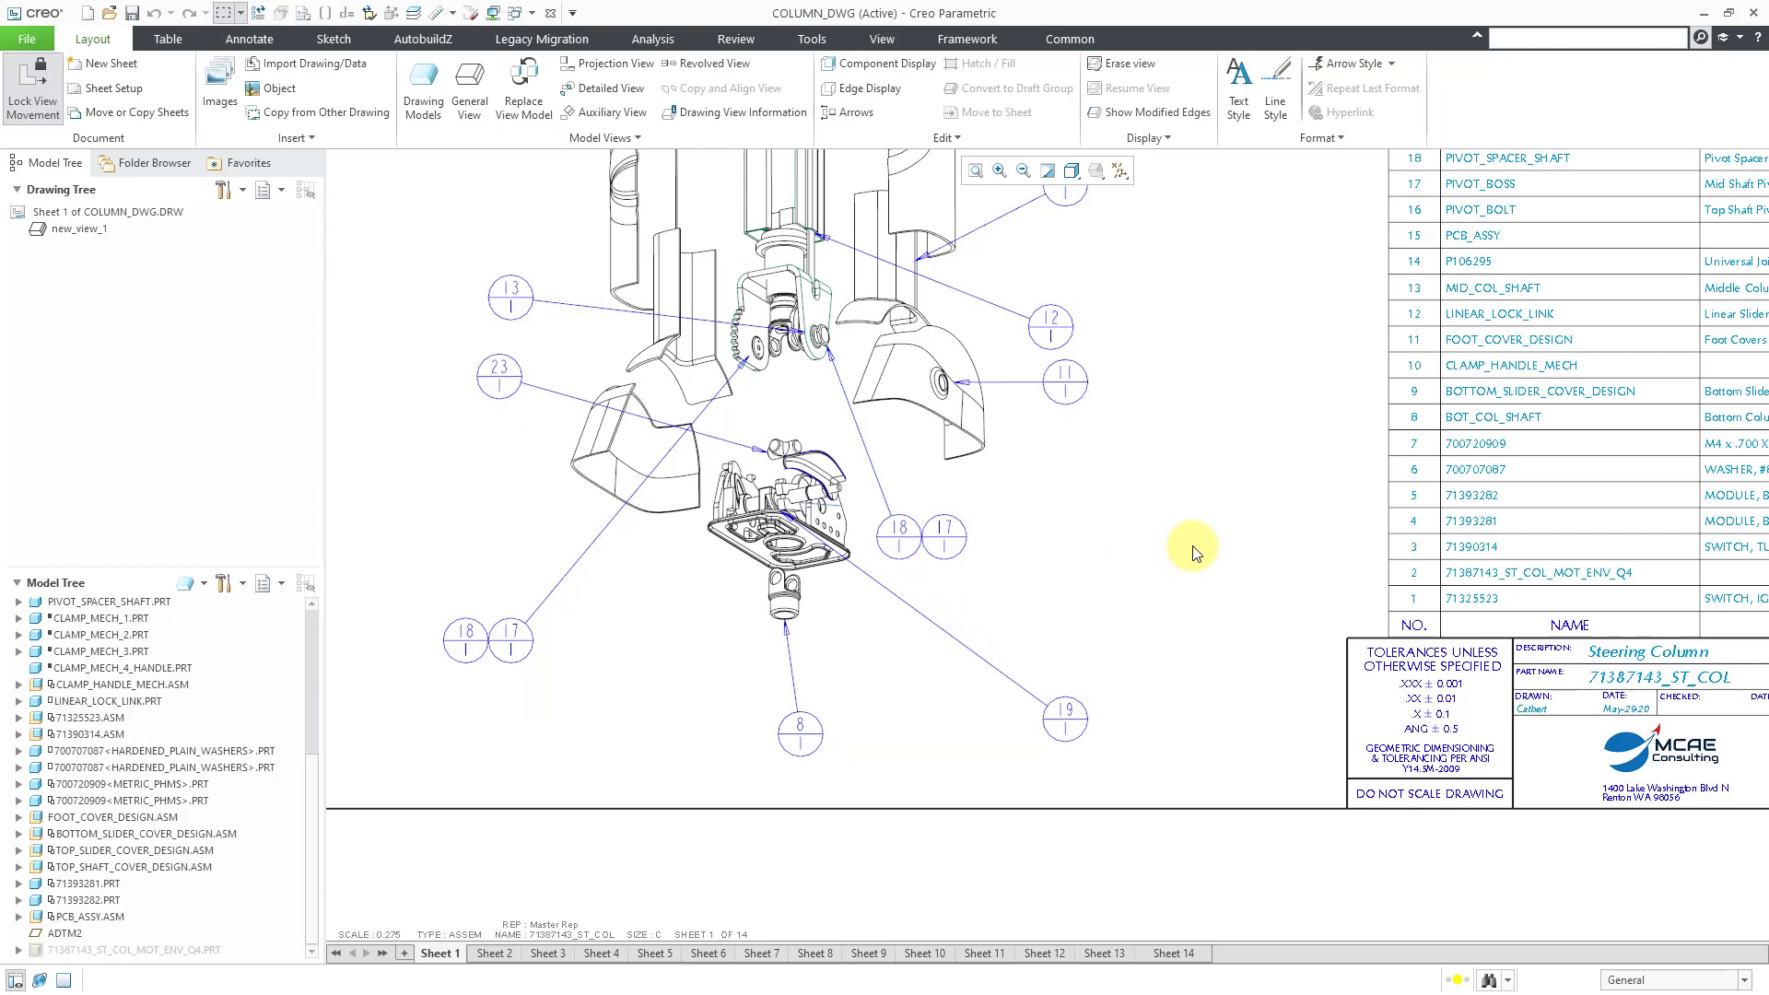
pyautogui.moveTo(1258, 552)
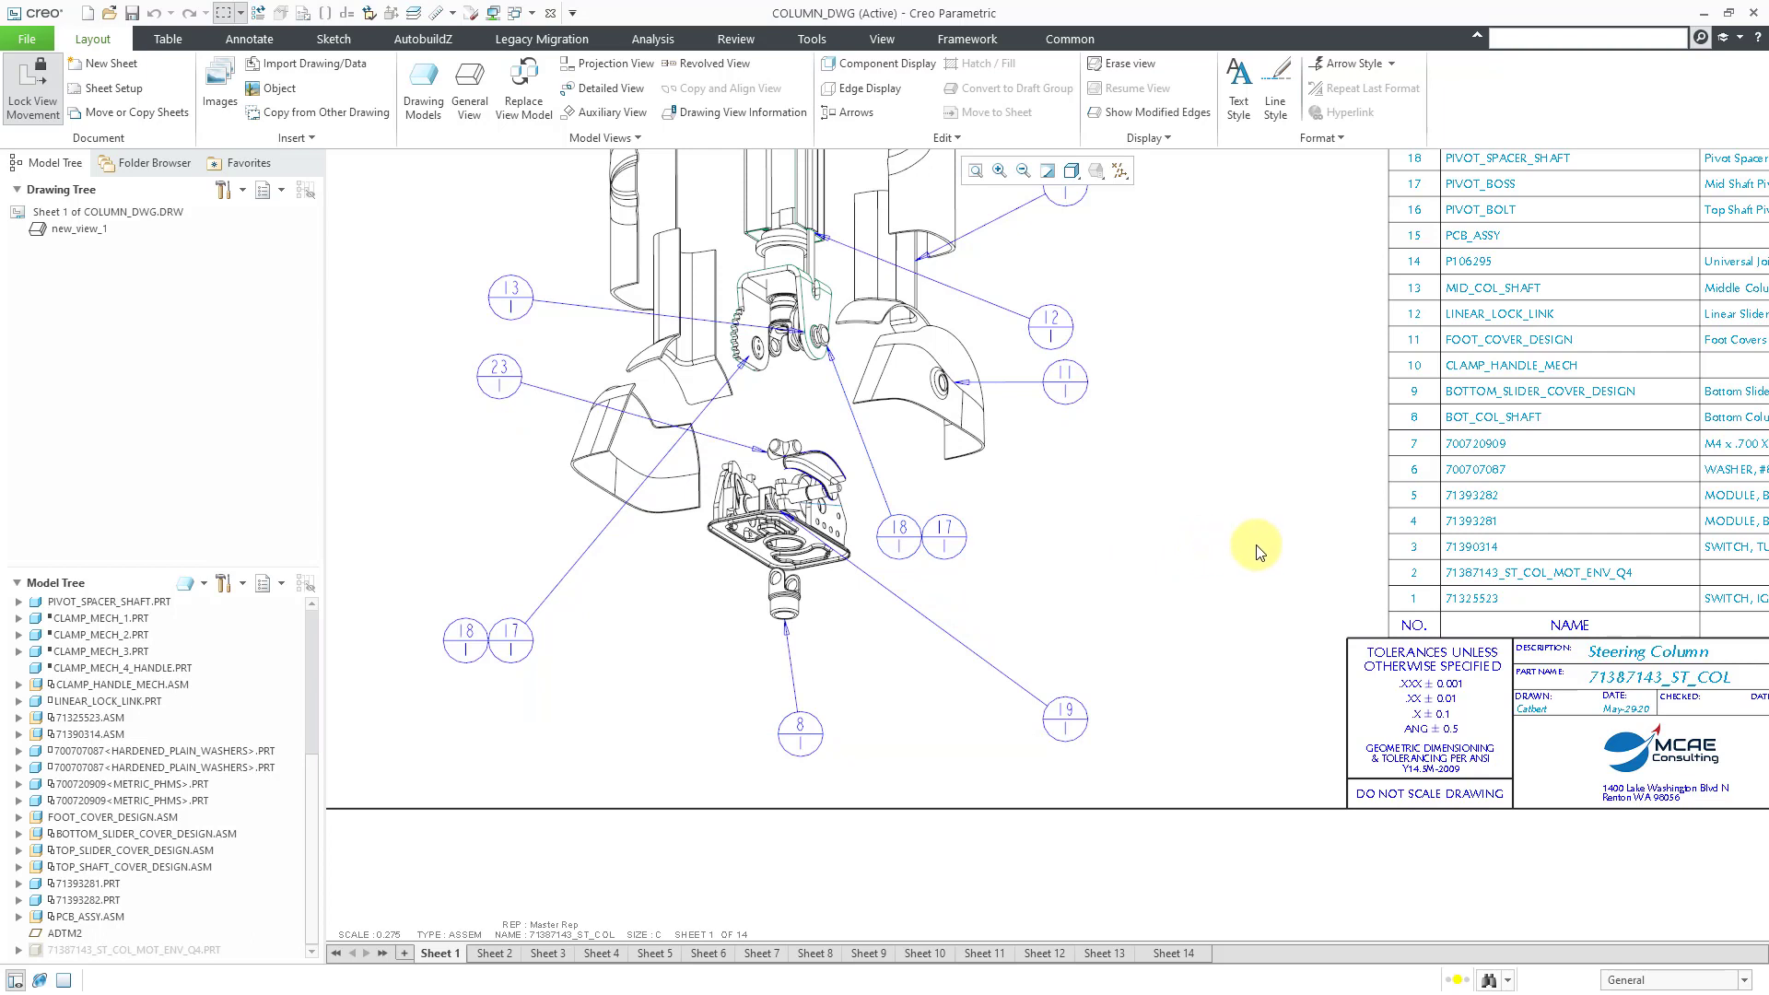
pyautogui.moveTo(1111, 596)
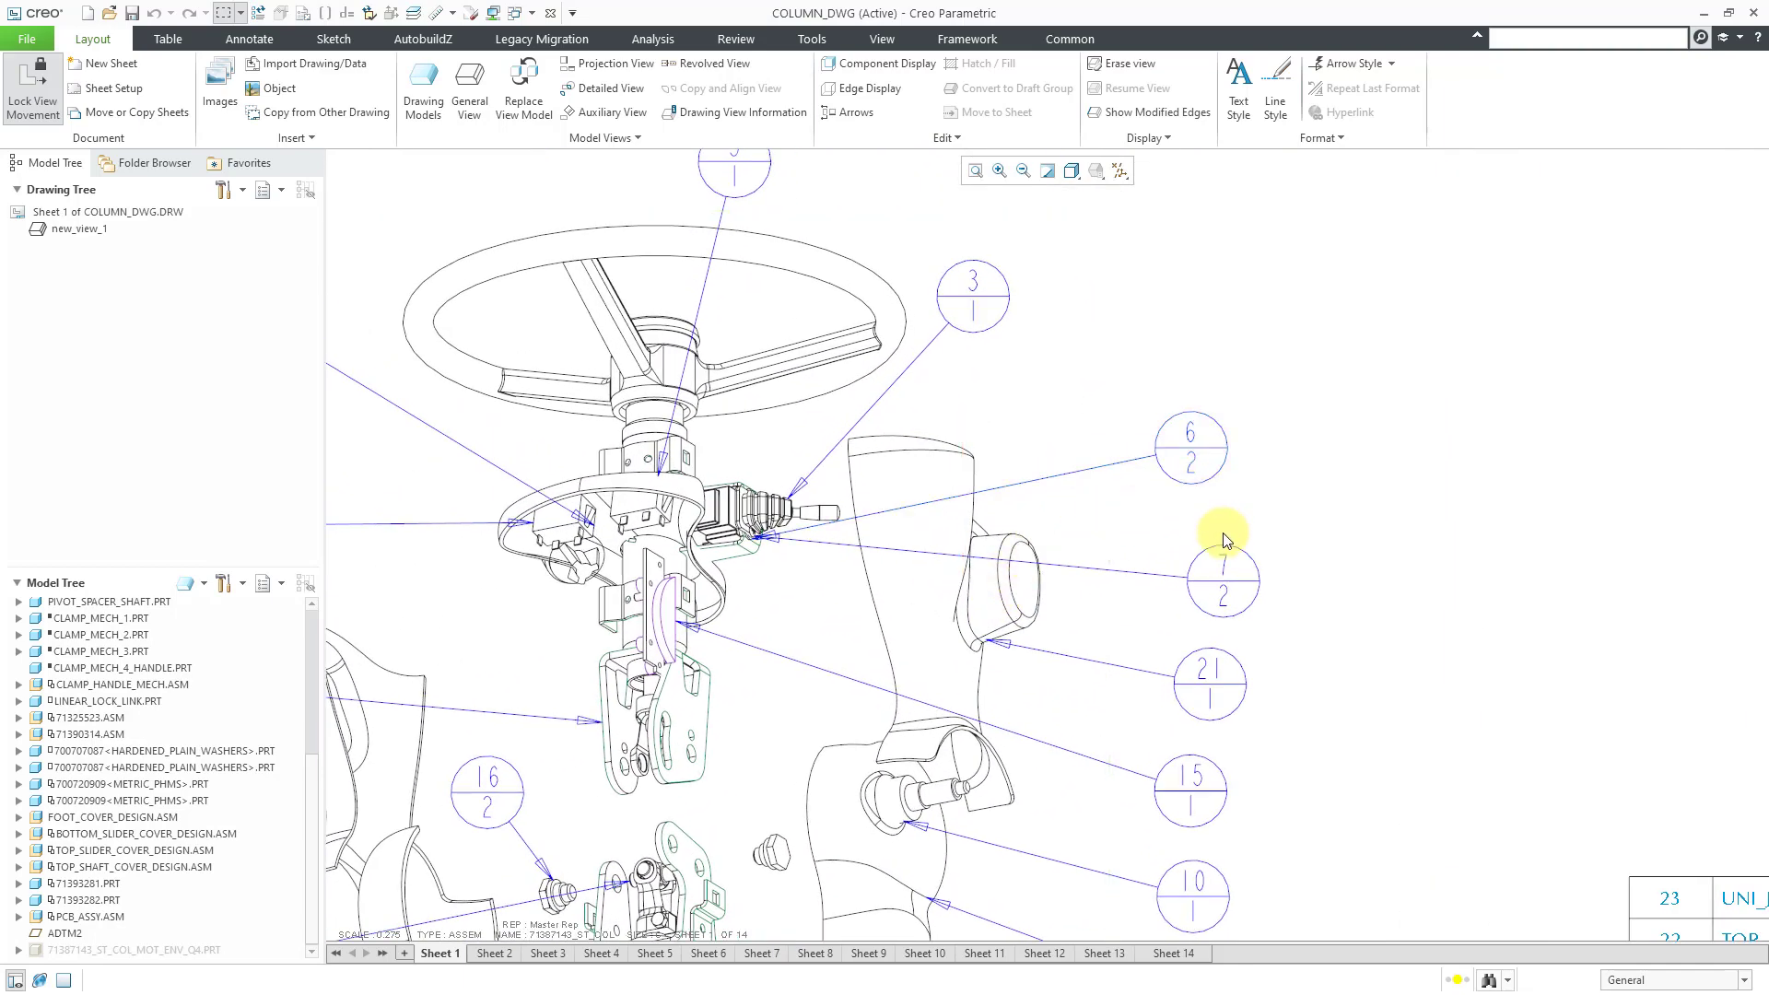
pyautogui.moveTo(1181, 369)
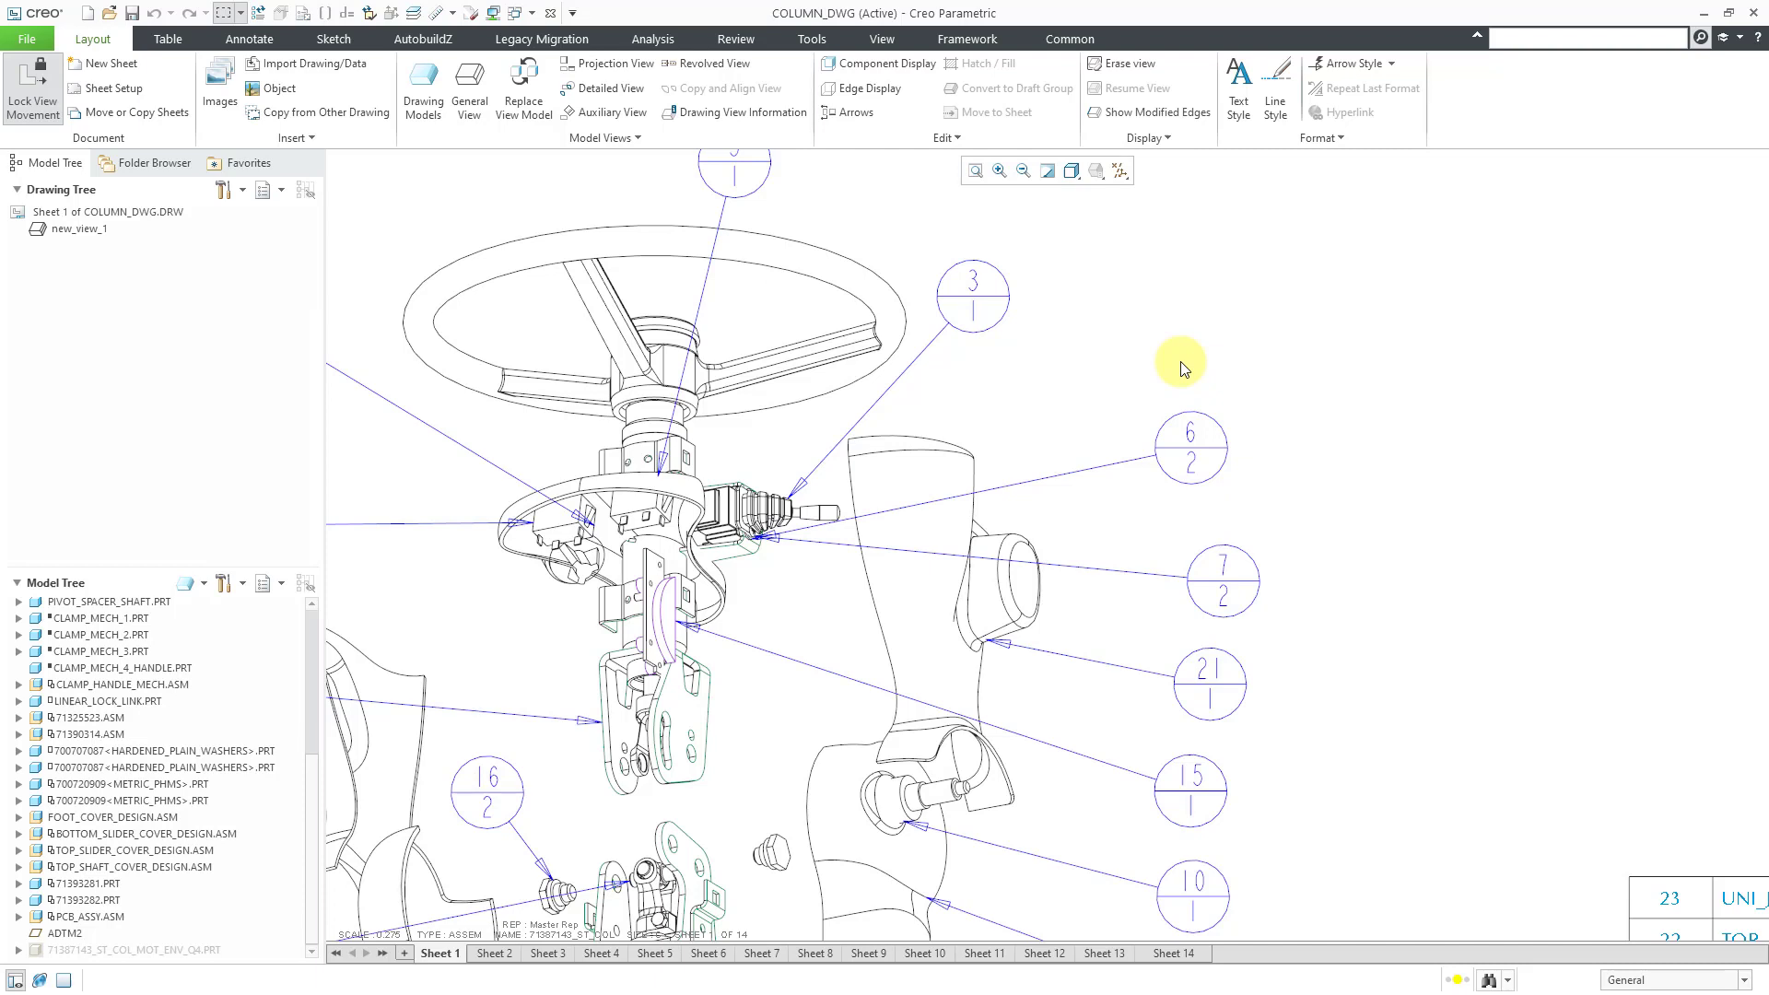
pyautogui.moveTo(1300, 393)
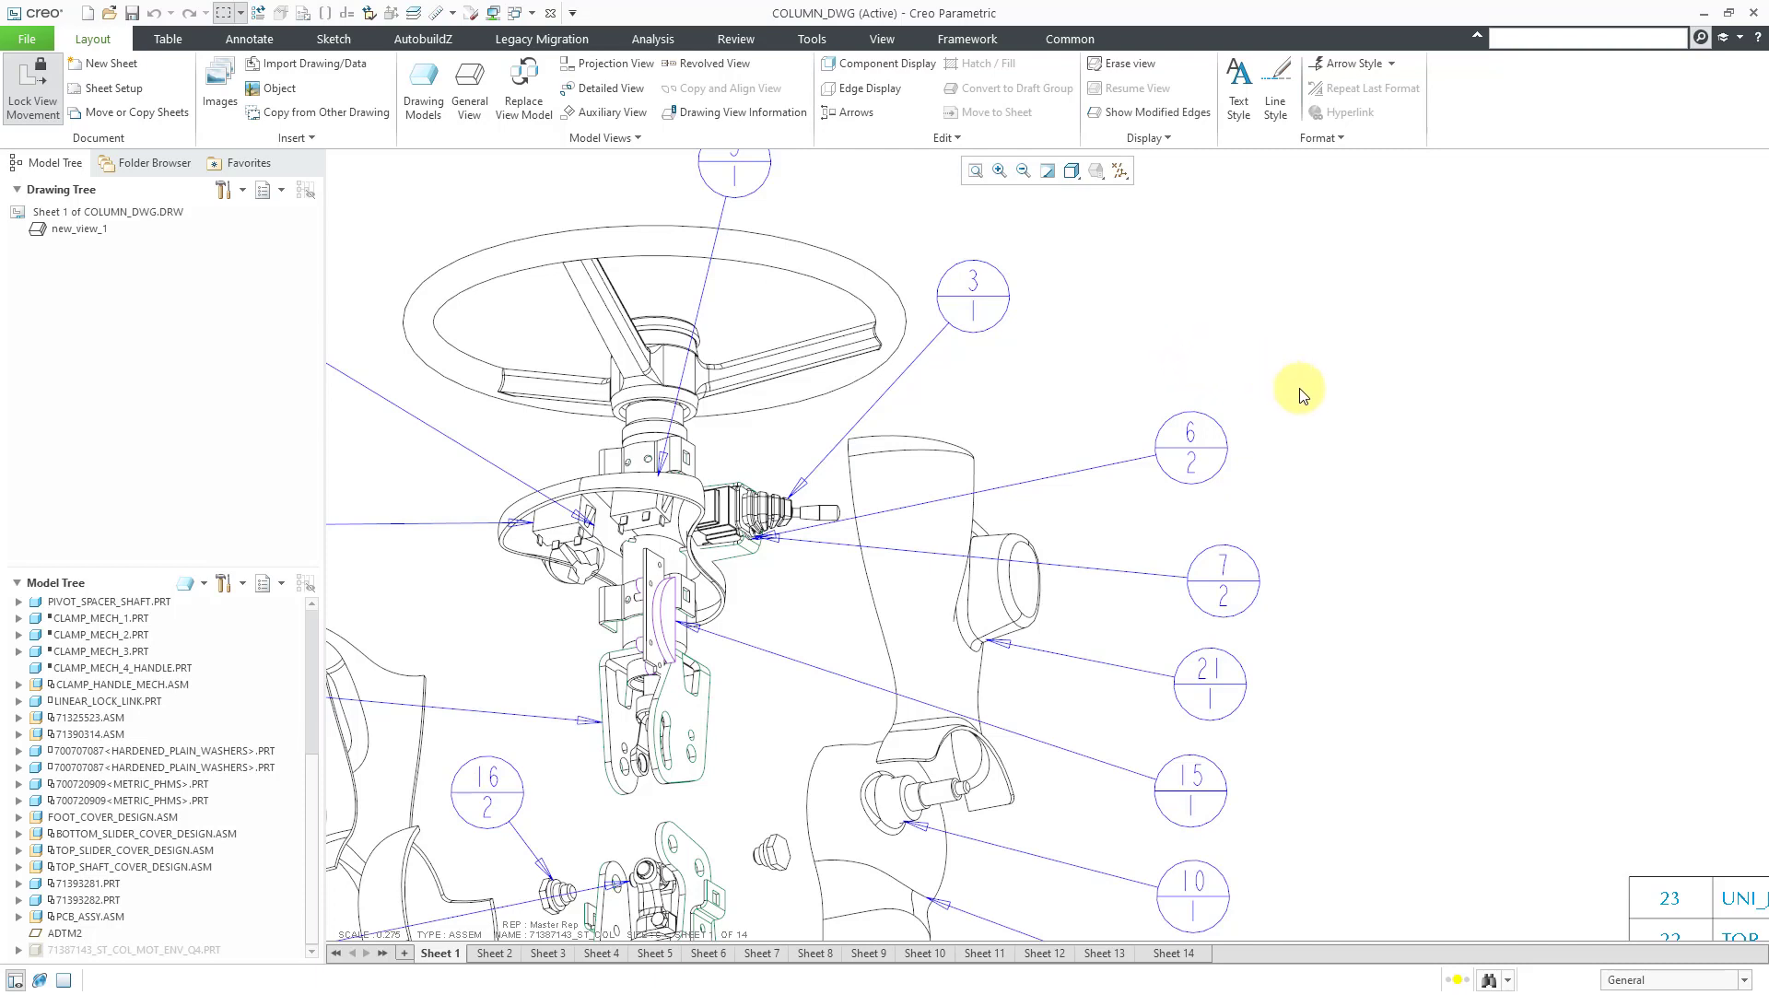
pyautogui.moveTo(1257, 377)
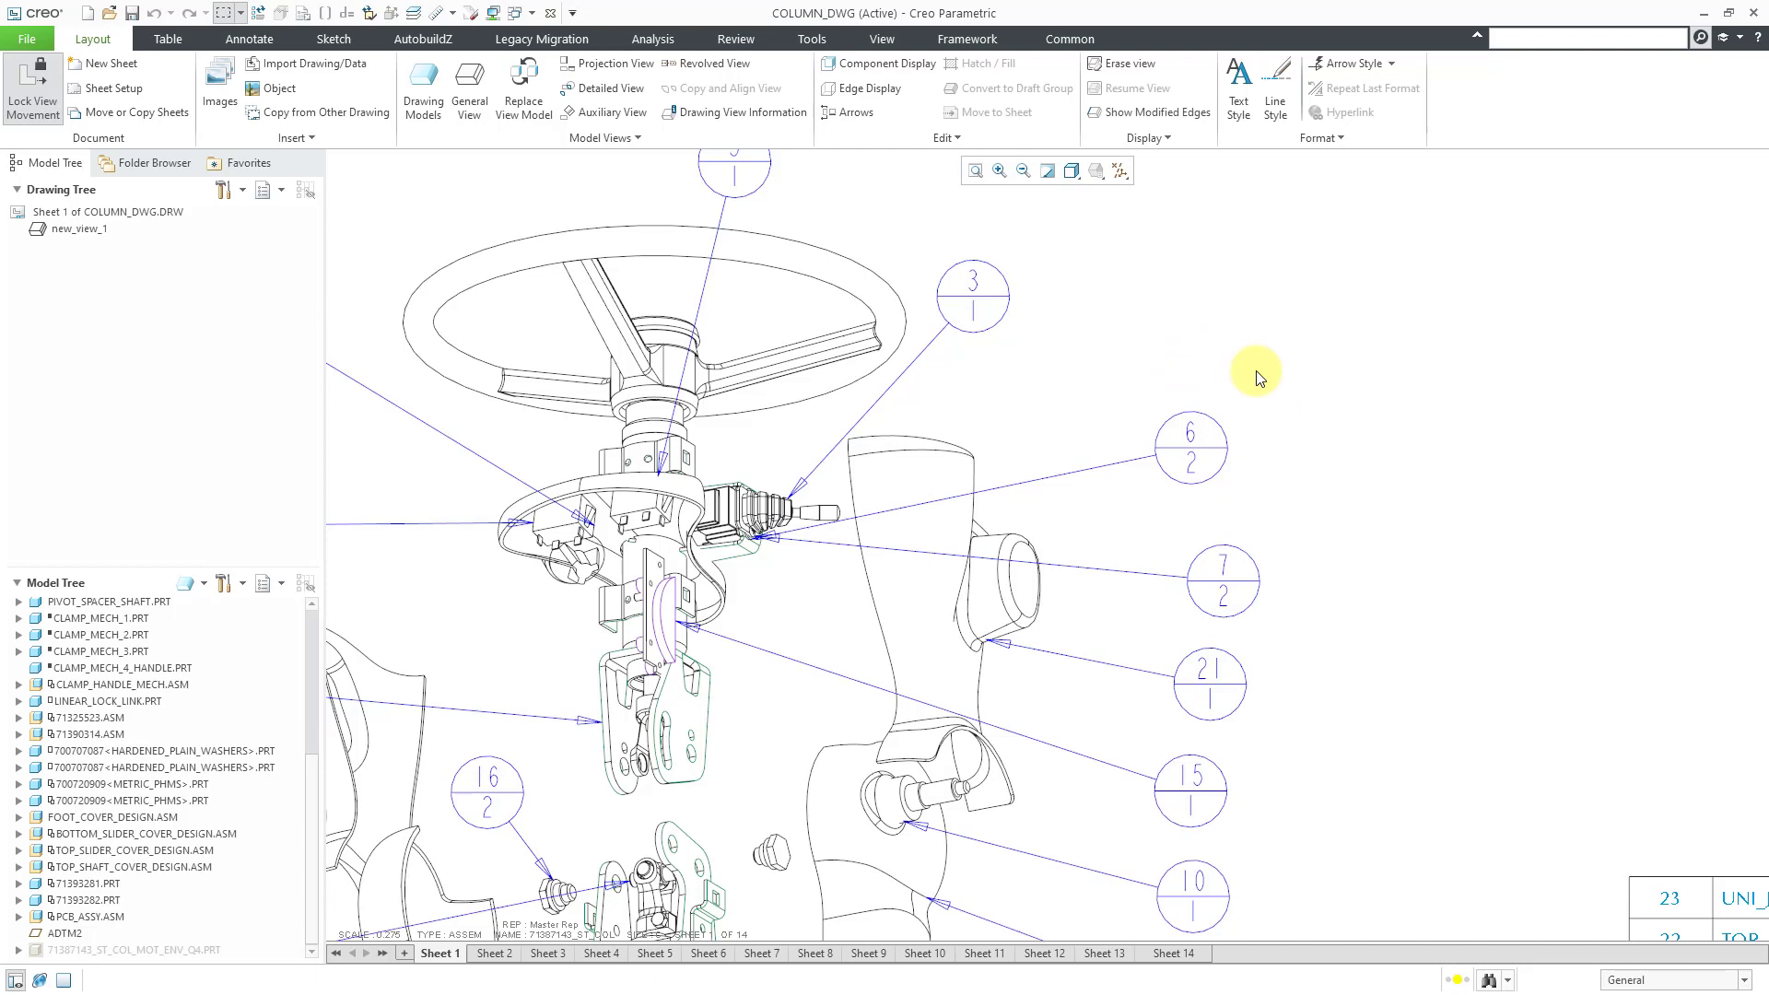
pyautogui.moveTo(167, 39)
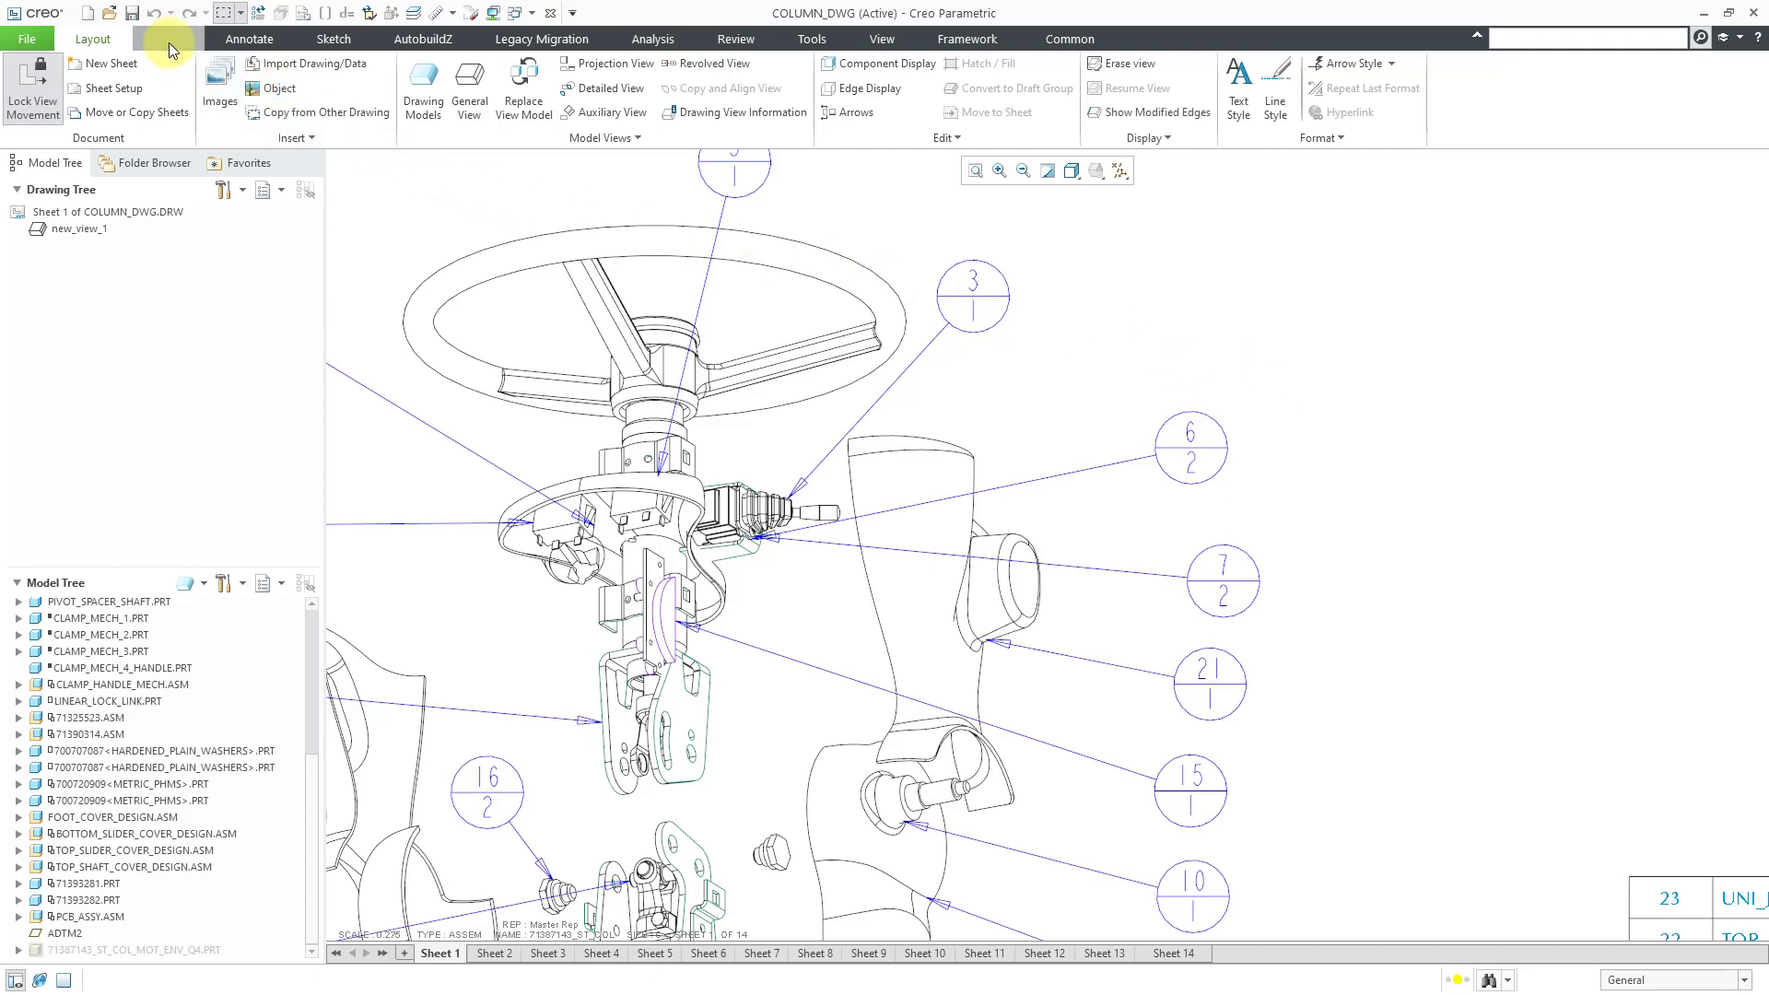
# Start the Merge Balloons tool from the Table tab
pyautogui.click(167, 38)
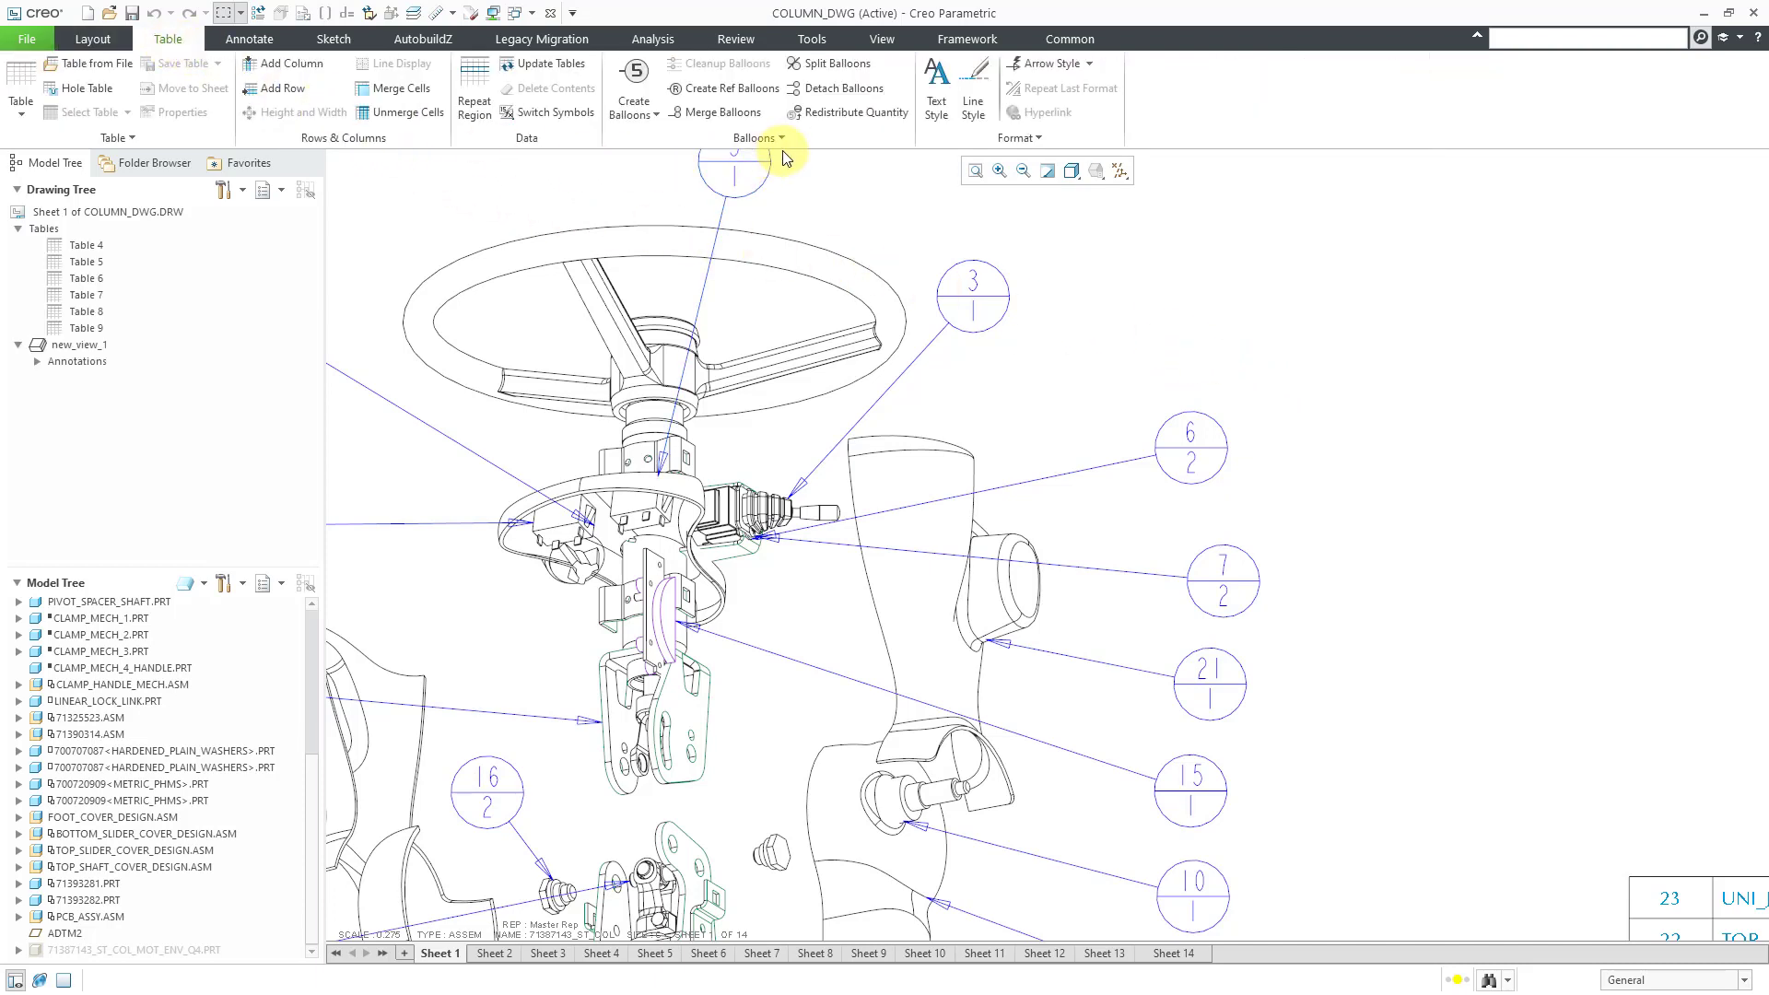
pyautogui.moveTo(754, 137)
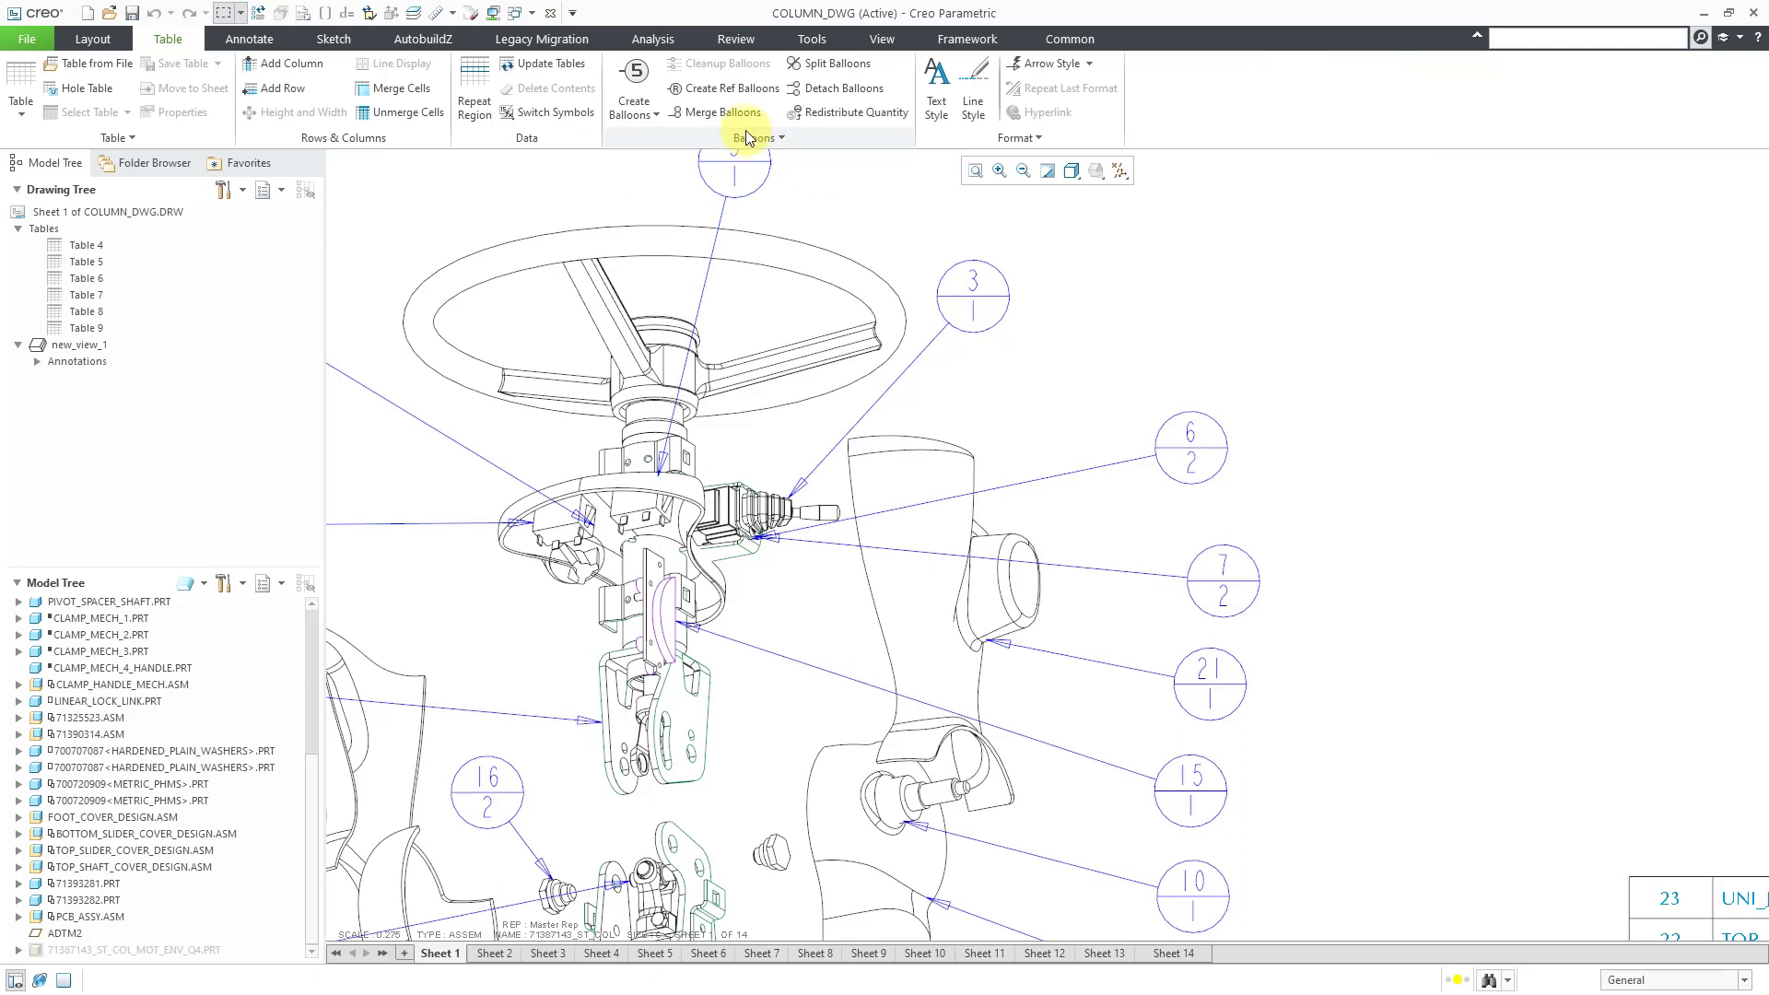
pyautogui.moveTo(722, 111)
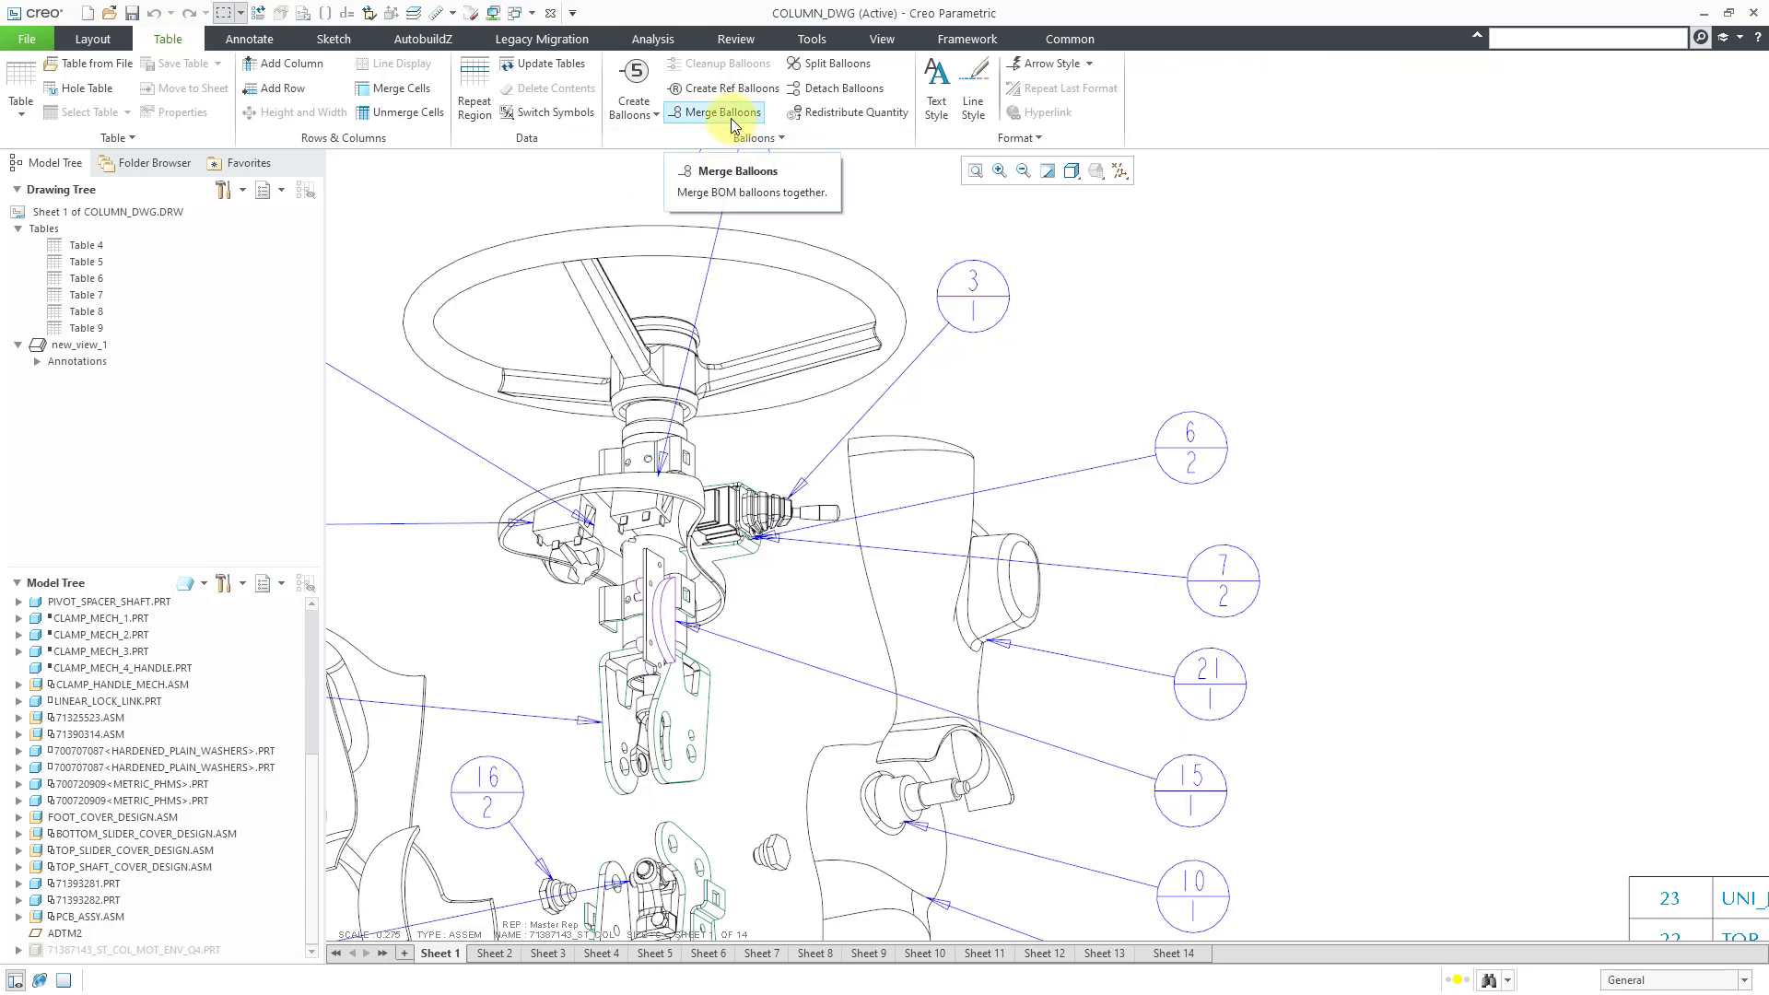
pyautogui.click(714, 112)
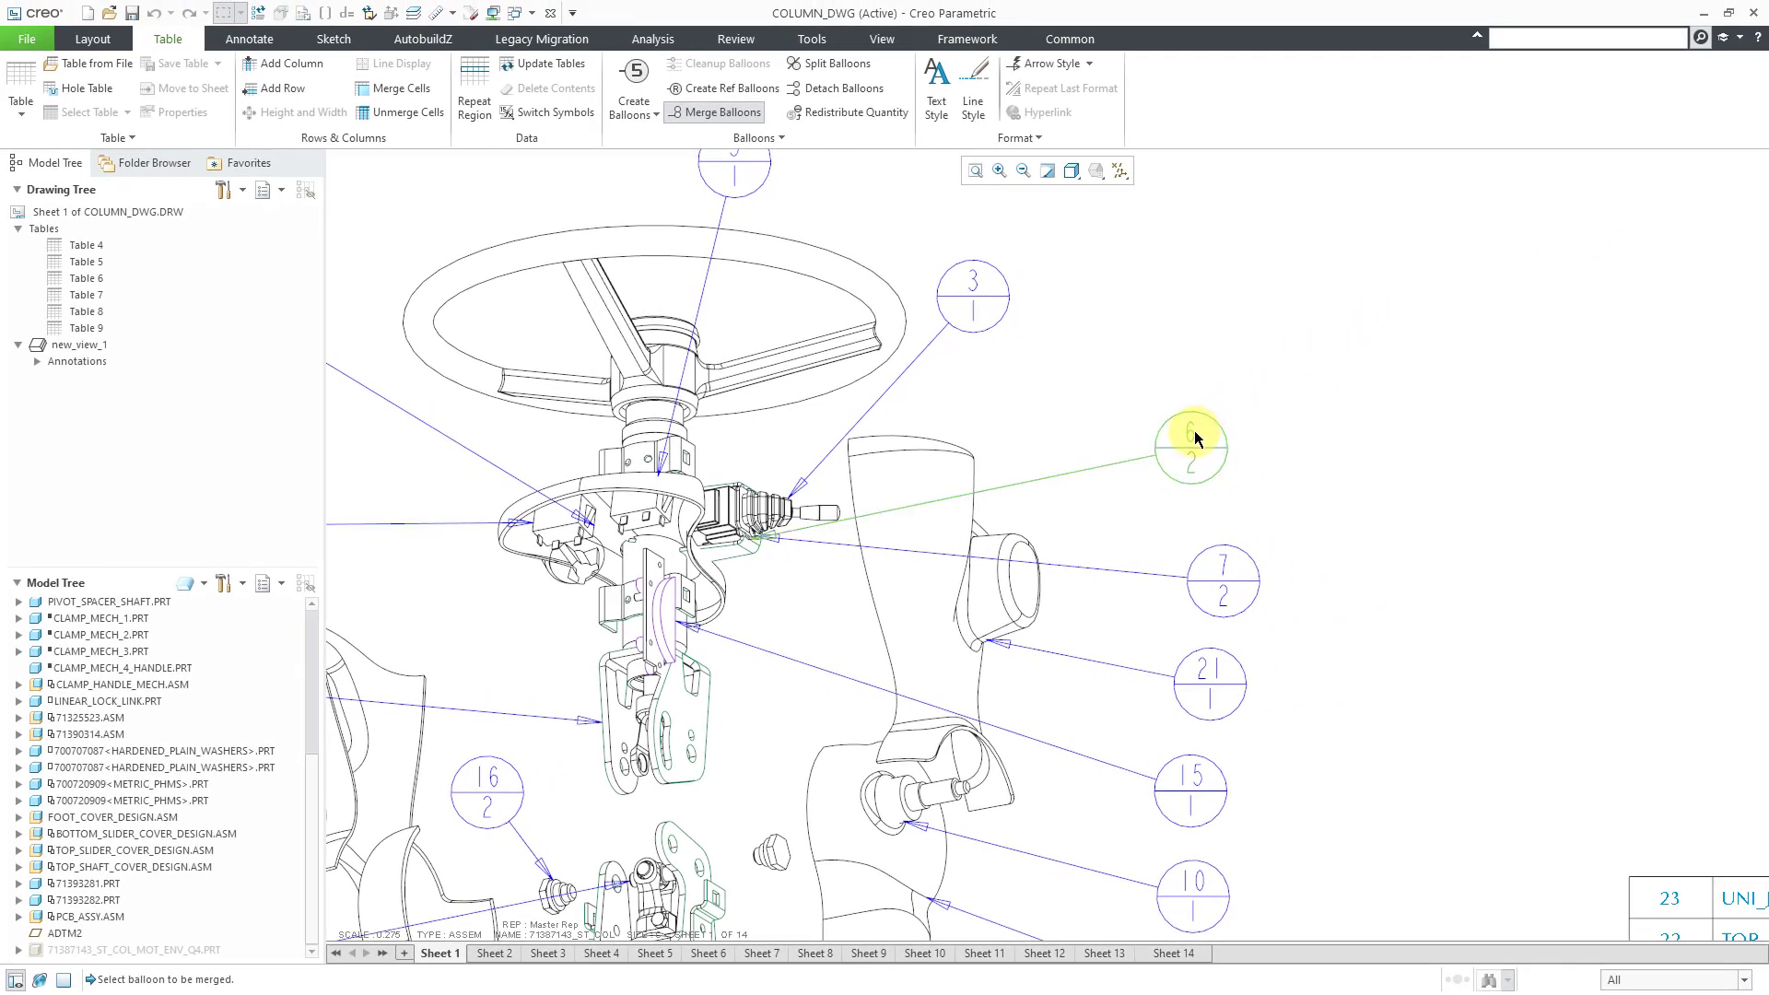
# Pick balloon 6, then quantity balloon 3 to merge them into one callout
pyautogui.click(1191, 443)
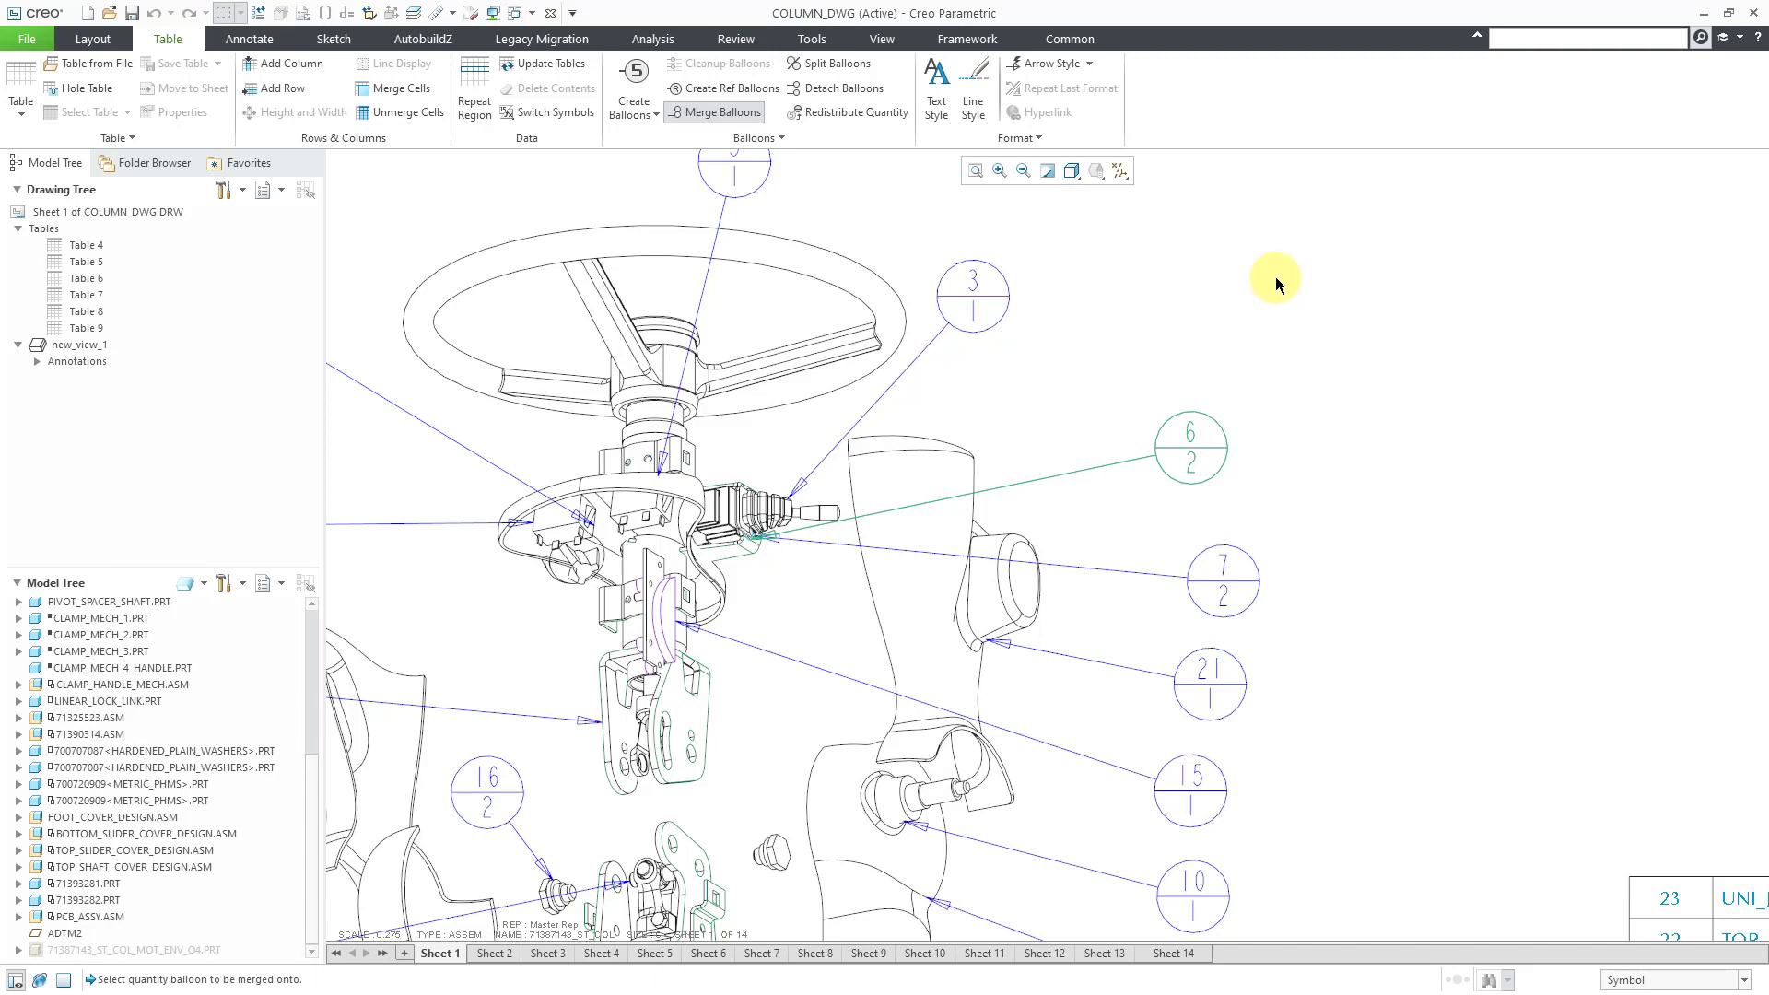
pyautogui.moveTo(1276, 282)
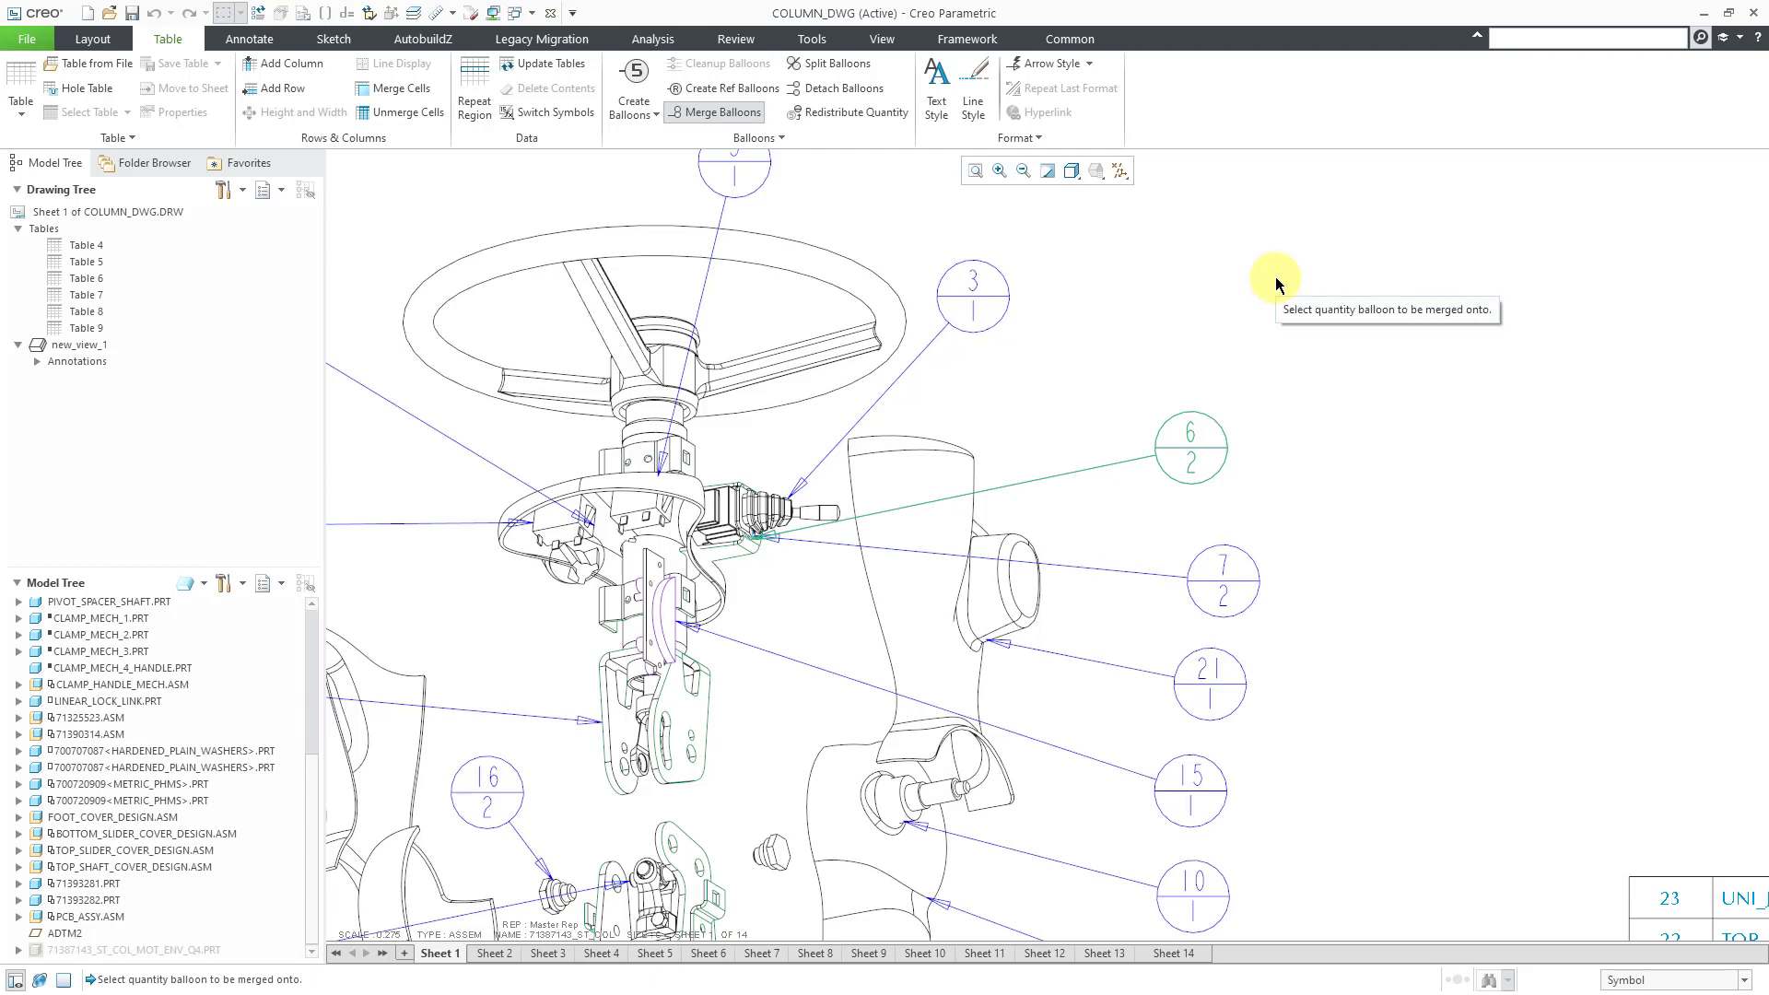
pyautogui.moveTo(974, 291)
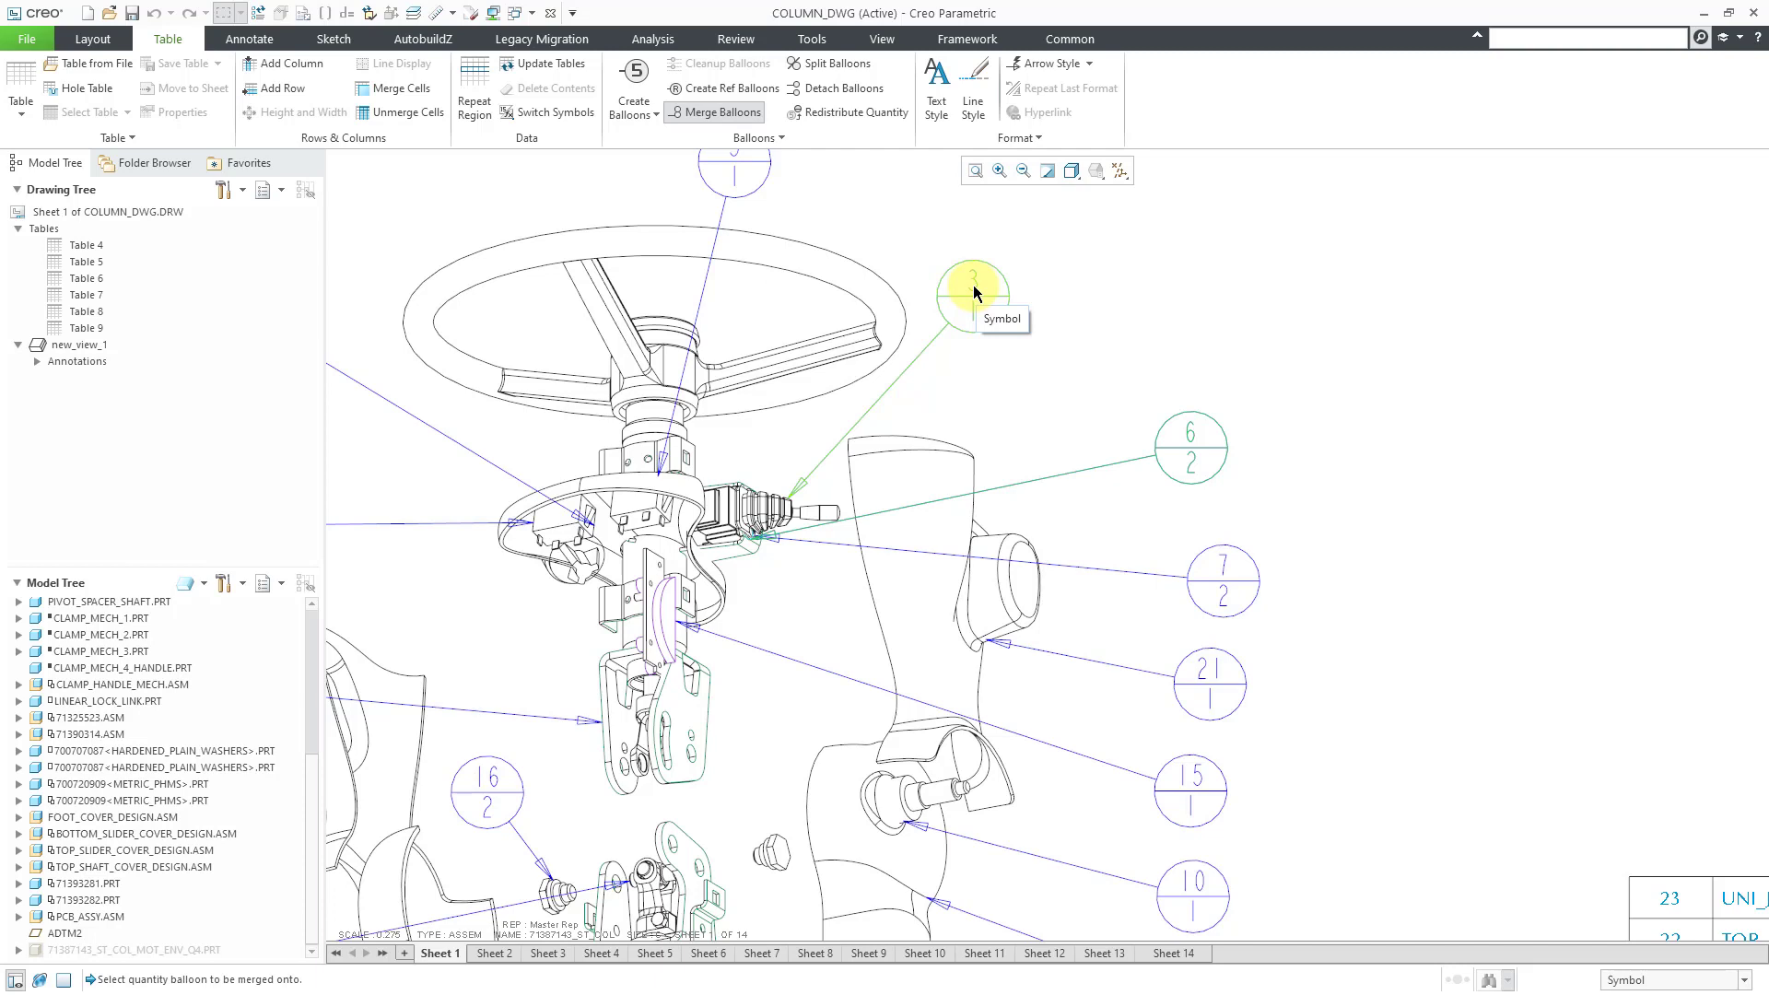
pyautogui.click(972, 278)
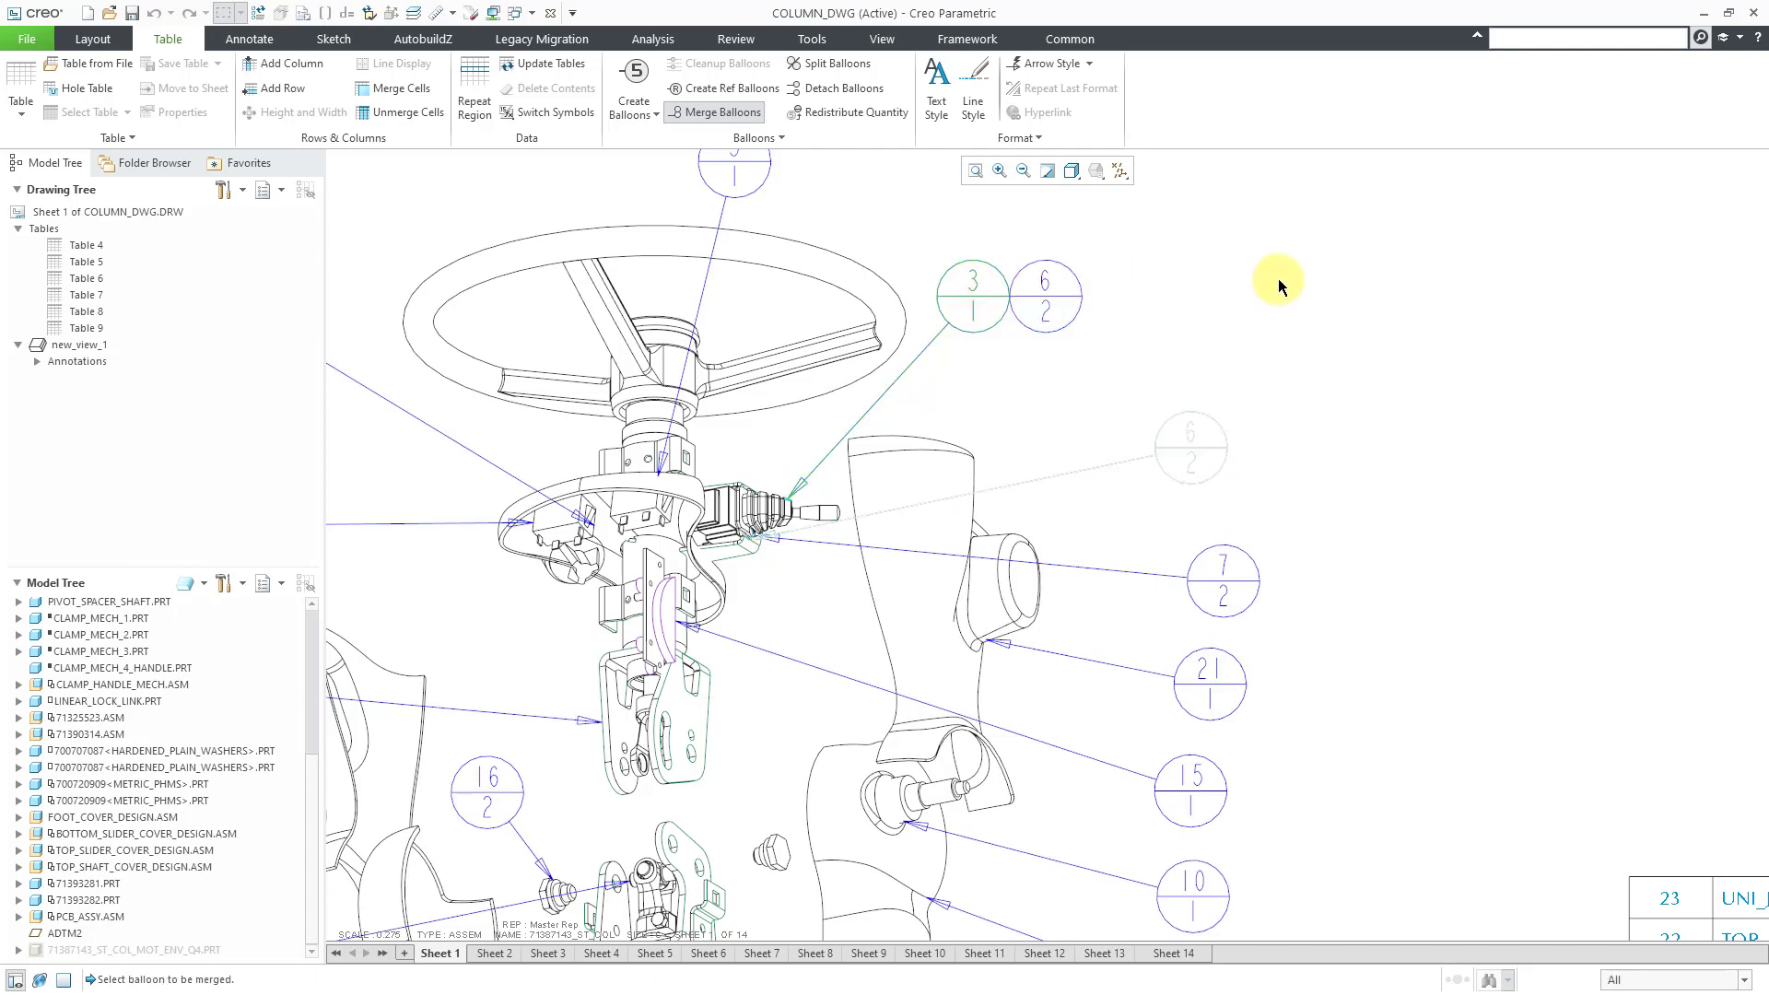
pyautogui.moveTo(1281, 286)
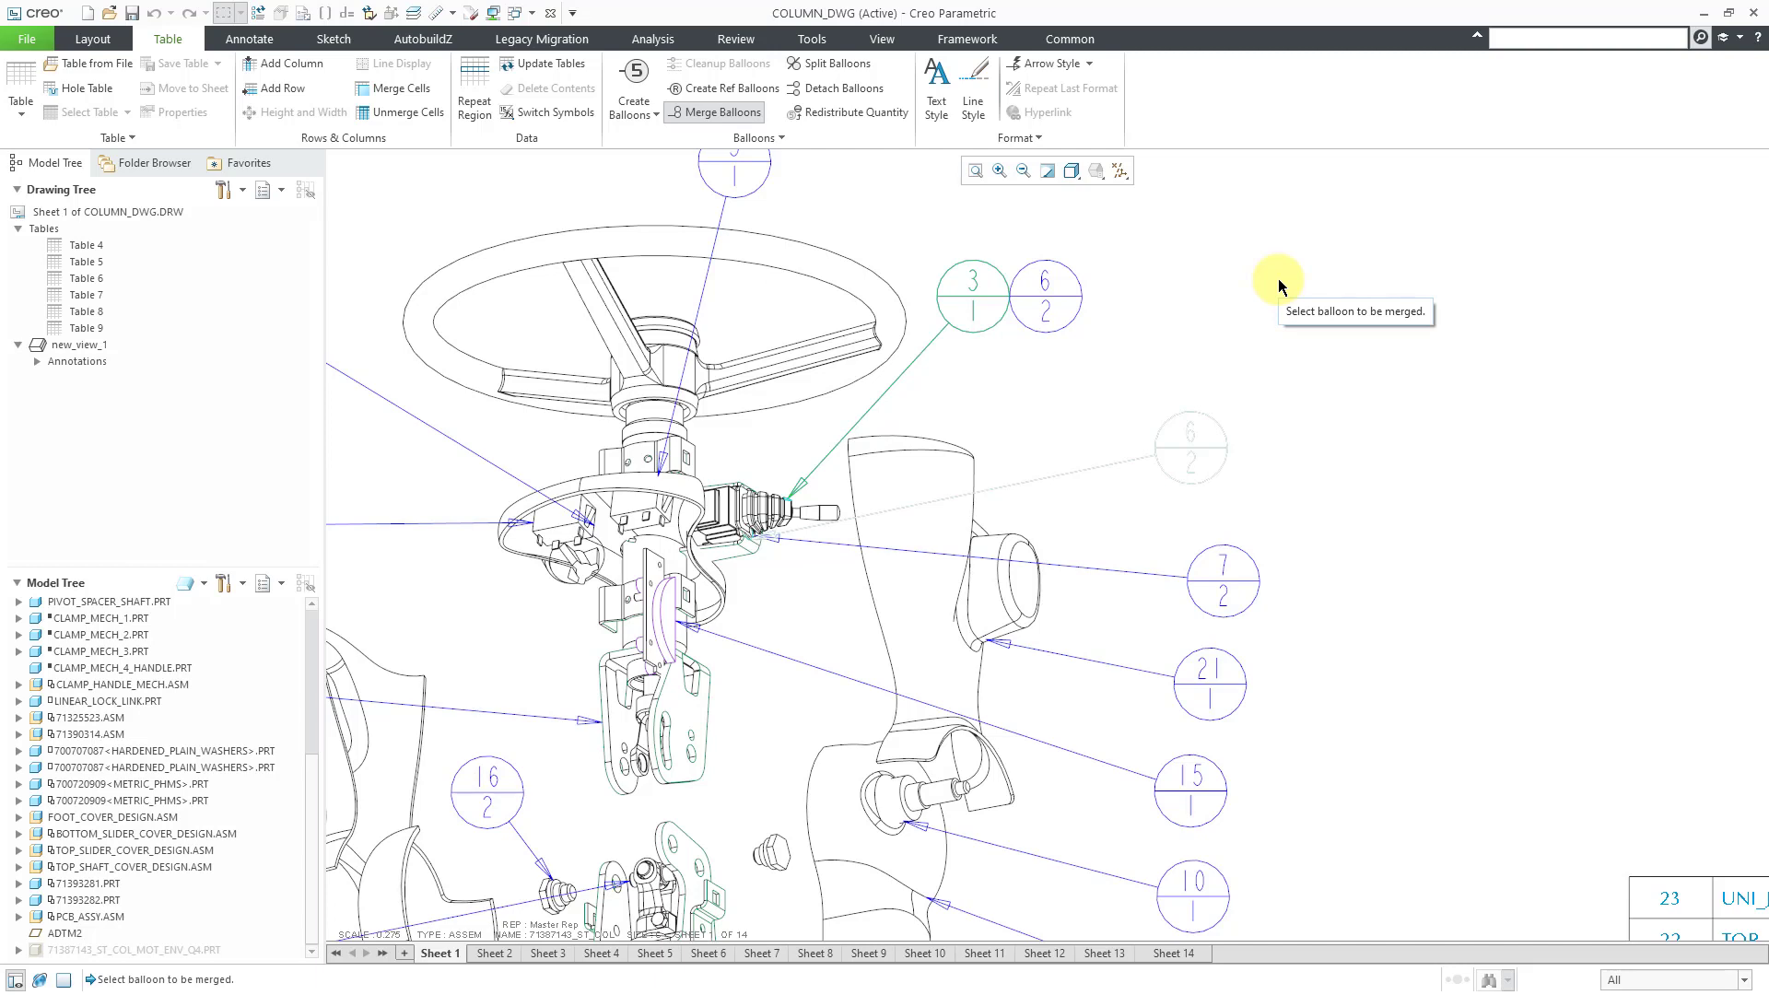
pyautogui.moveTo(766, 137)
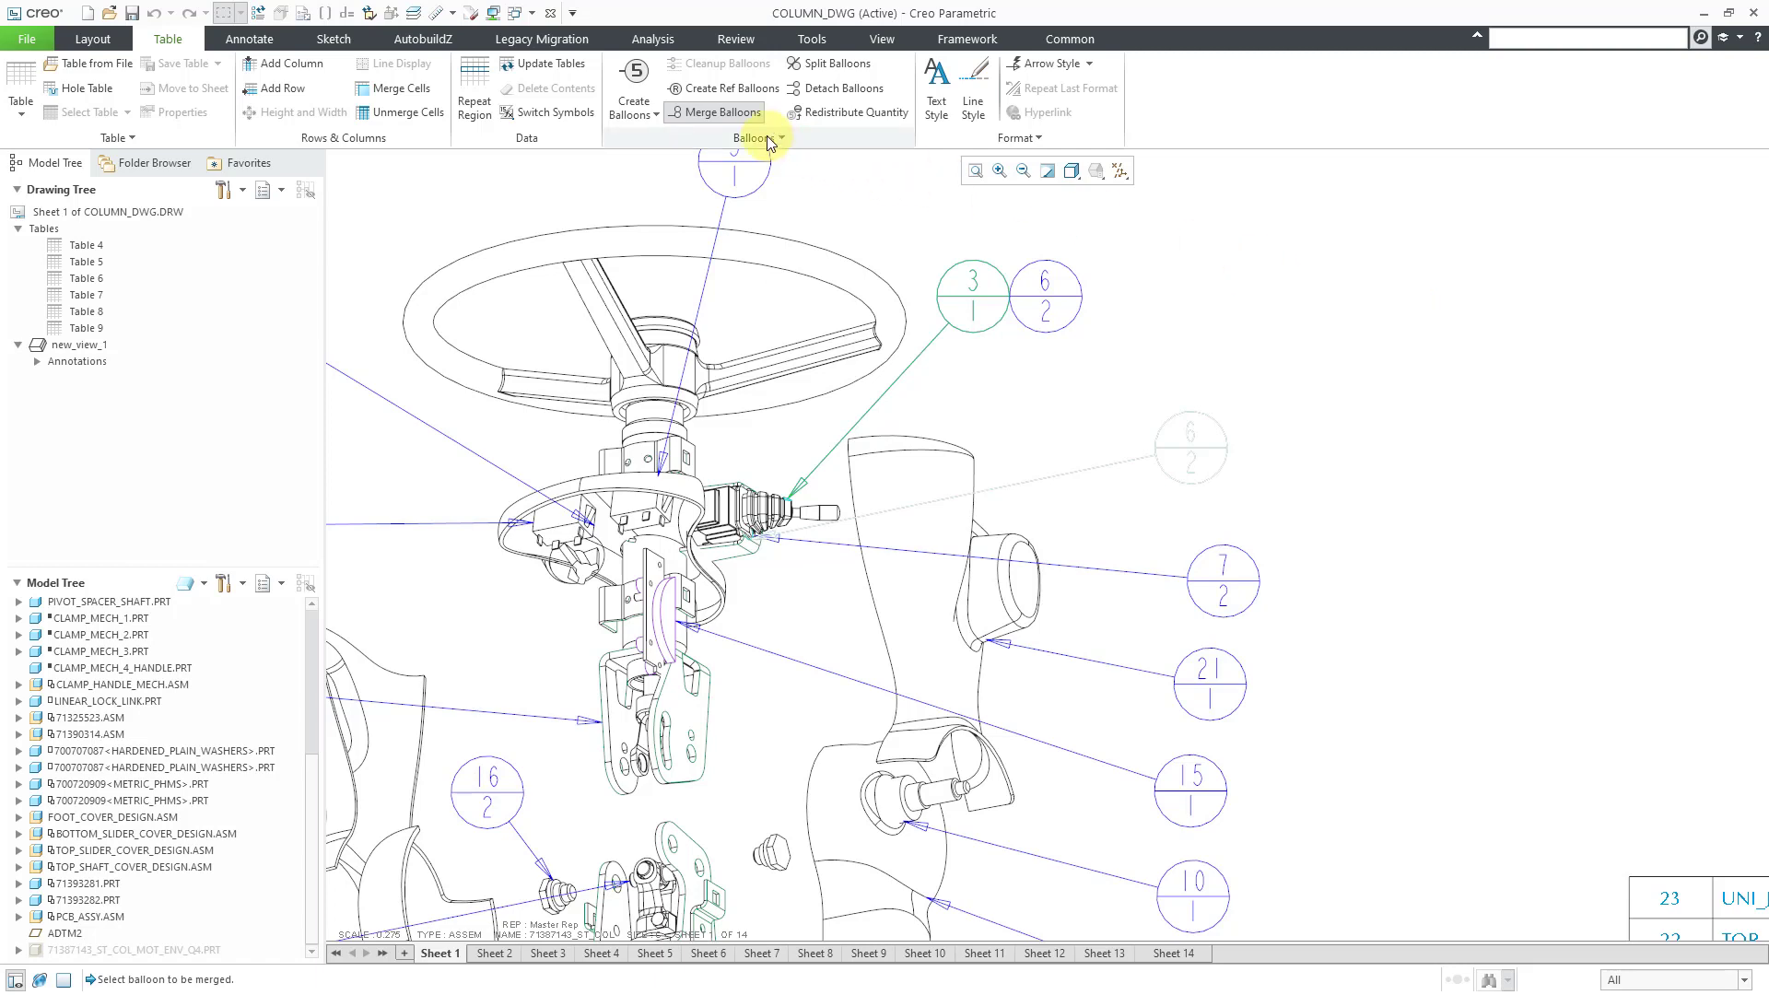
pyautogui.moveTo(1364, 313)
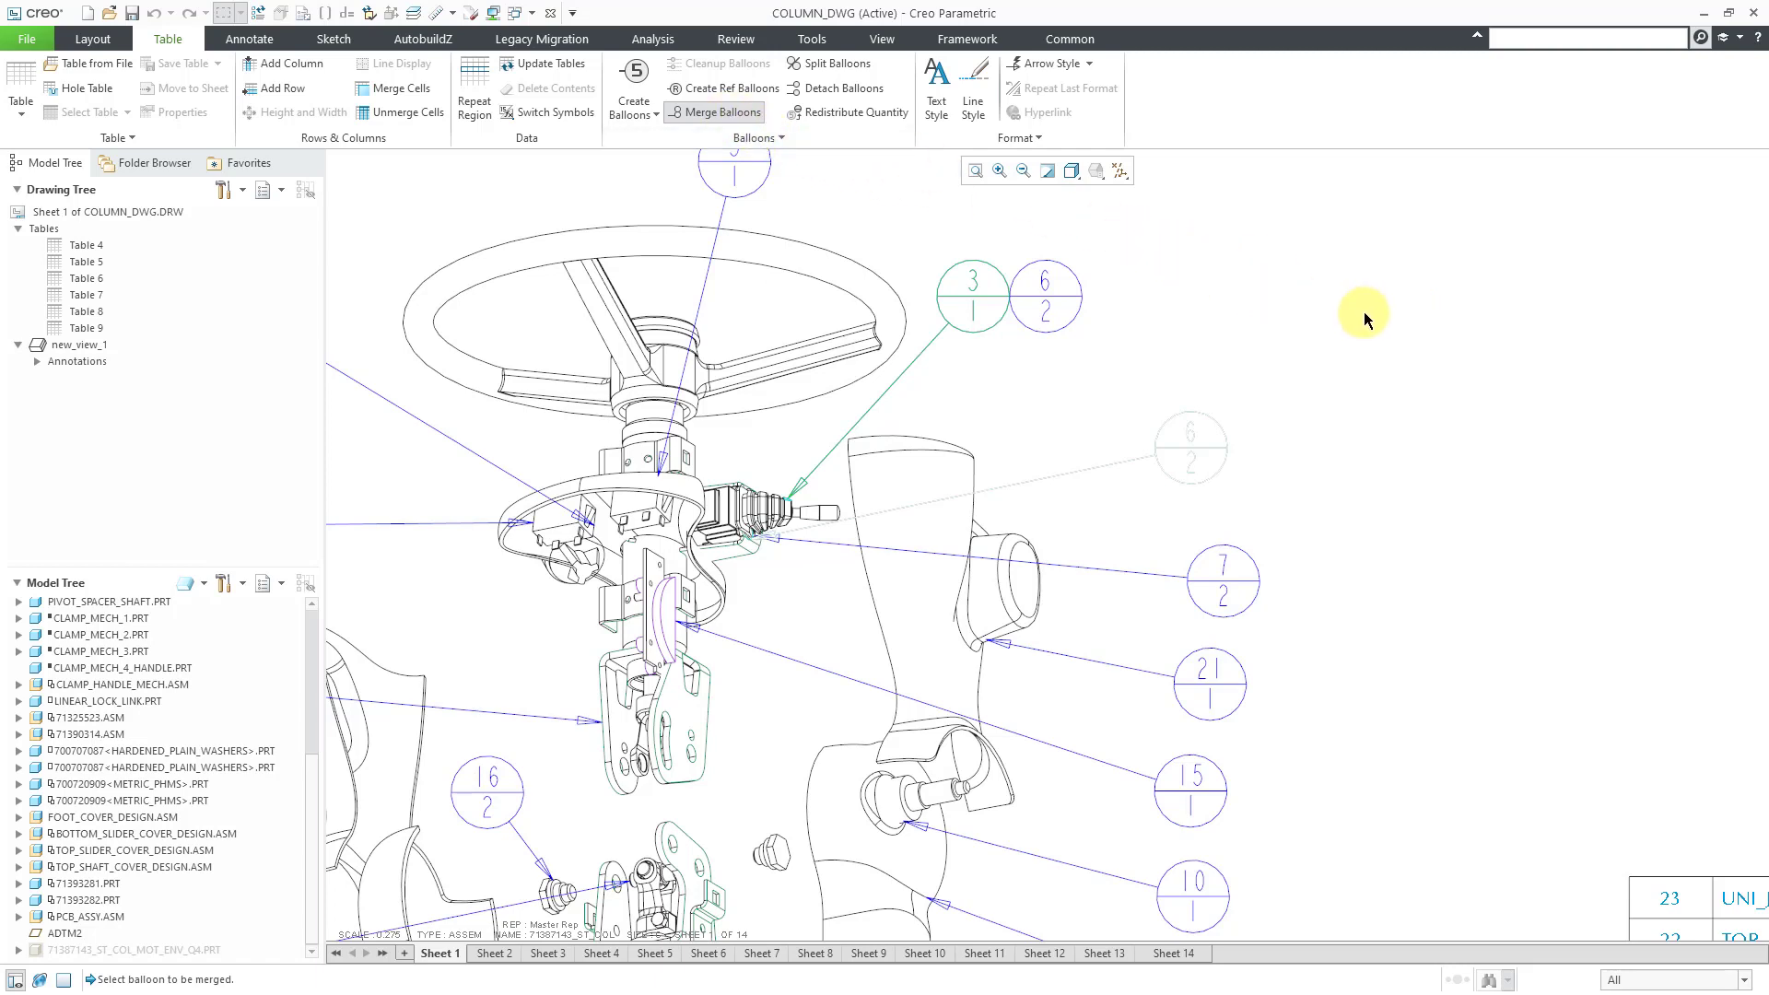
pyautogui.moveTo(1363, 316)
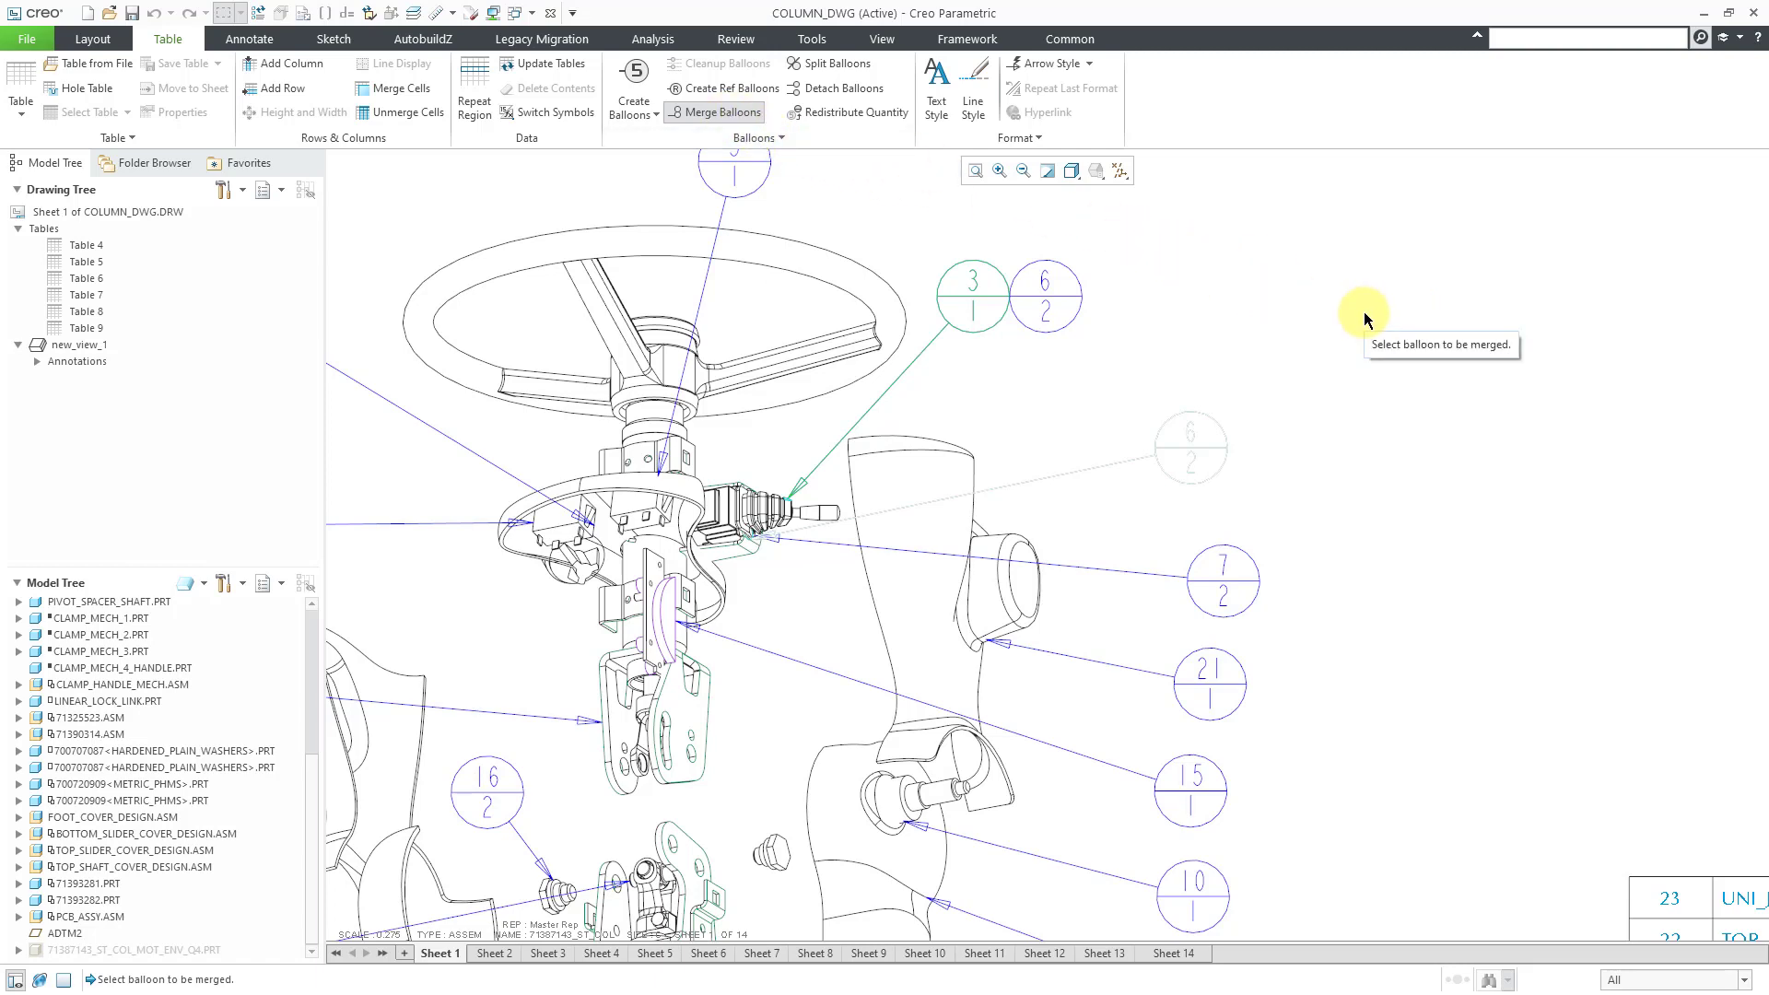
pyautogui.moveTo(1222, 584)
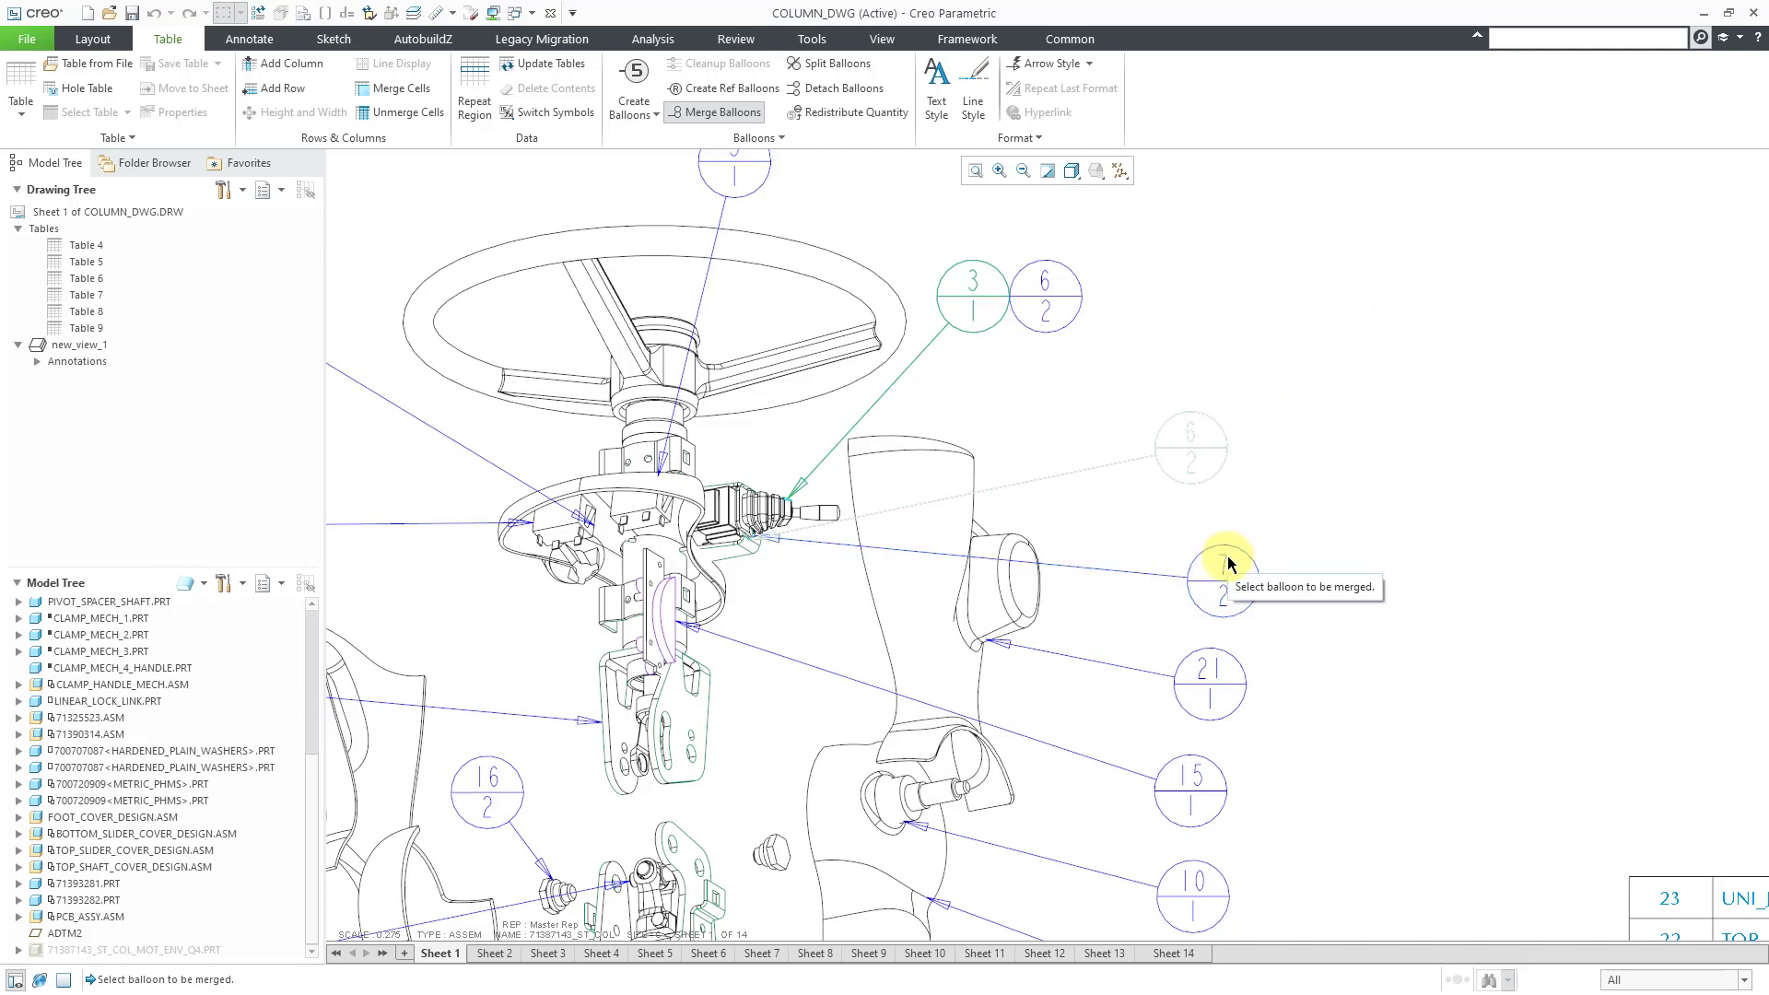
# Pick balloon 7 as the next balloon to merge onto balloon 3
pyautogui.click(1221, 582)
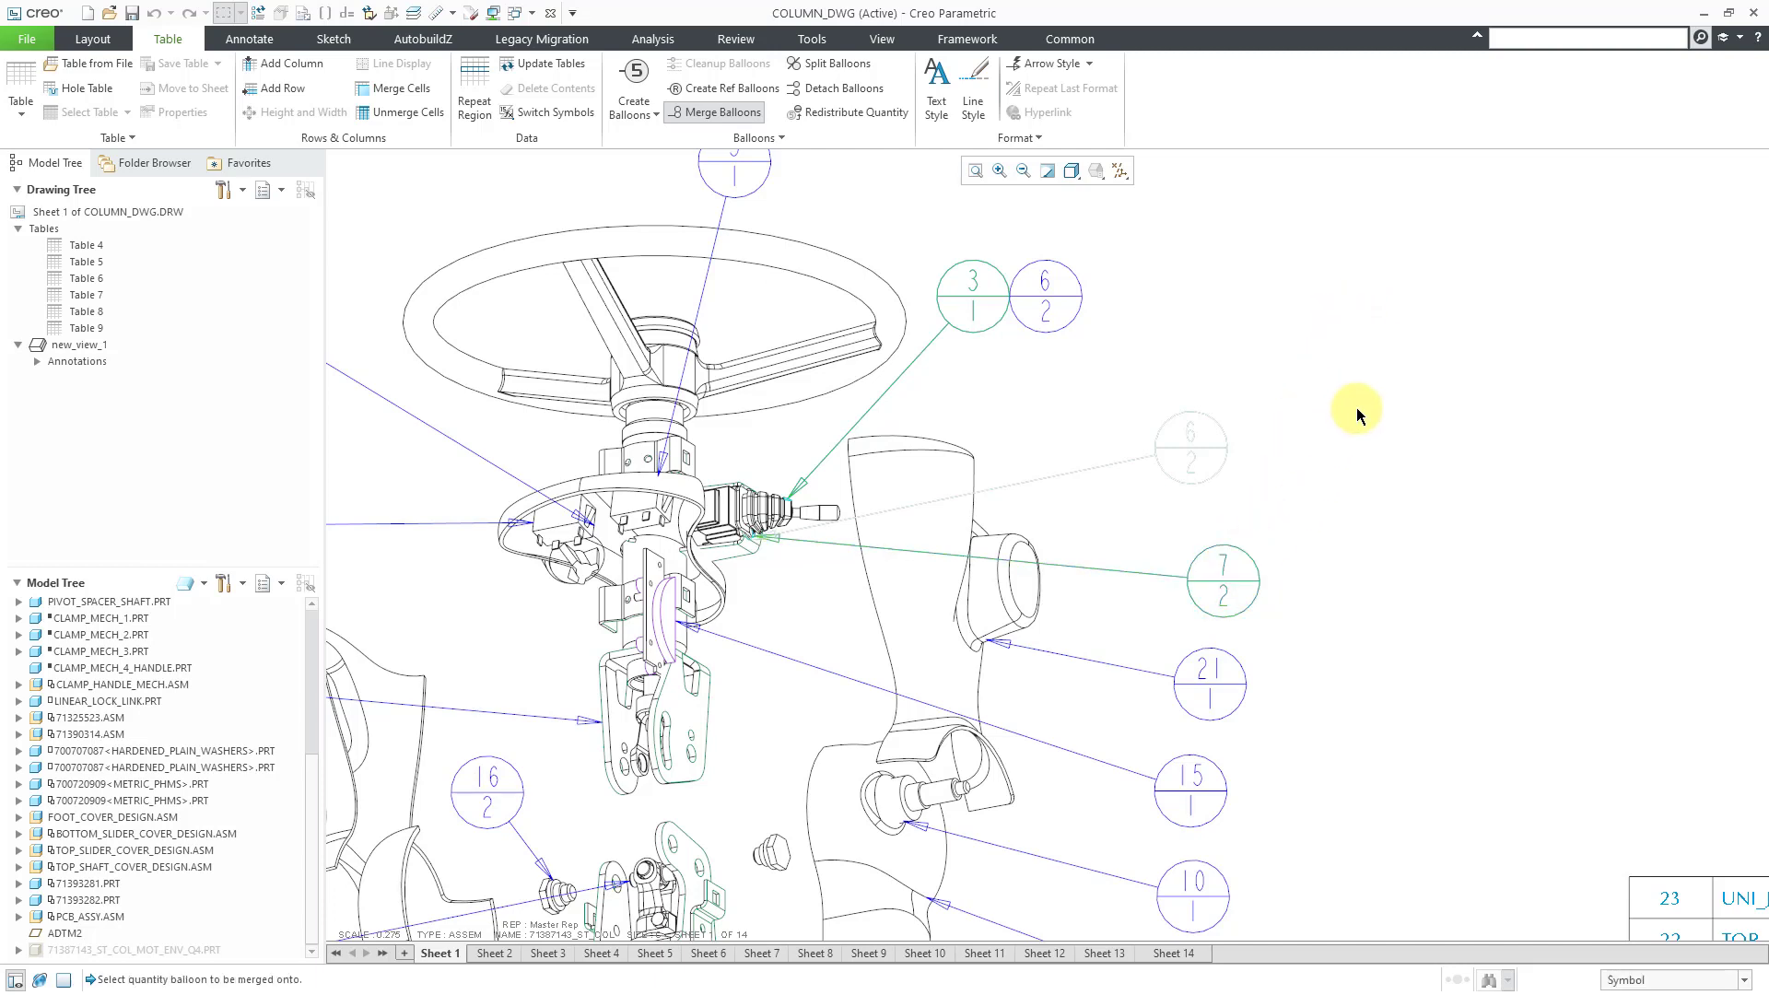
pyautogui.moveTo(1128, 271)
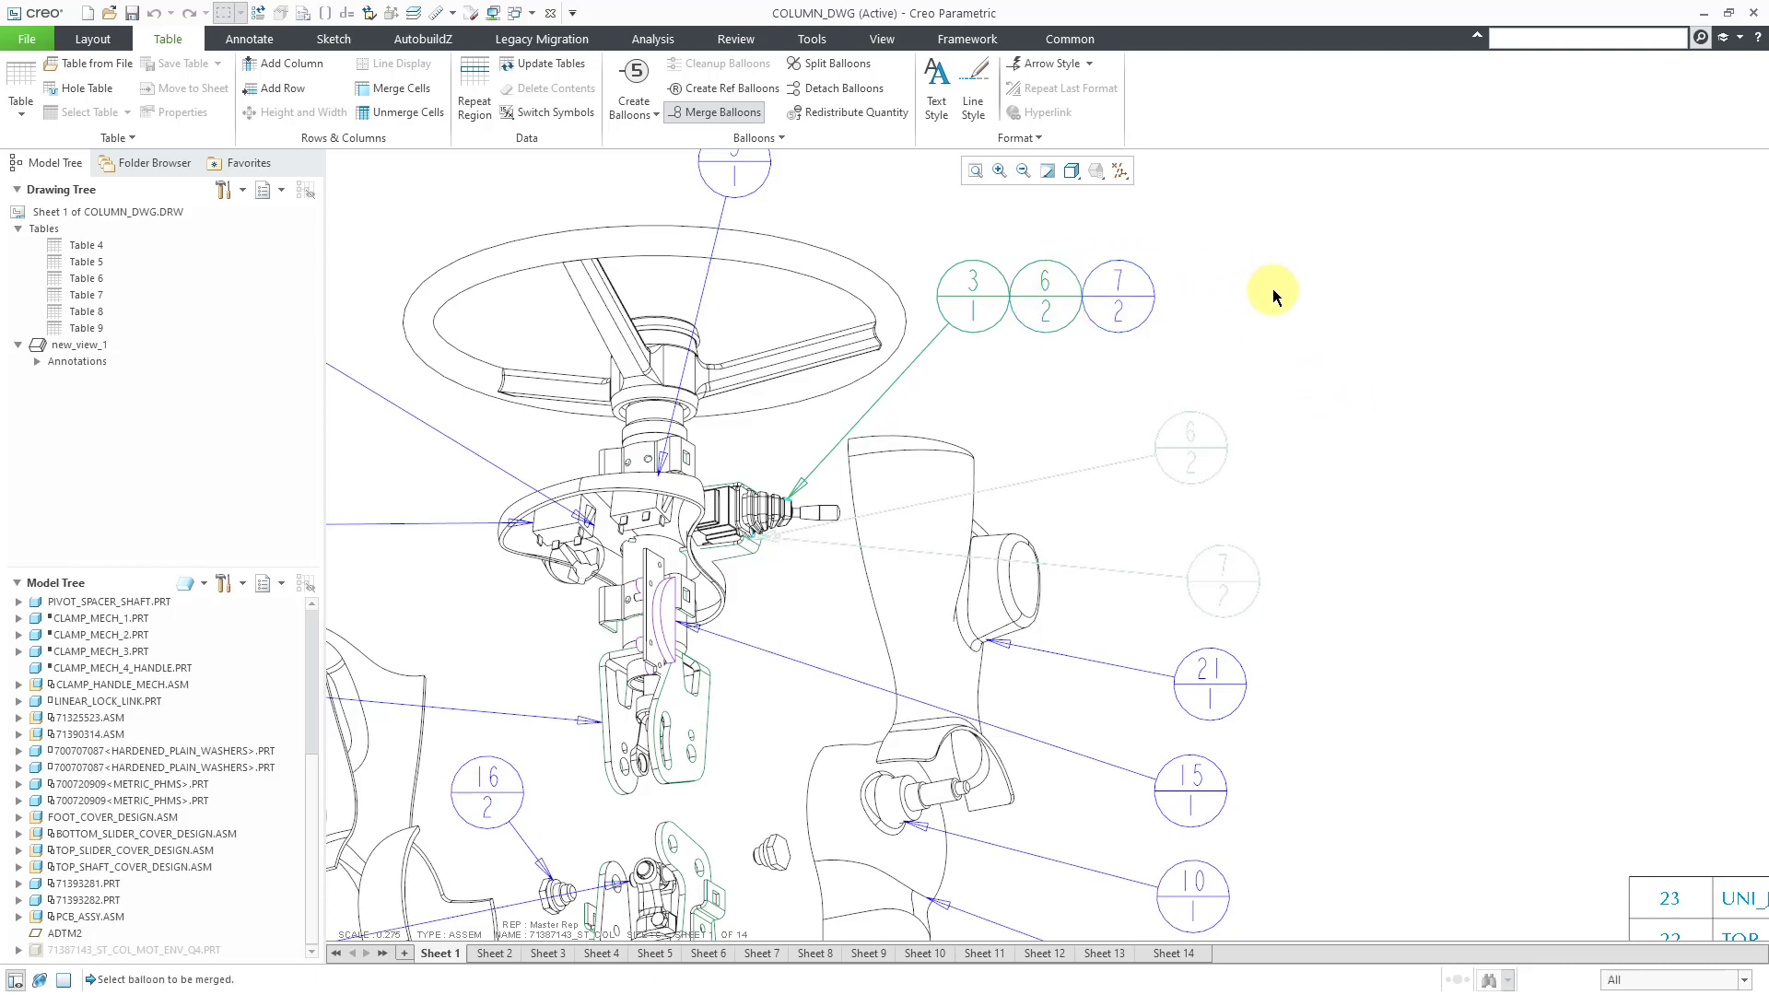
pyautogui.moveTo(1252, 287)
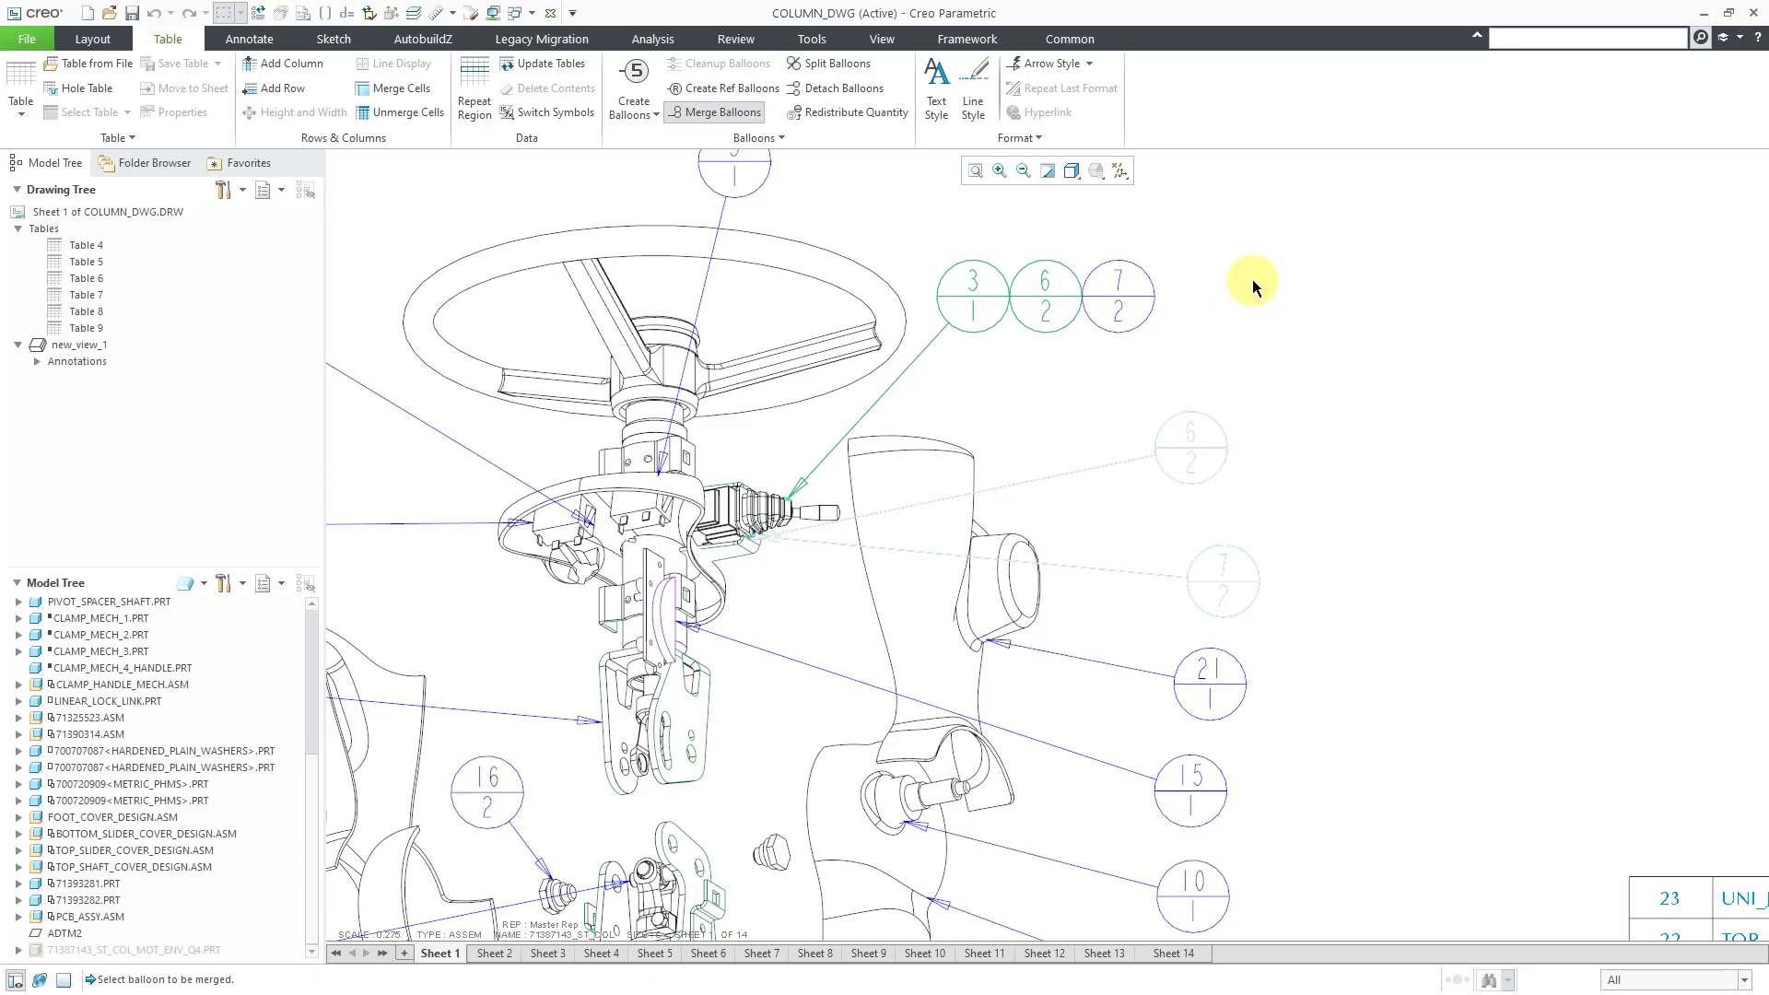
pyautogui.moveTo(1253, 286)
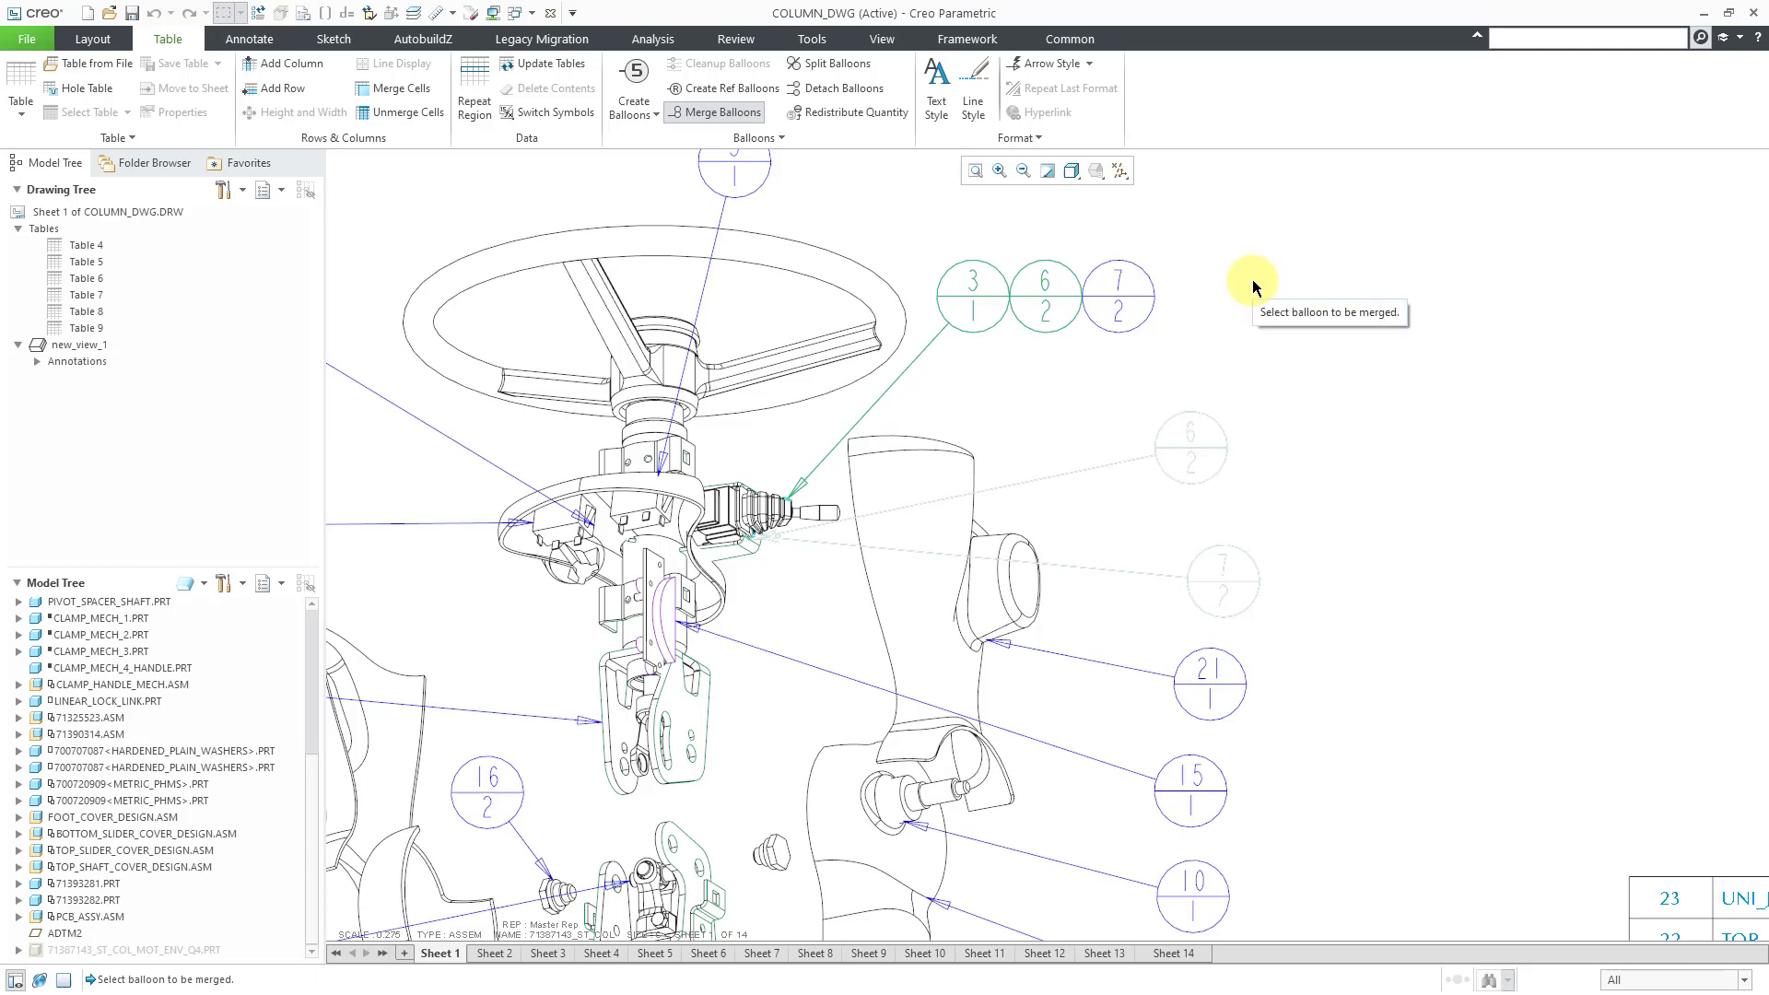
pyautogui.moveTo(1268, 291)
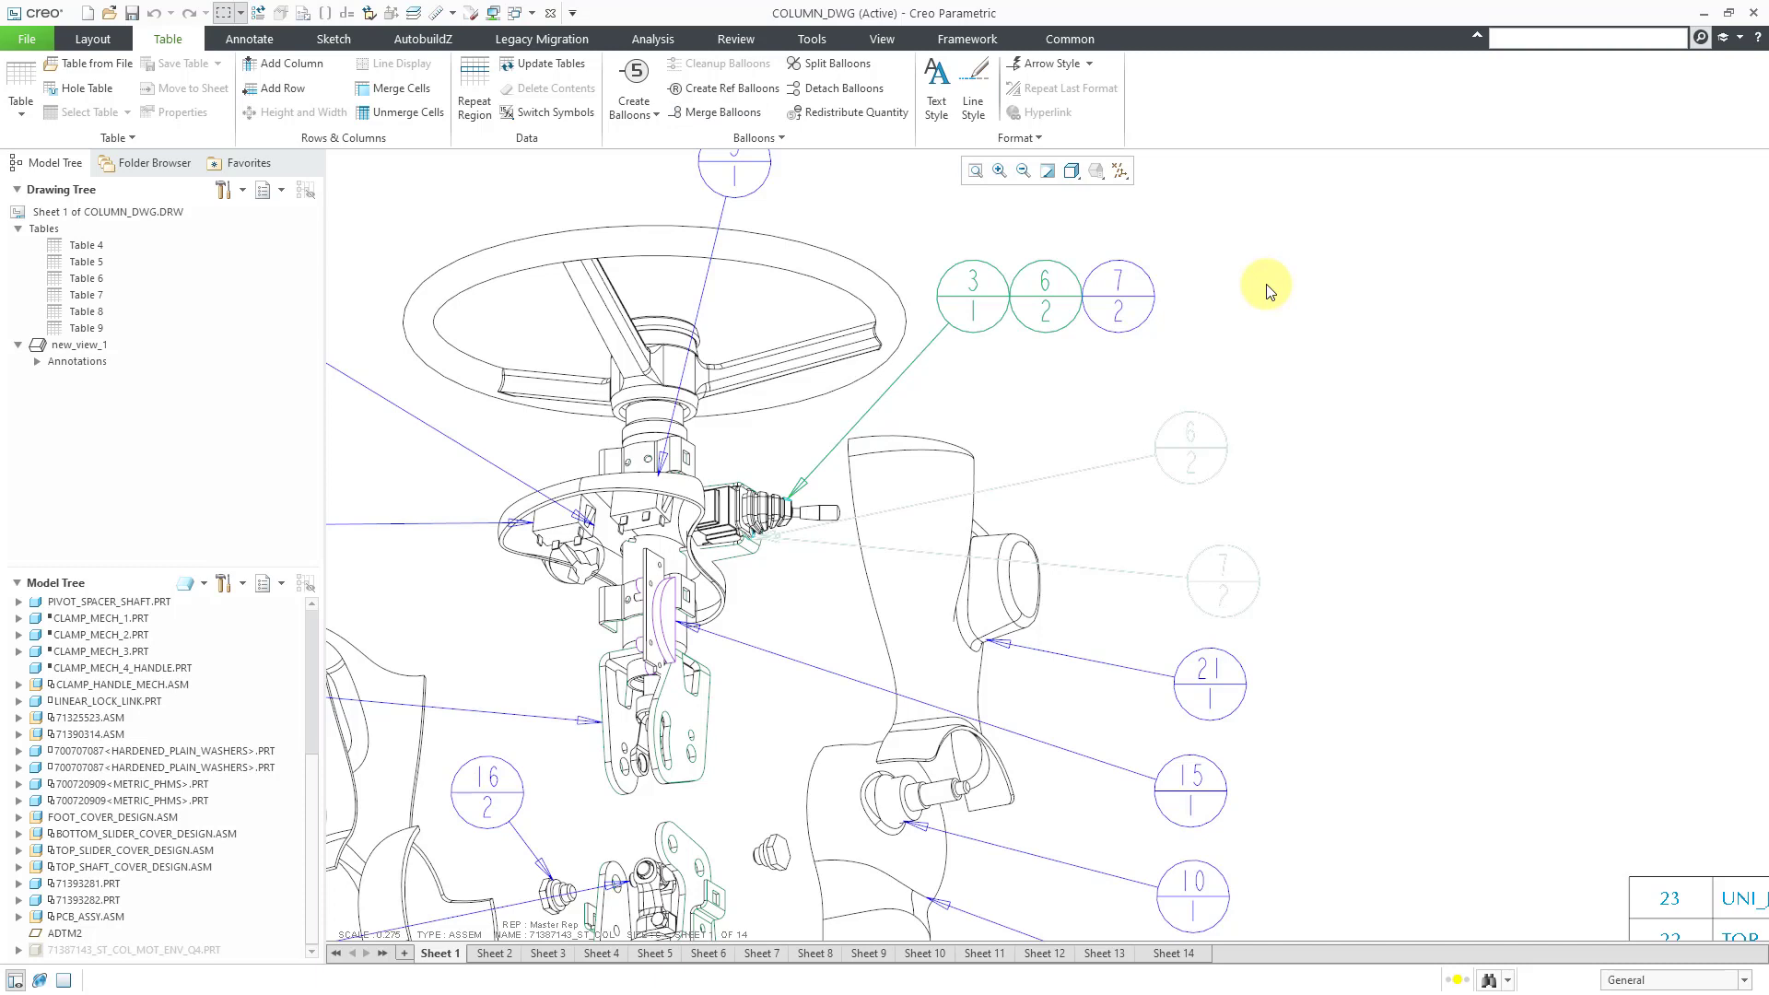
pyautogui.moveTo(1296, 271)
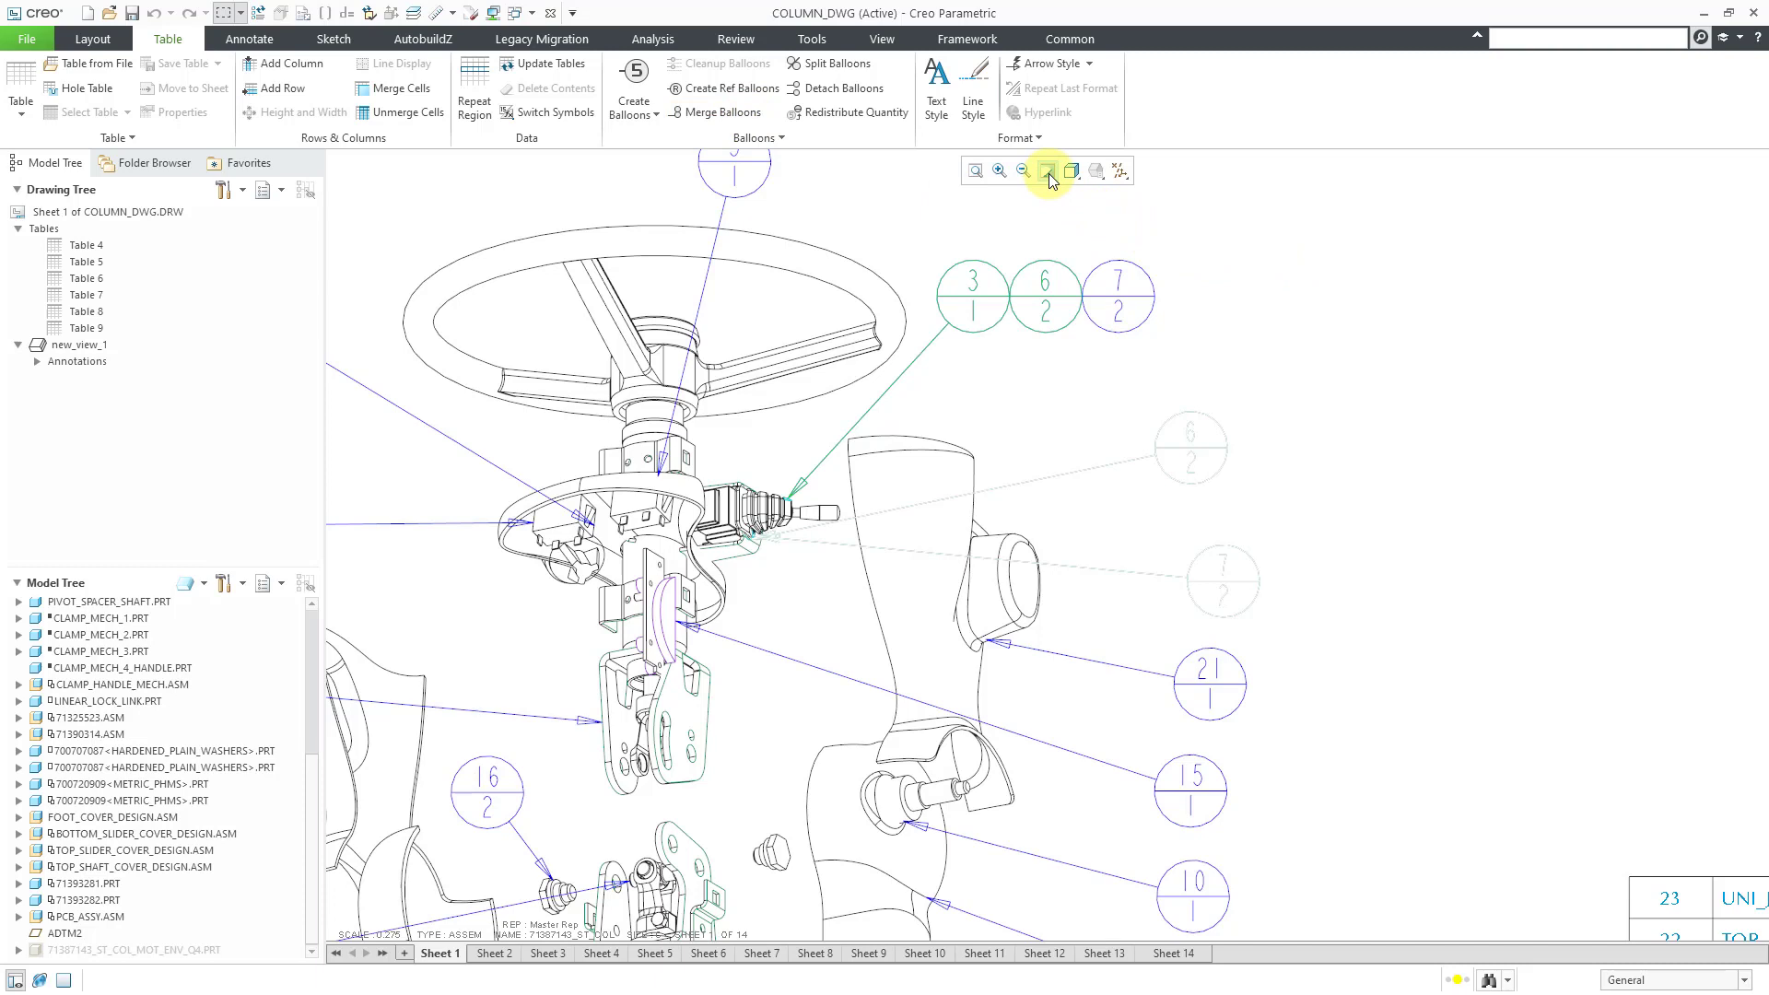
pyautogui.moveTo(1047, 170)
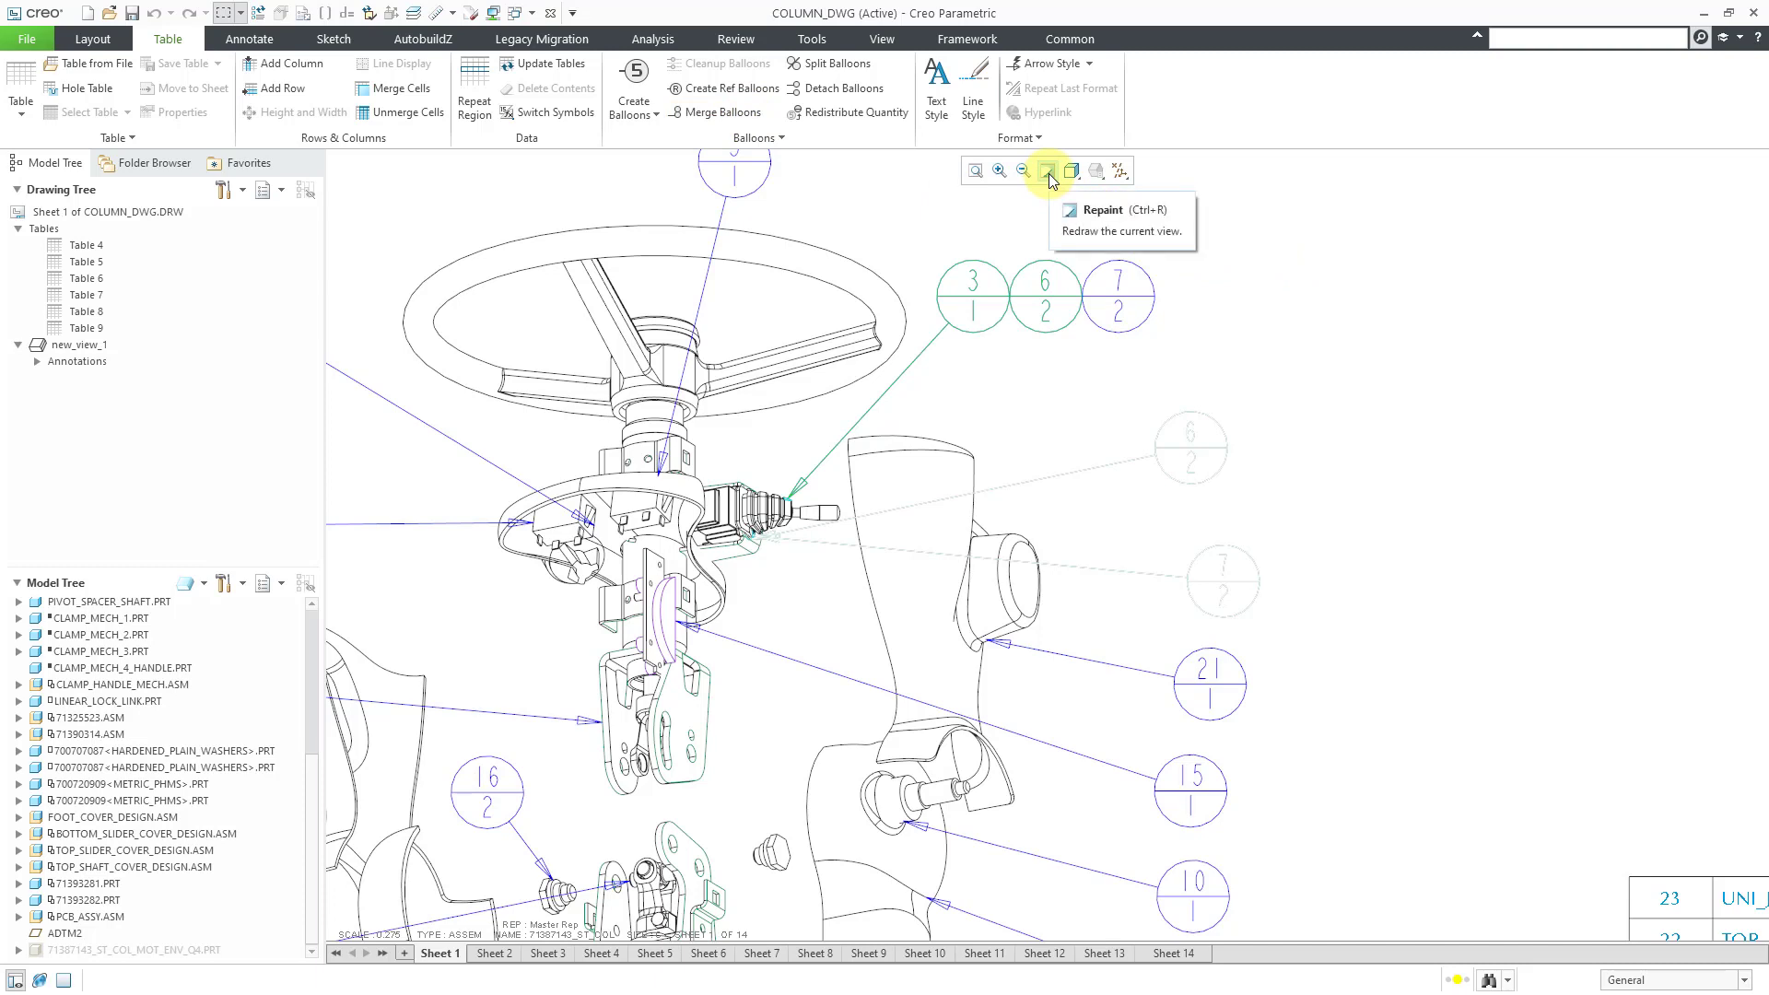
# Repaint the view to clear leftover images around merged balloons 3, 6 and 7
pyautogui.click(1045, 170)
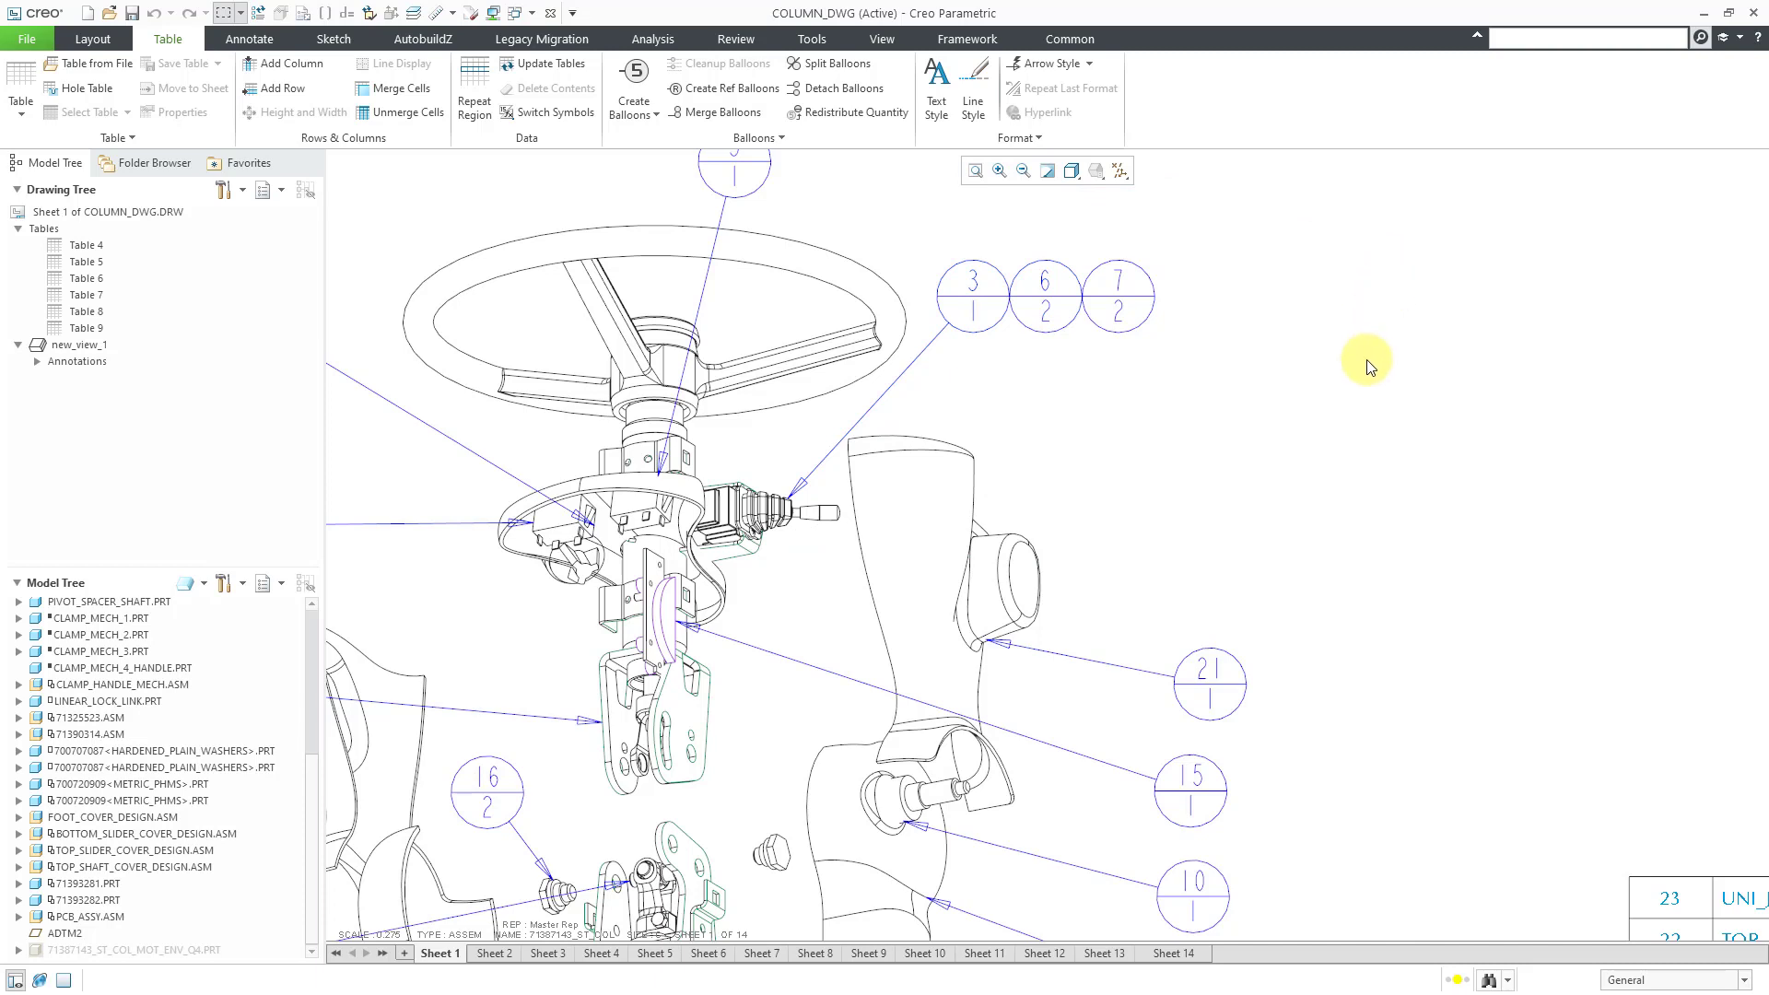
pyautogui.moveTo(1343, 381)
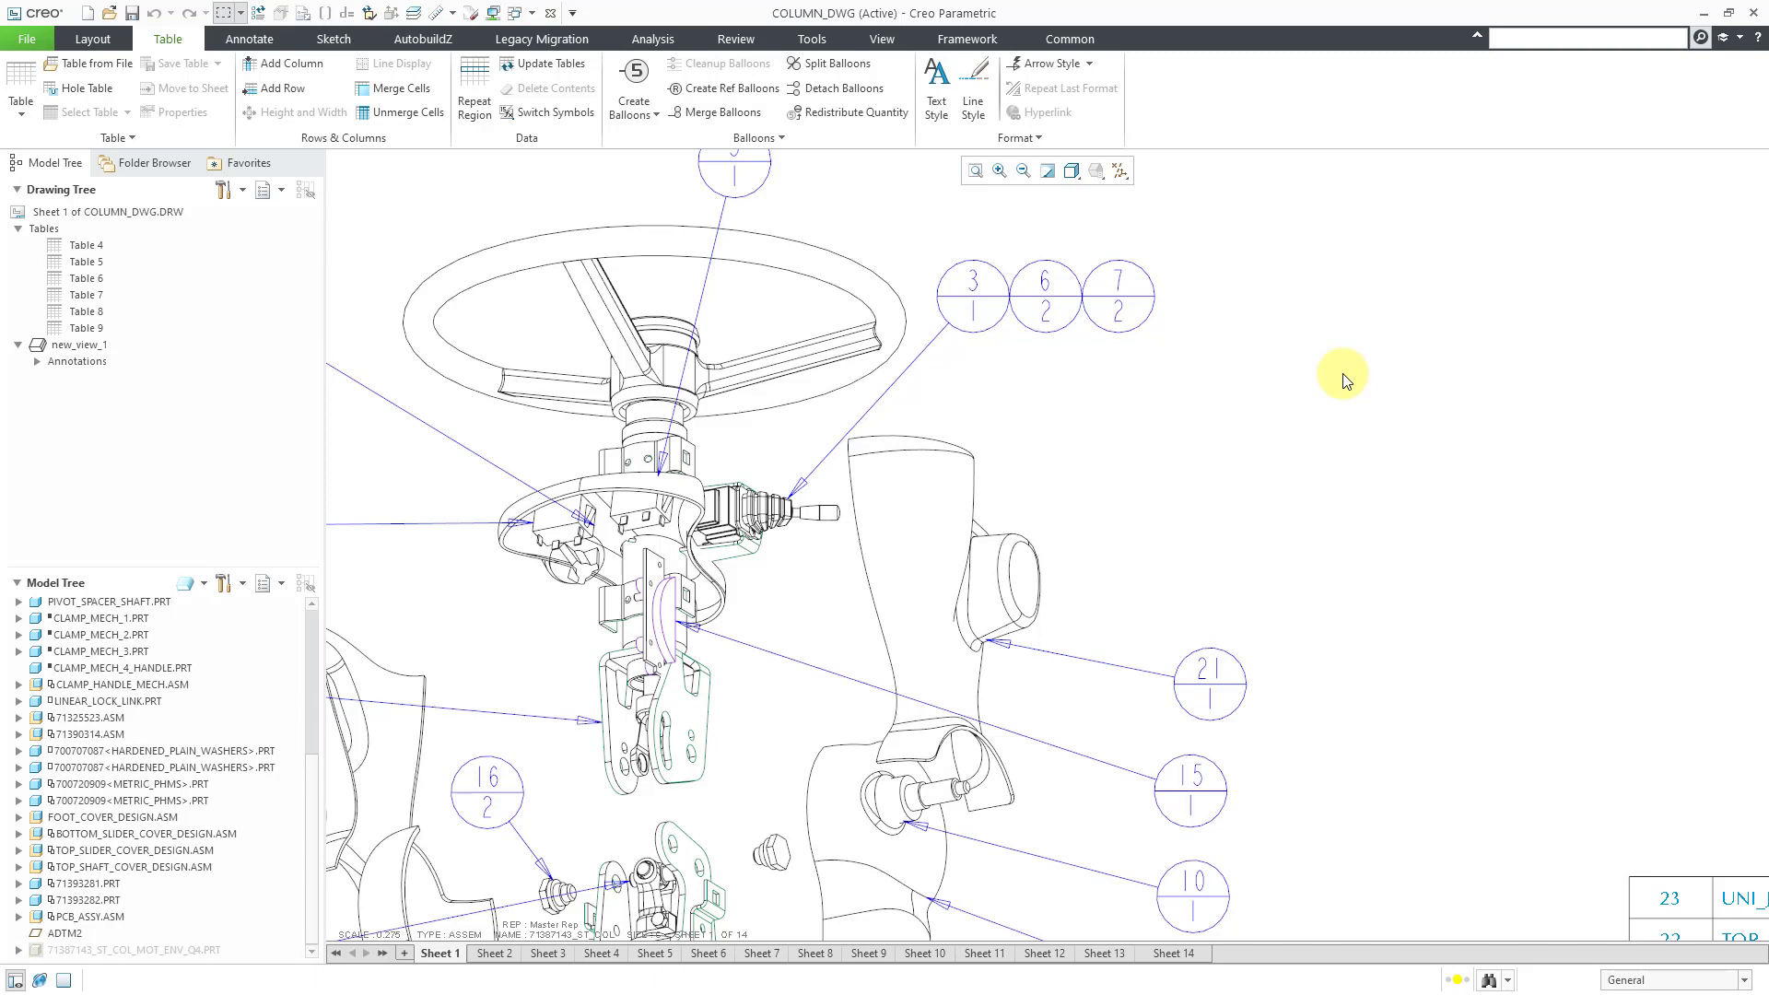
pyautogui.moveTo(1205, 282)
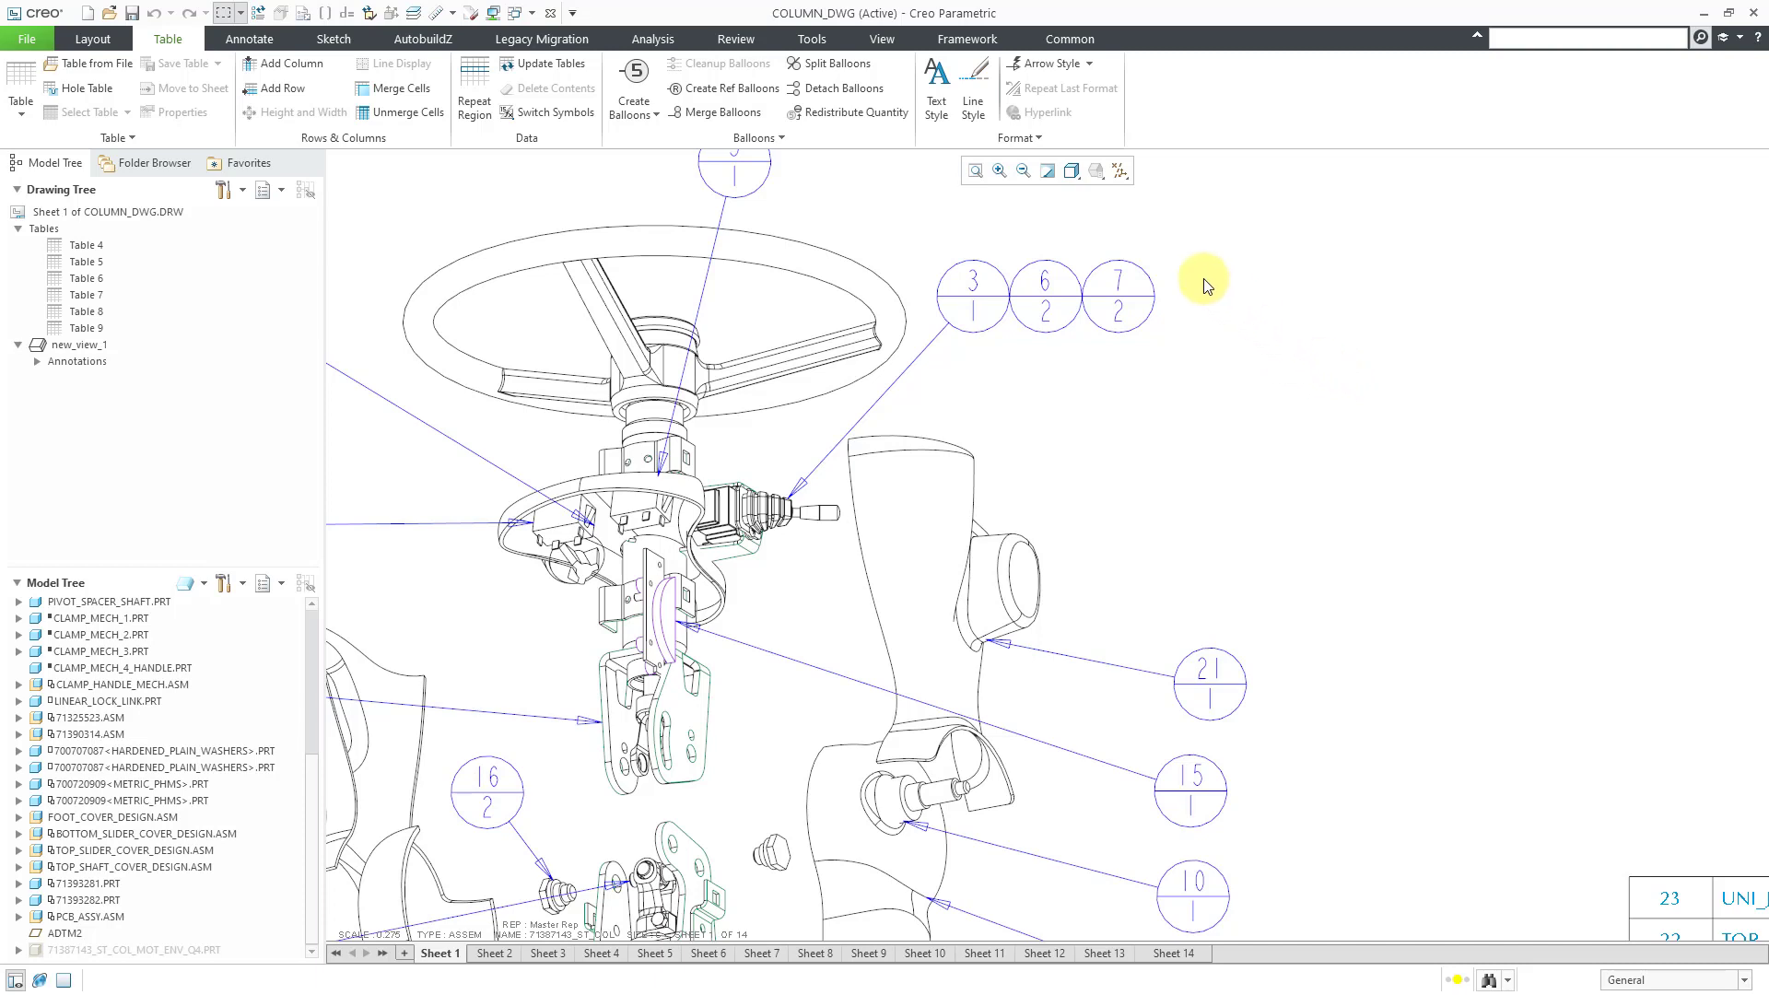
pyautogui.moveTo(838, 88)
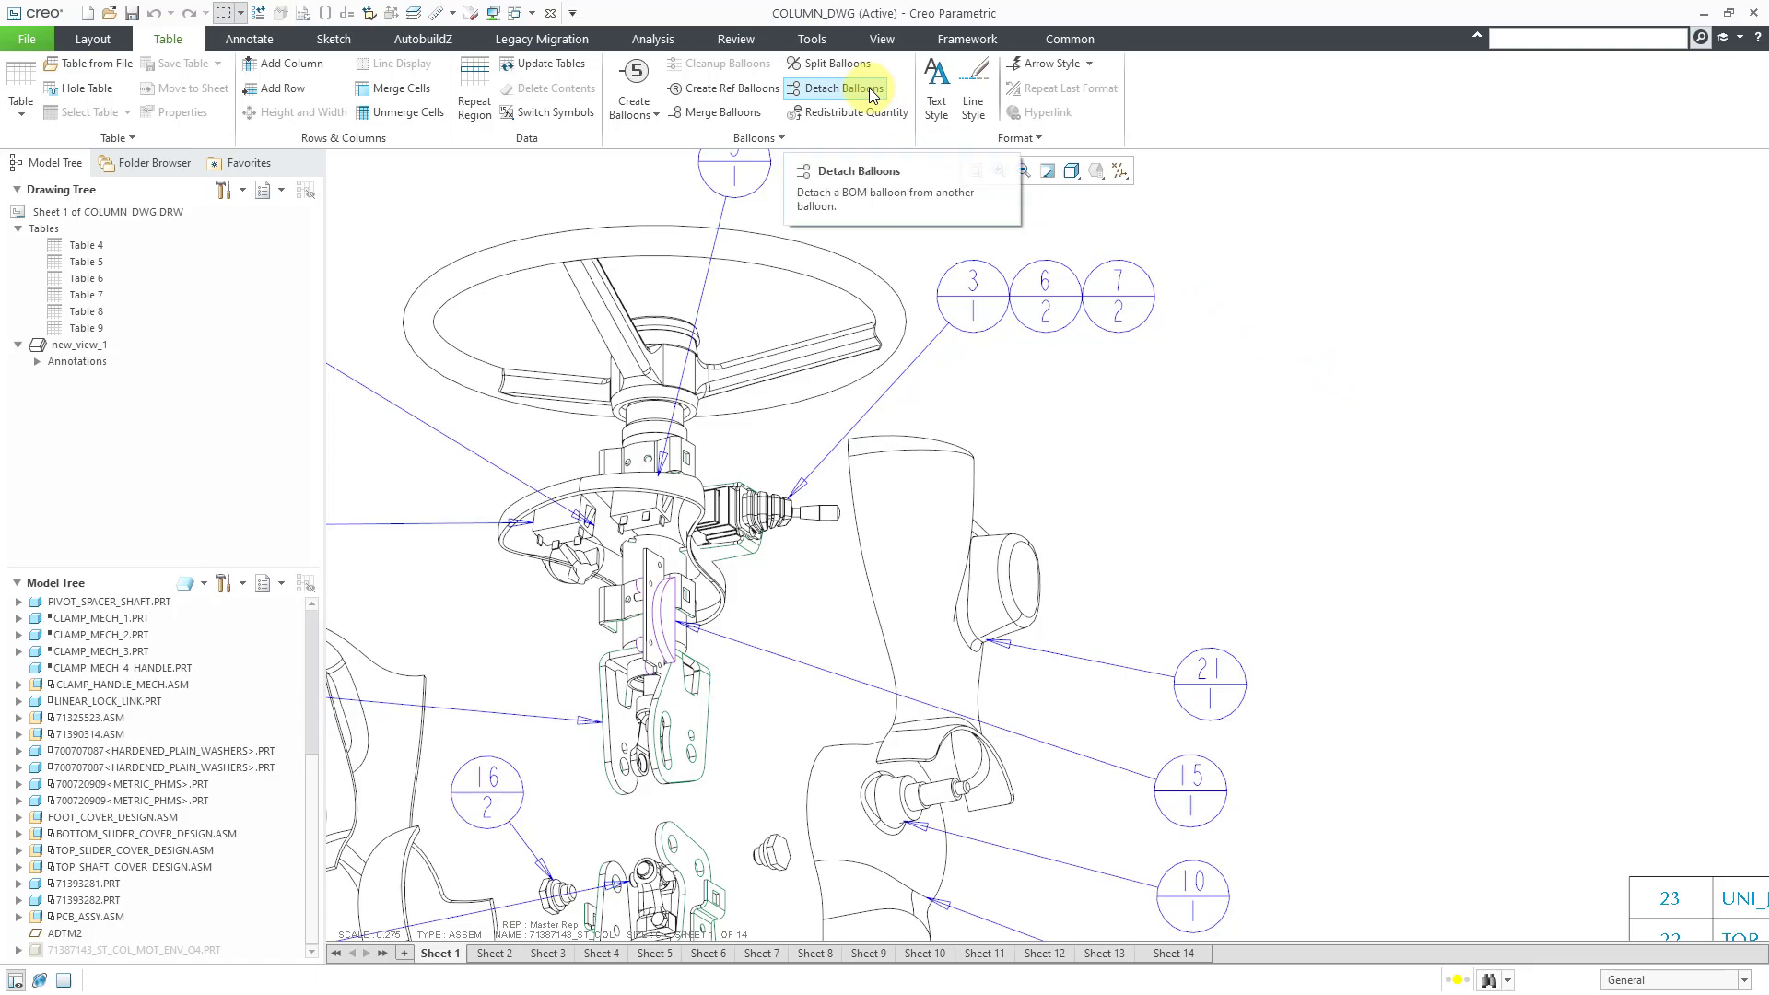
# Detach balloons 7 and 6 from quantity balloon 3 using Detach Balloons
pyautogui.click(838, 88)
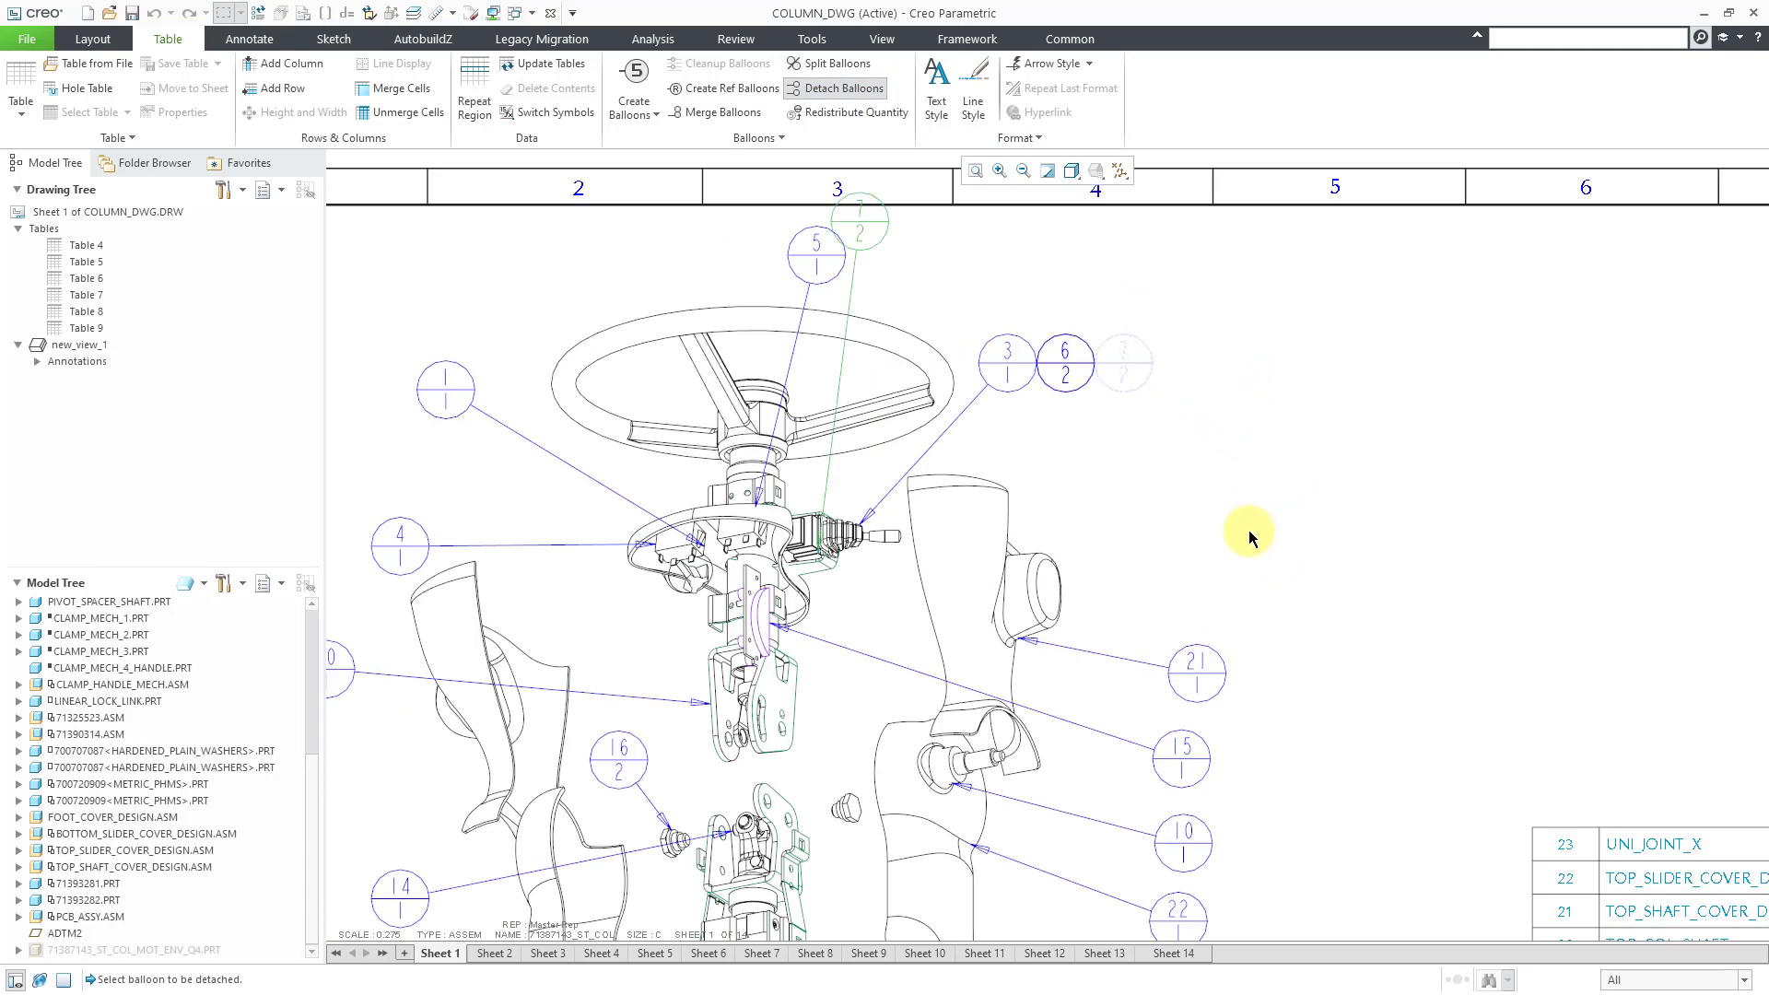
pyautogui.moveTo(1177, 280)
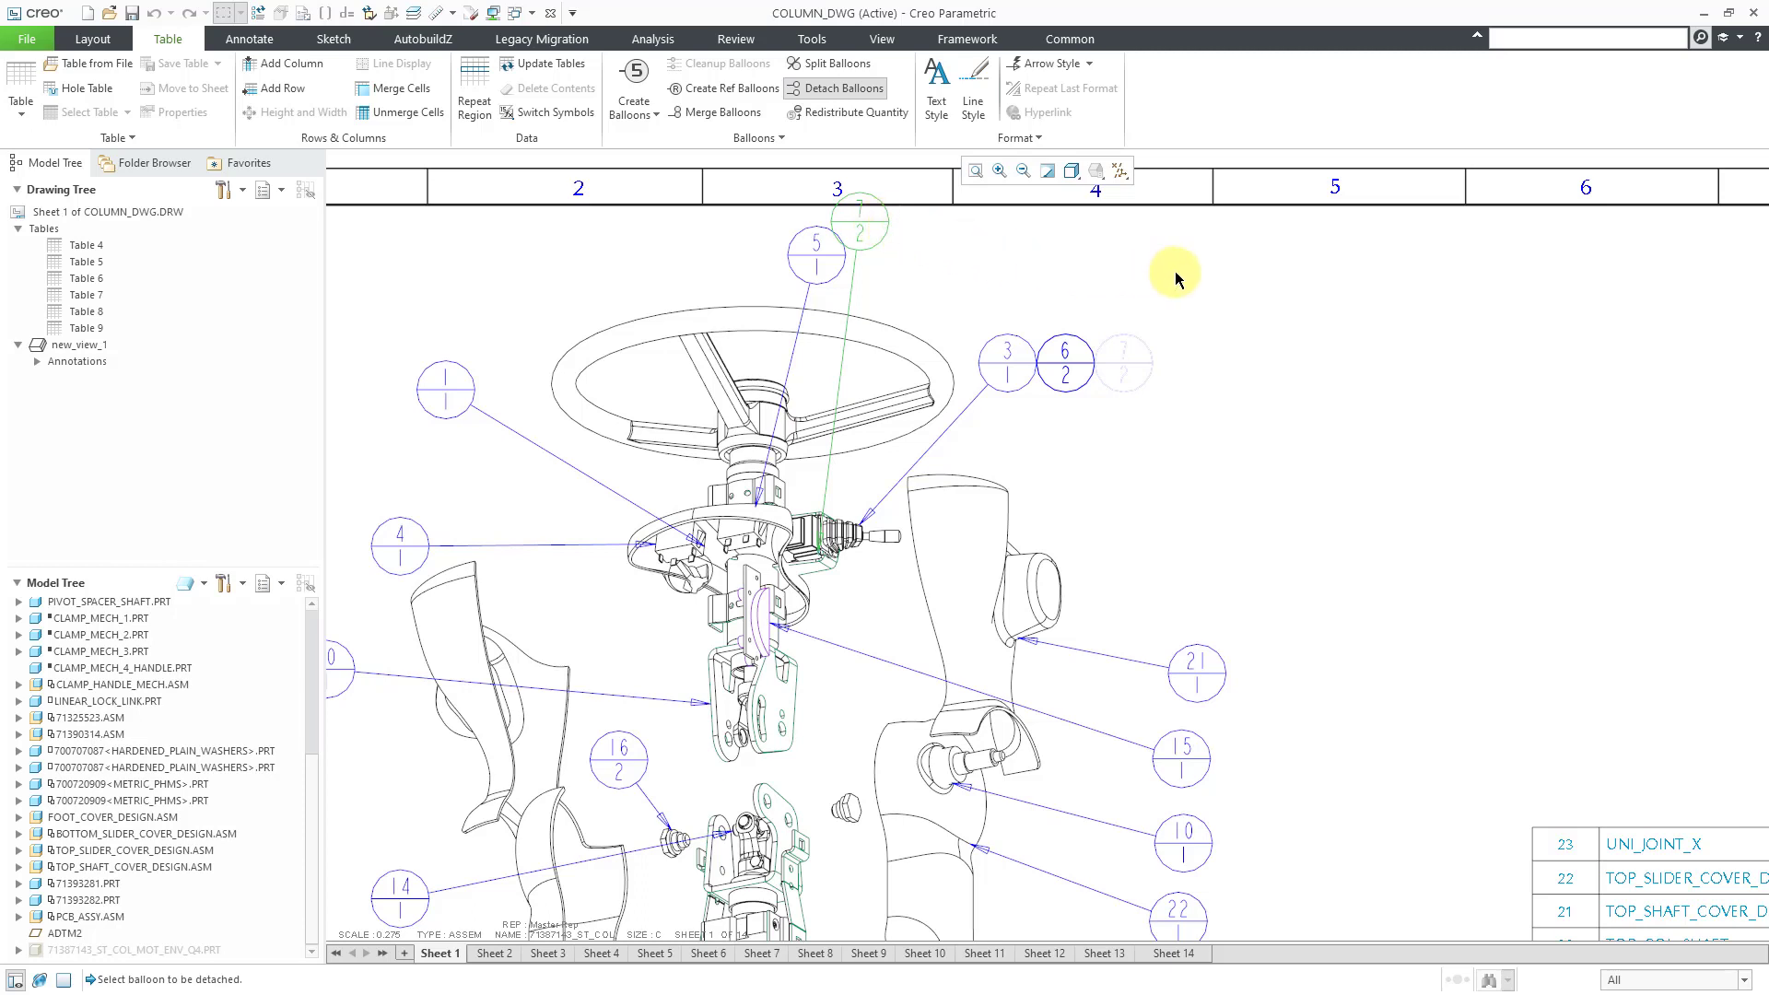
pyautogui.moveTo(1174, 275)
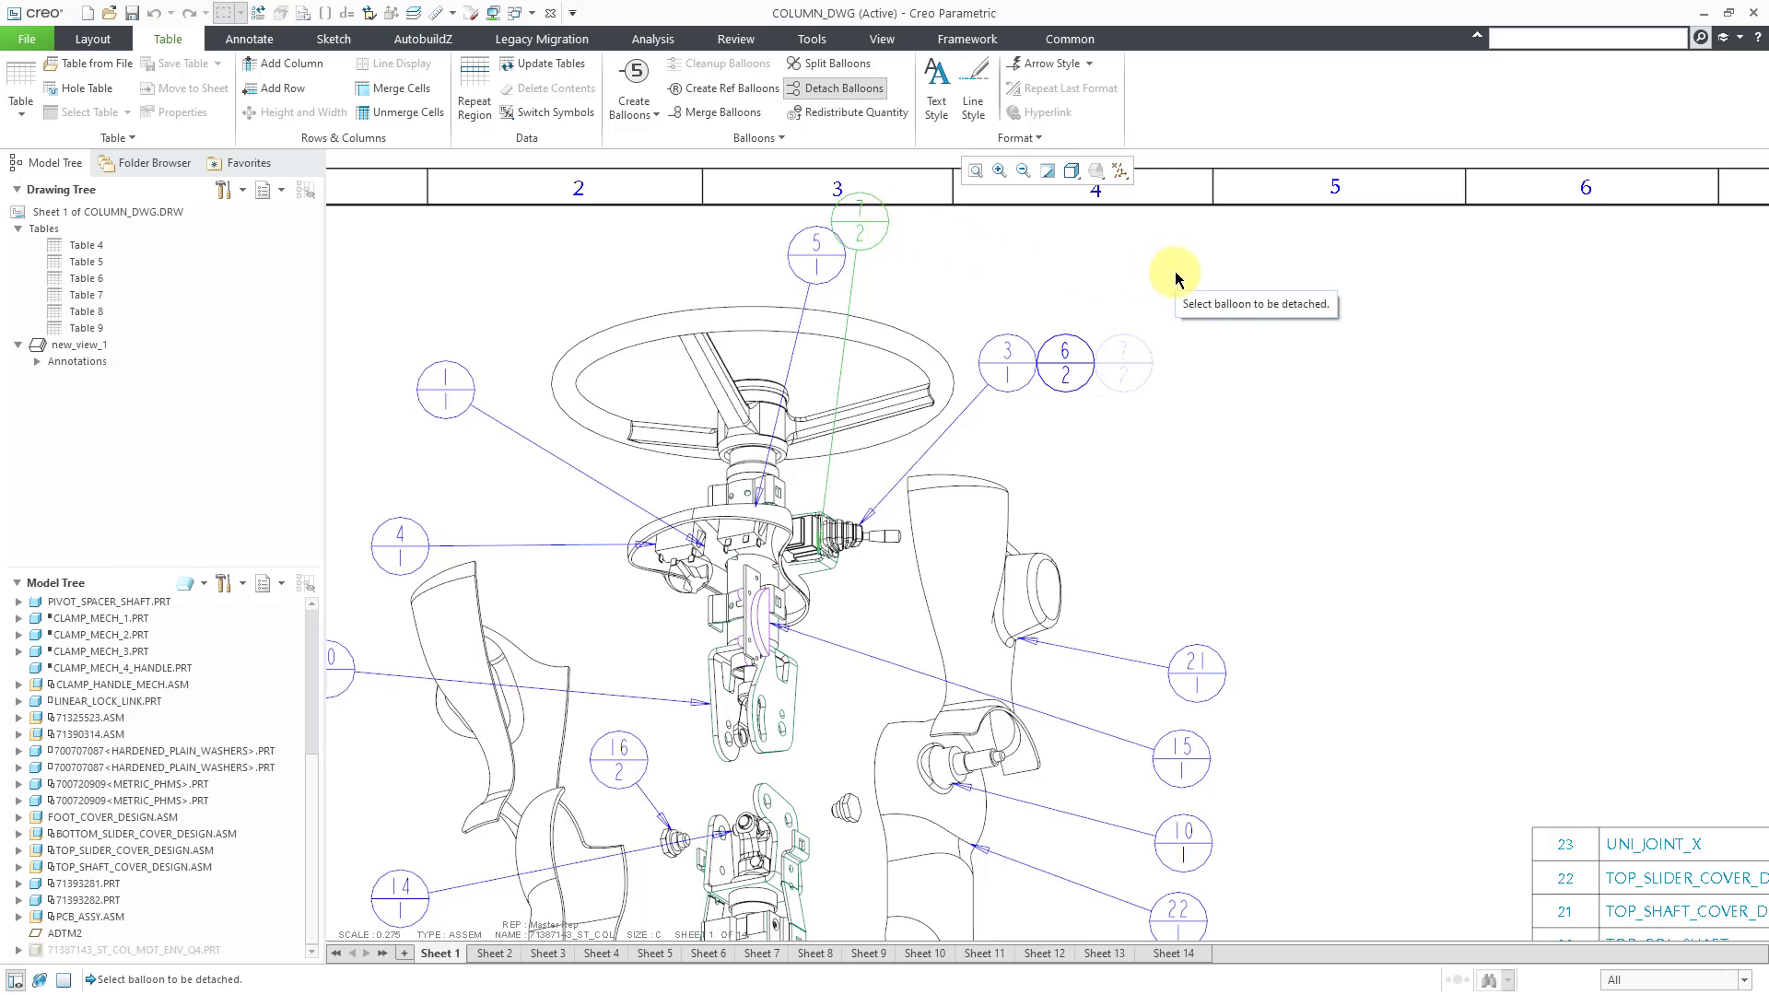
pyautogui.moveTo(879, 97)
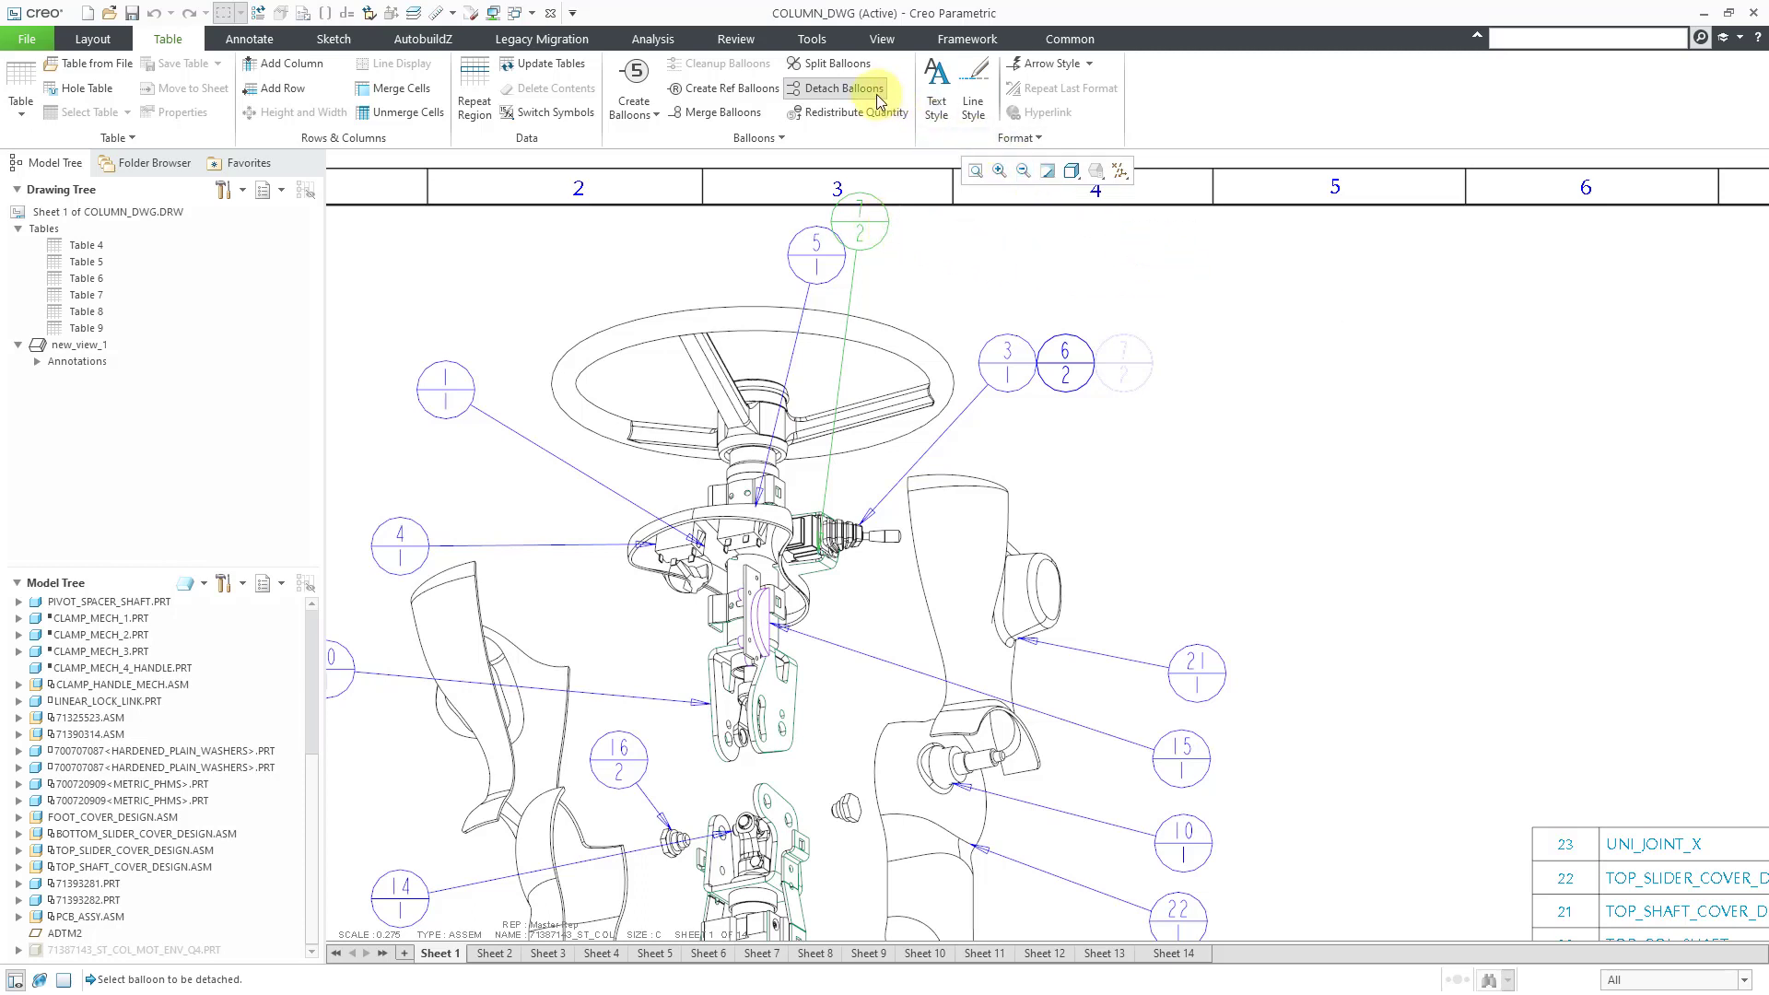
pyautogui.click(1062, 362)
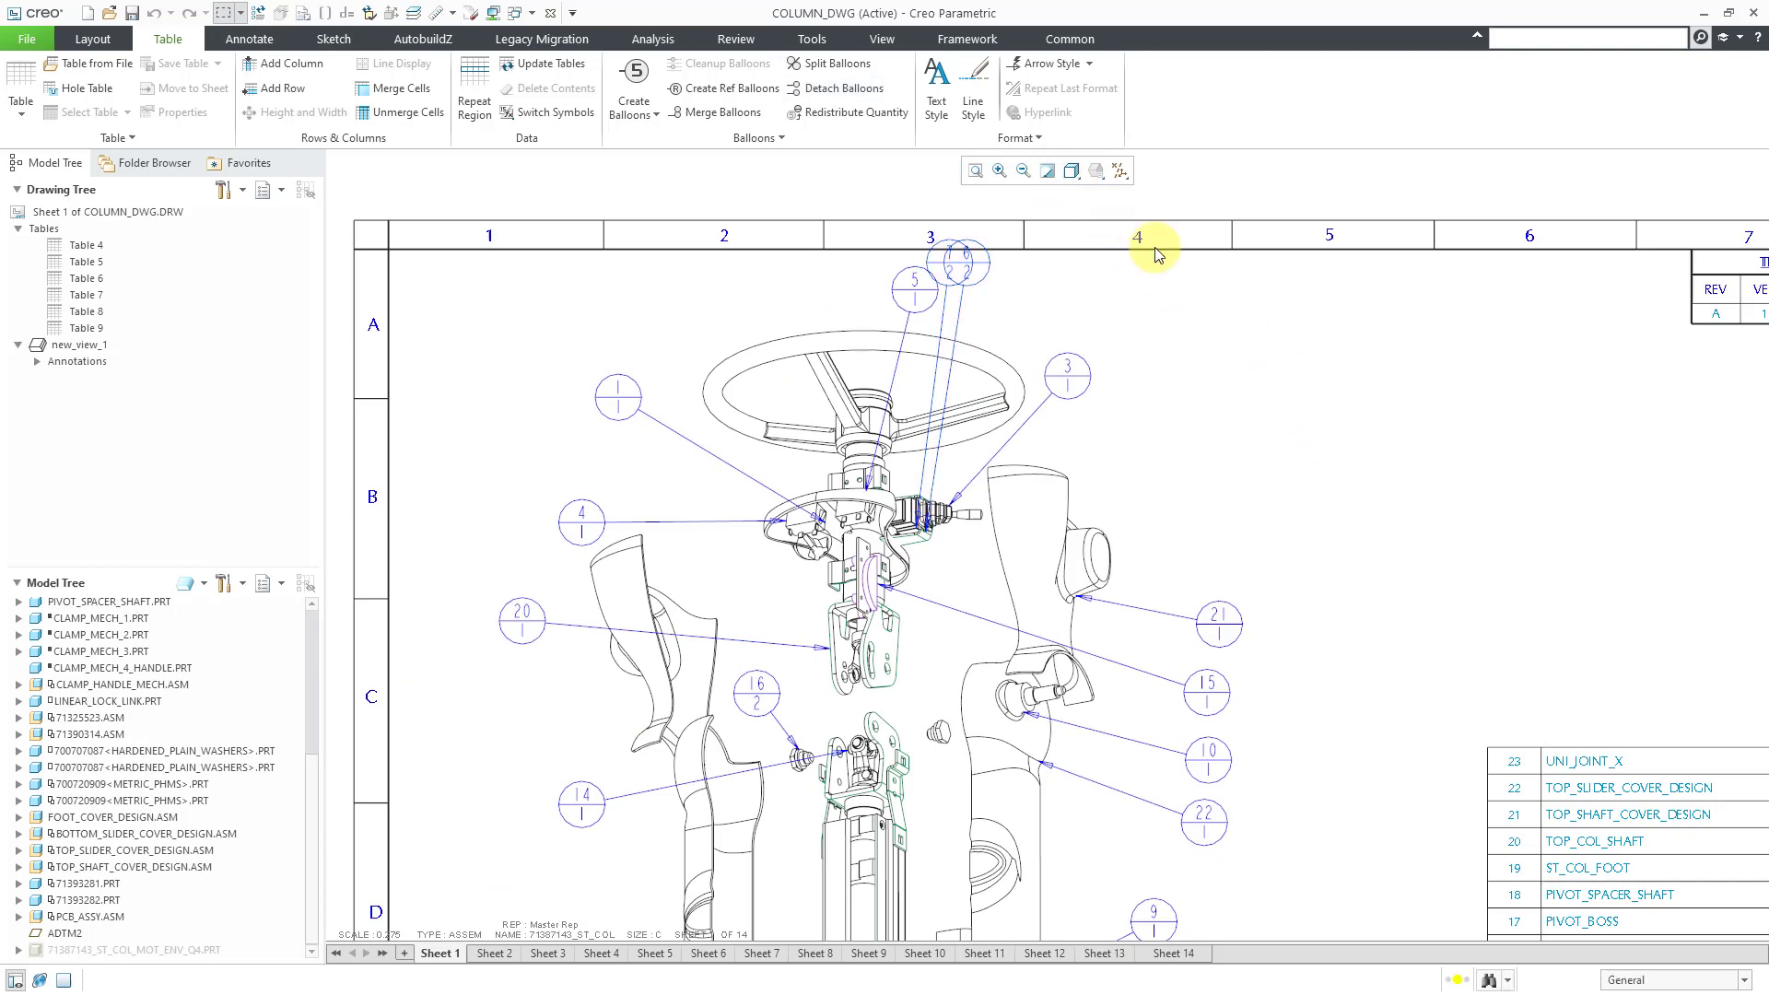
# Move balloon 6 right of the assembly and balloon 7 near the top, then deselect
pyautogui.click(965, 263)
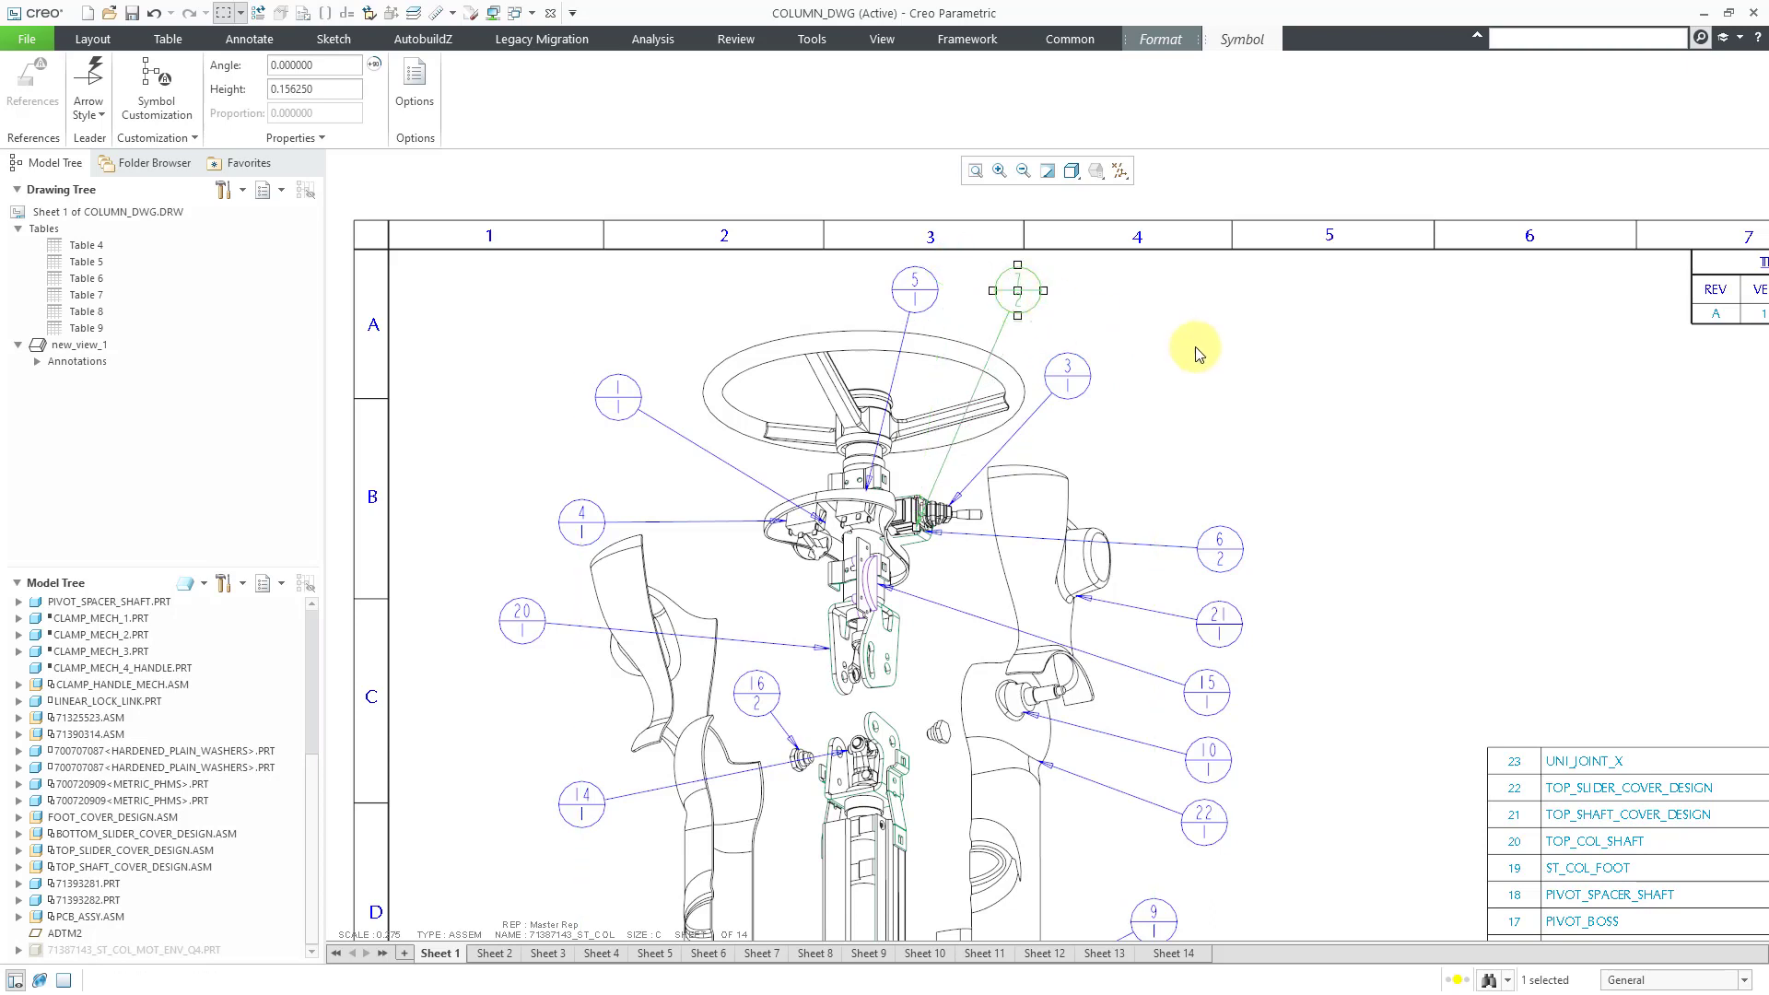
pyautogui.click(166, 38)
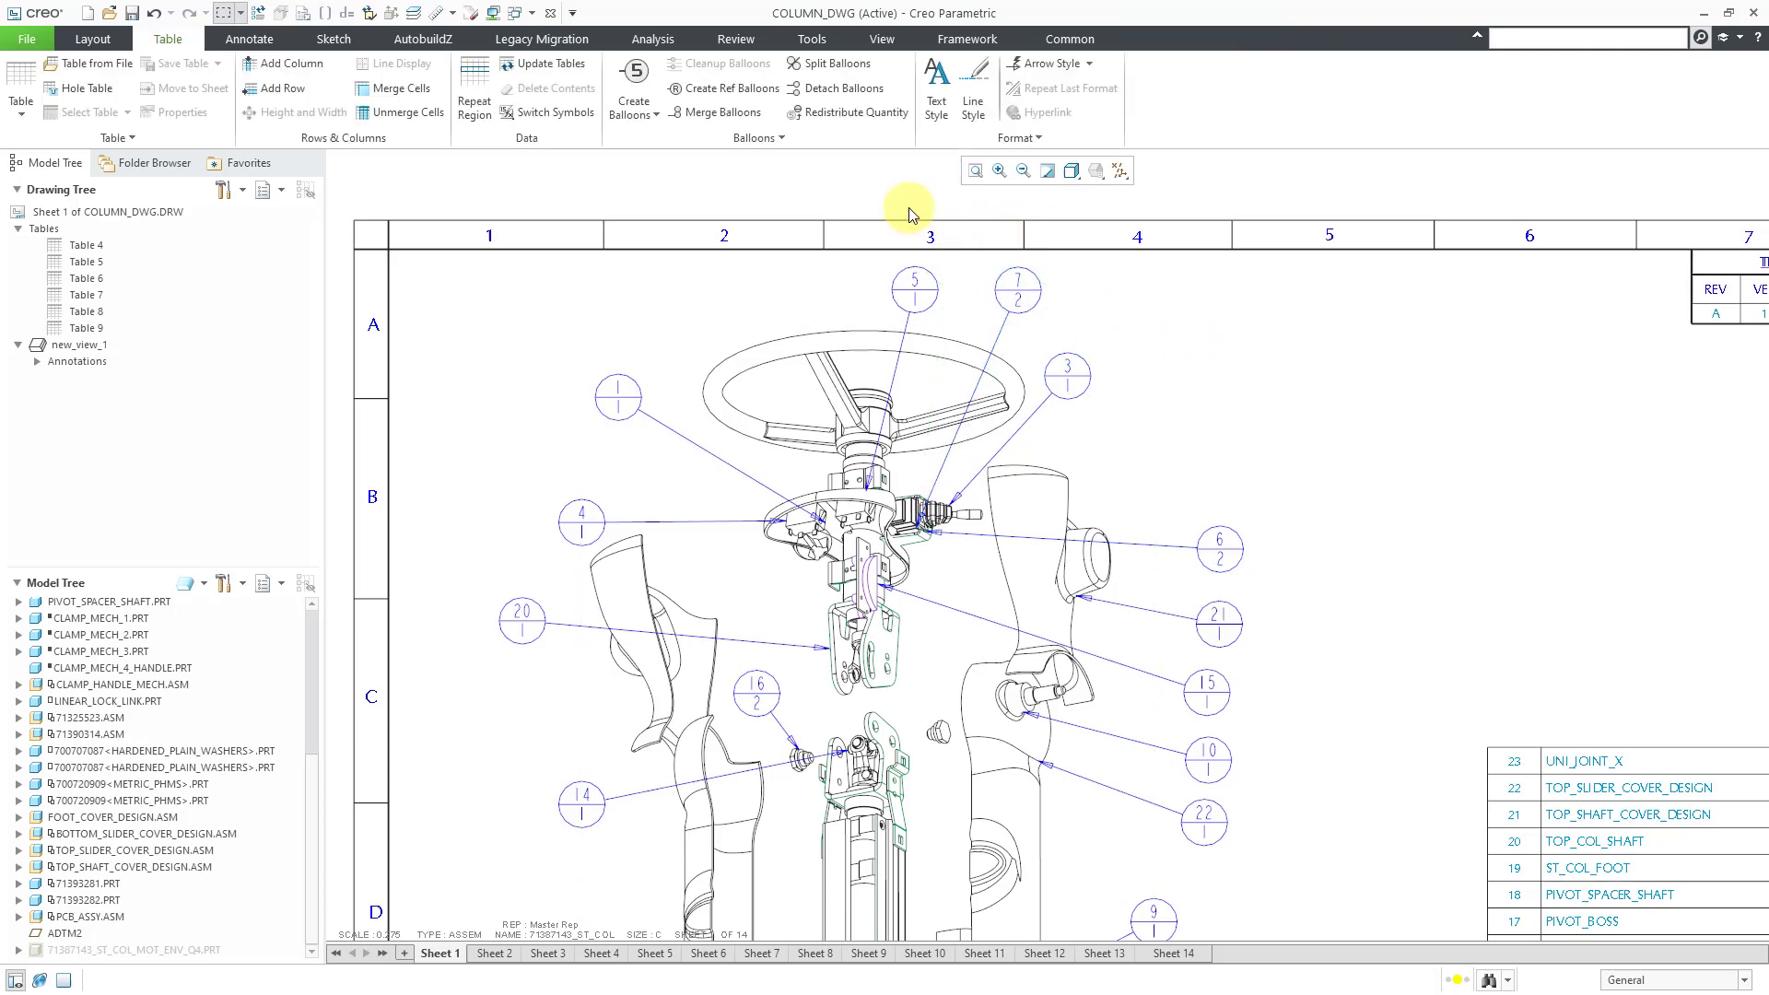
pyautogui.moveTo(724, 237)
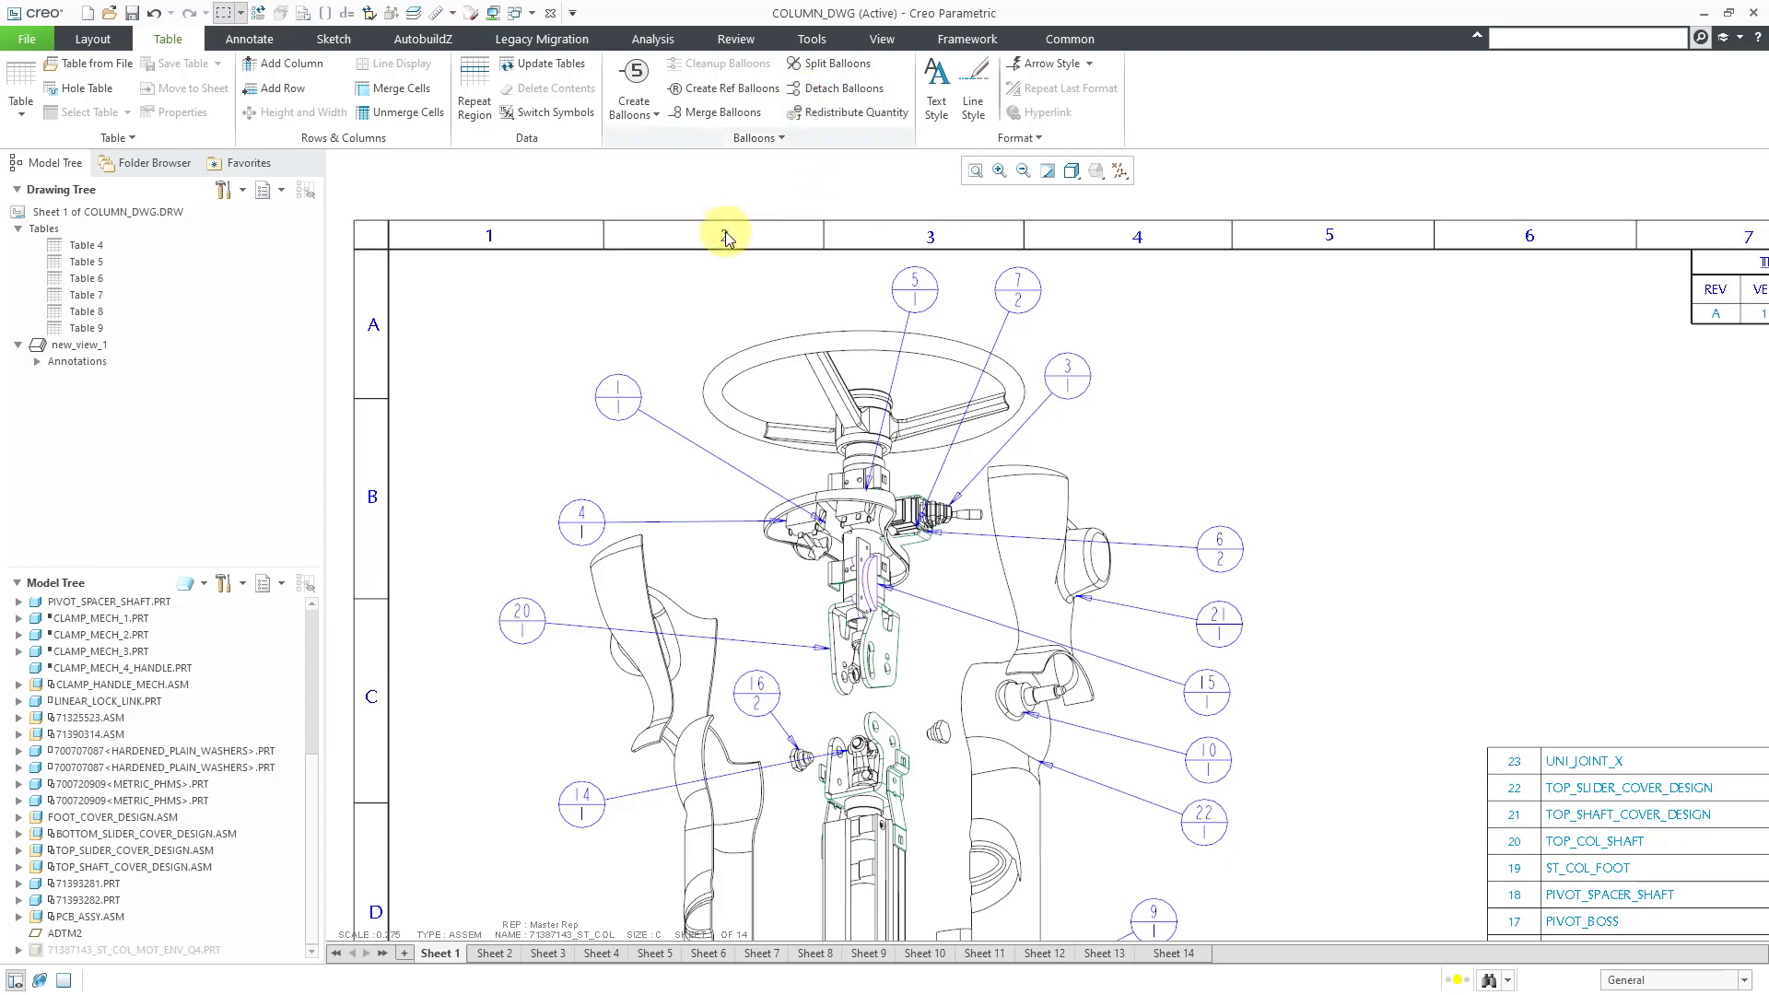
pyautogui.moveTo(728, 201)
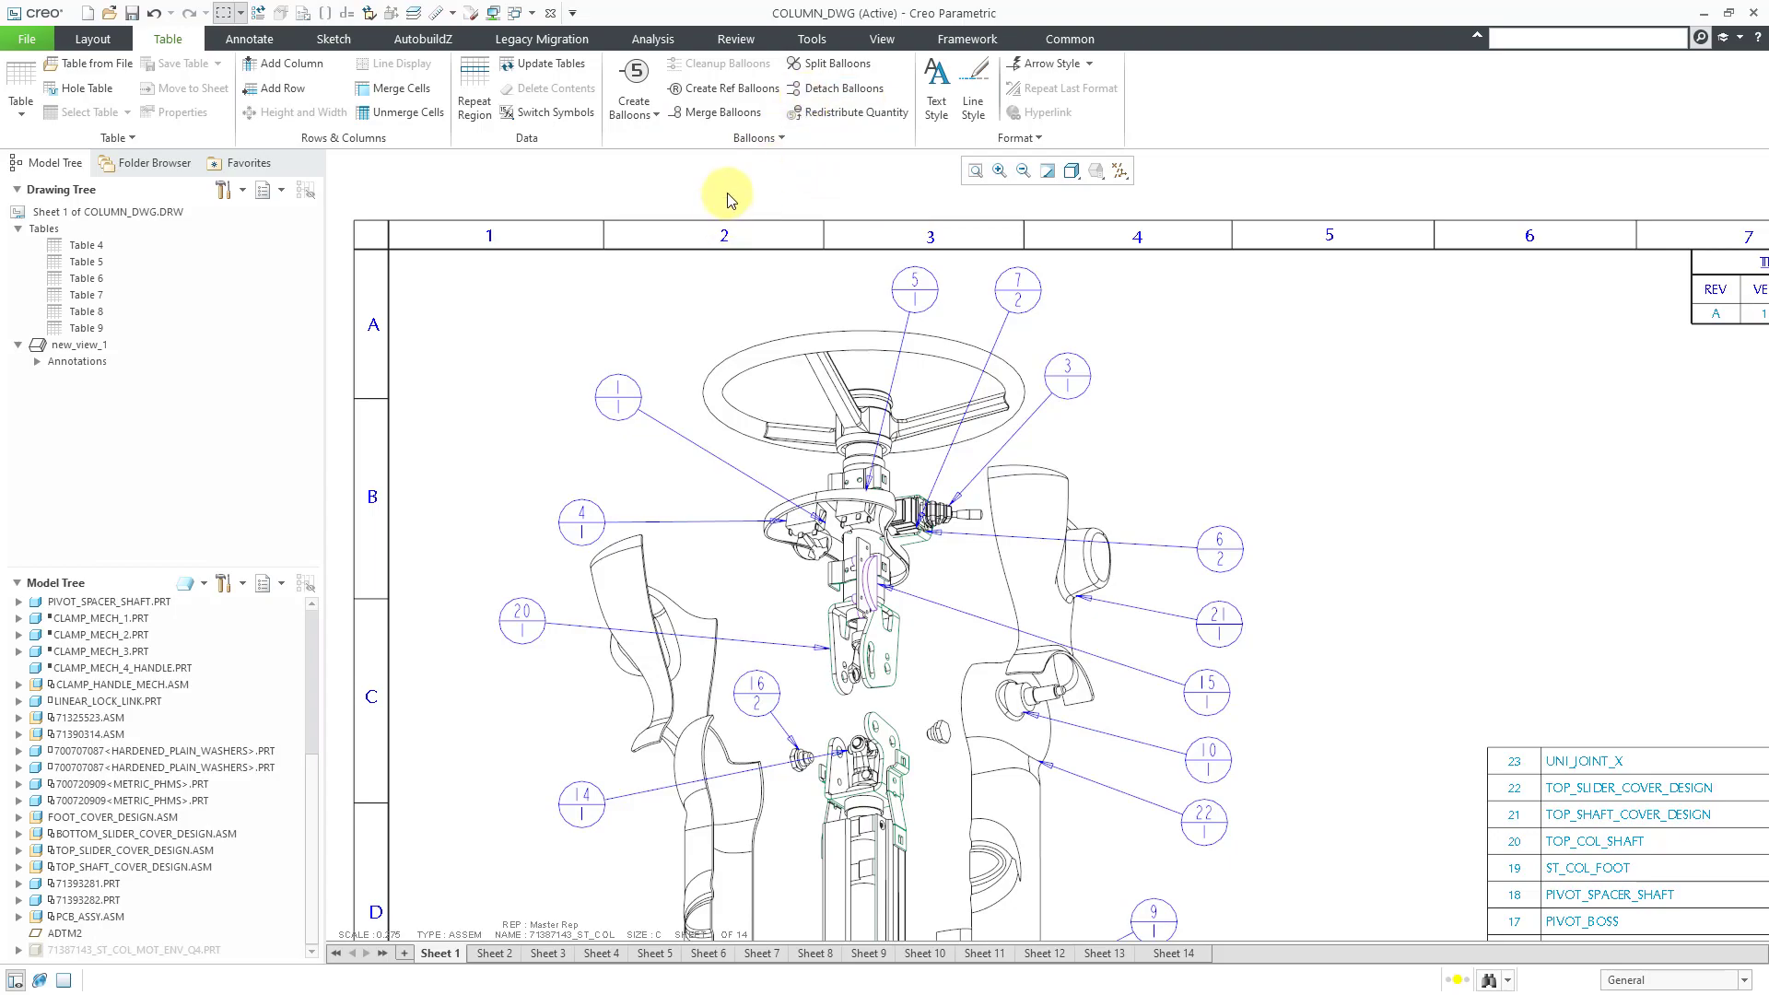